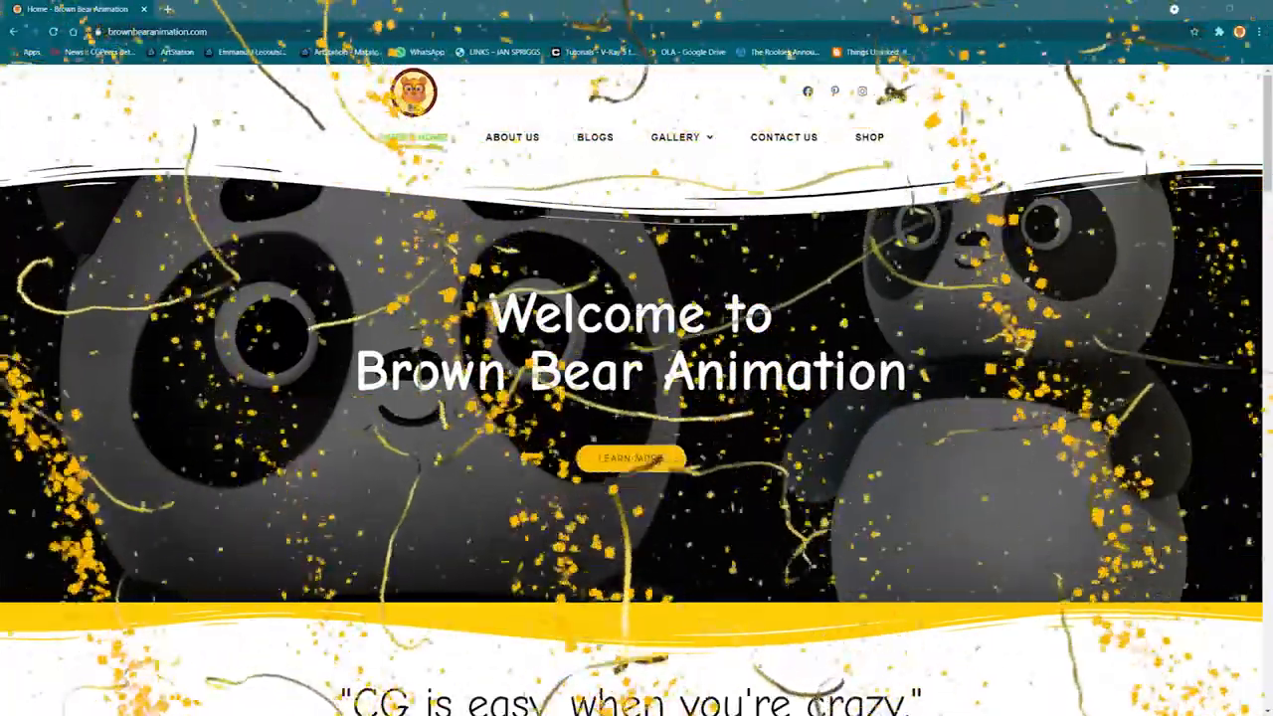
- Draw a Sphere3D onto the canvas and make it an editable model
scroll("down", 3)
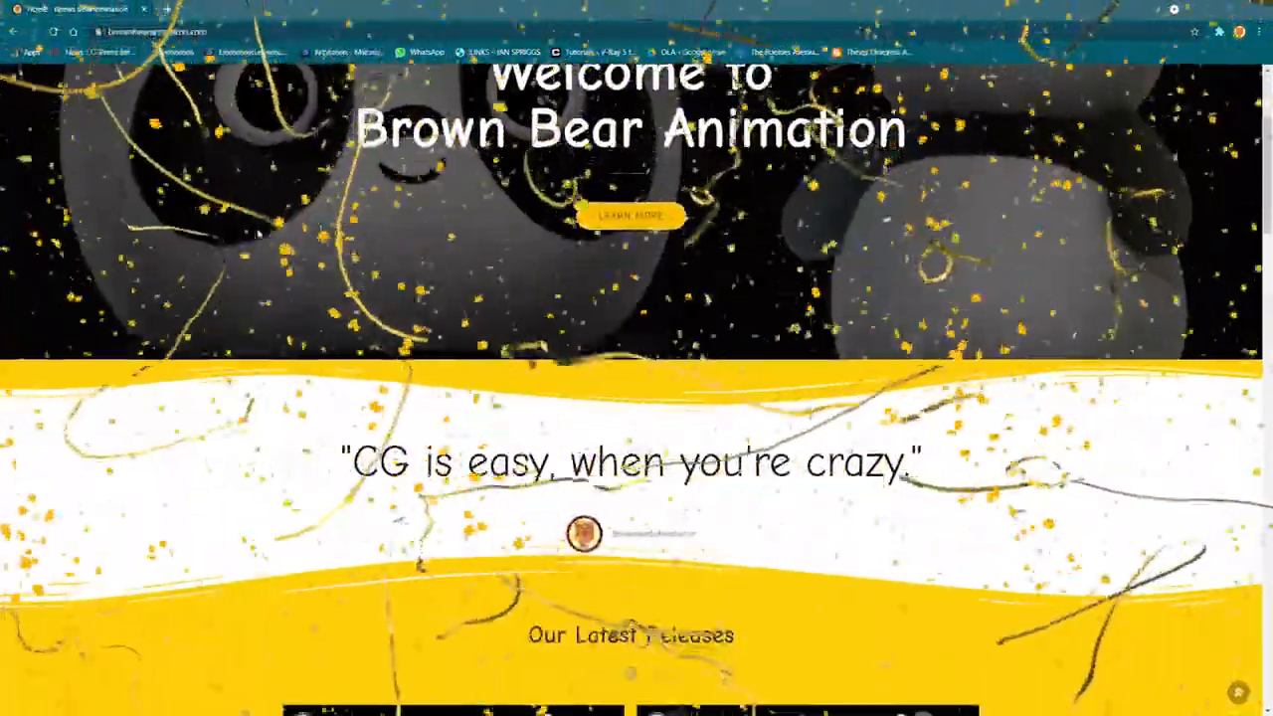
scroll("down", 3)
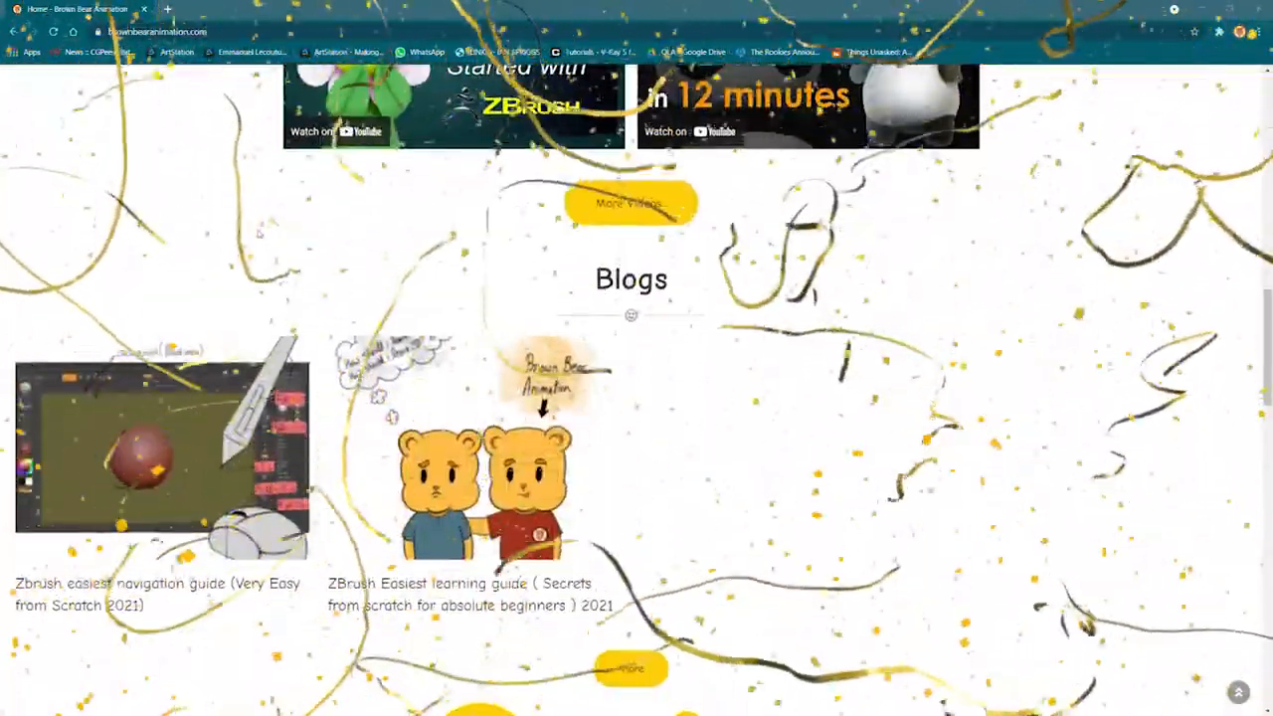
scroll("down", 3)
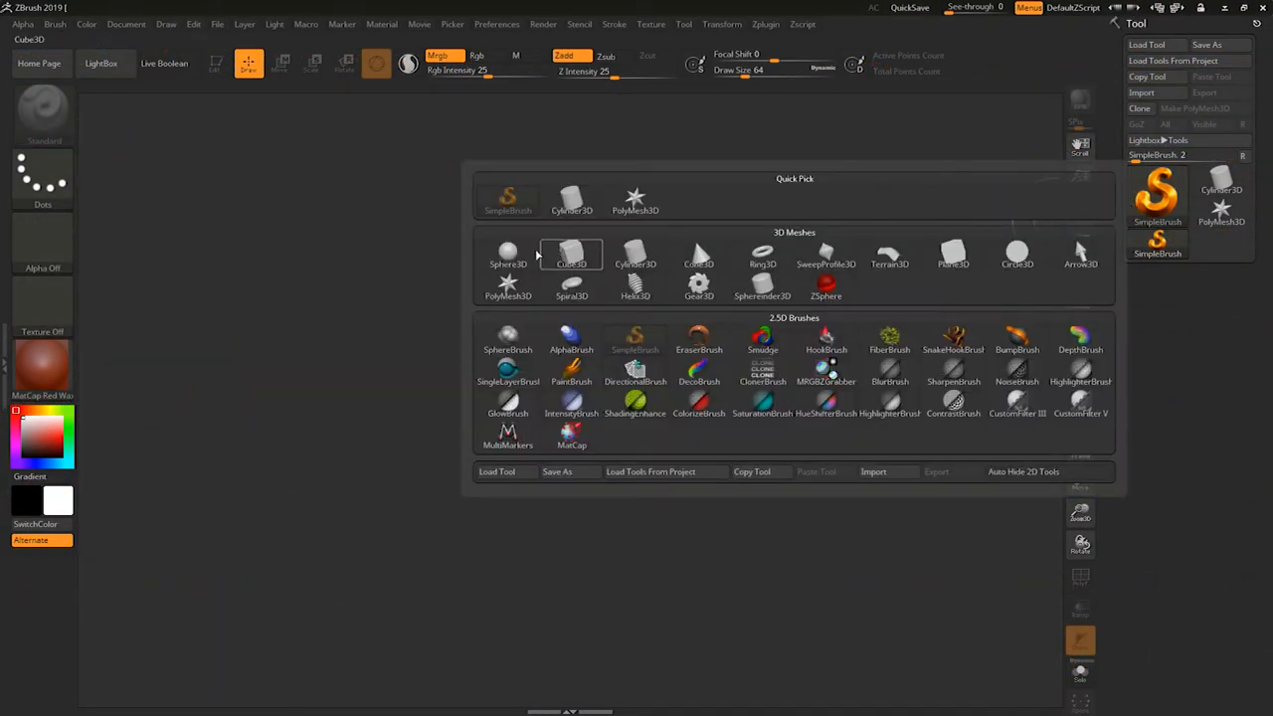
left_click(509, 255)
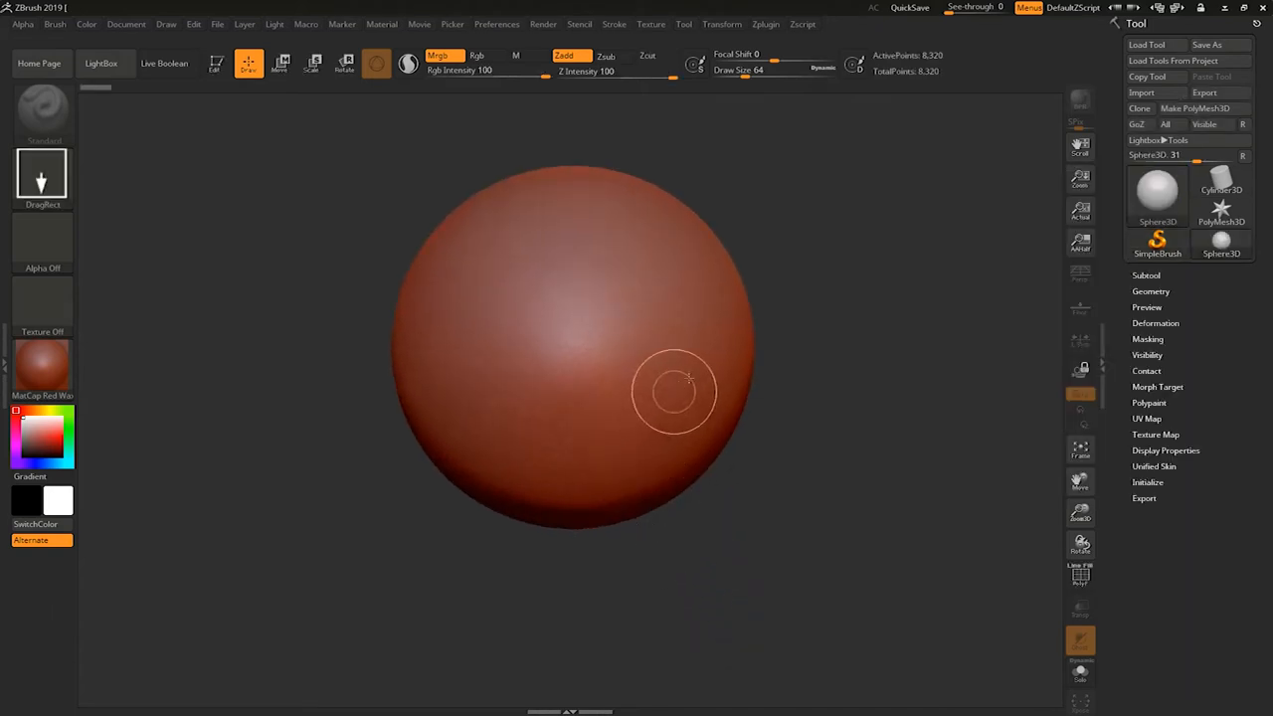
key("t")
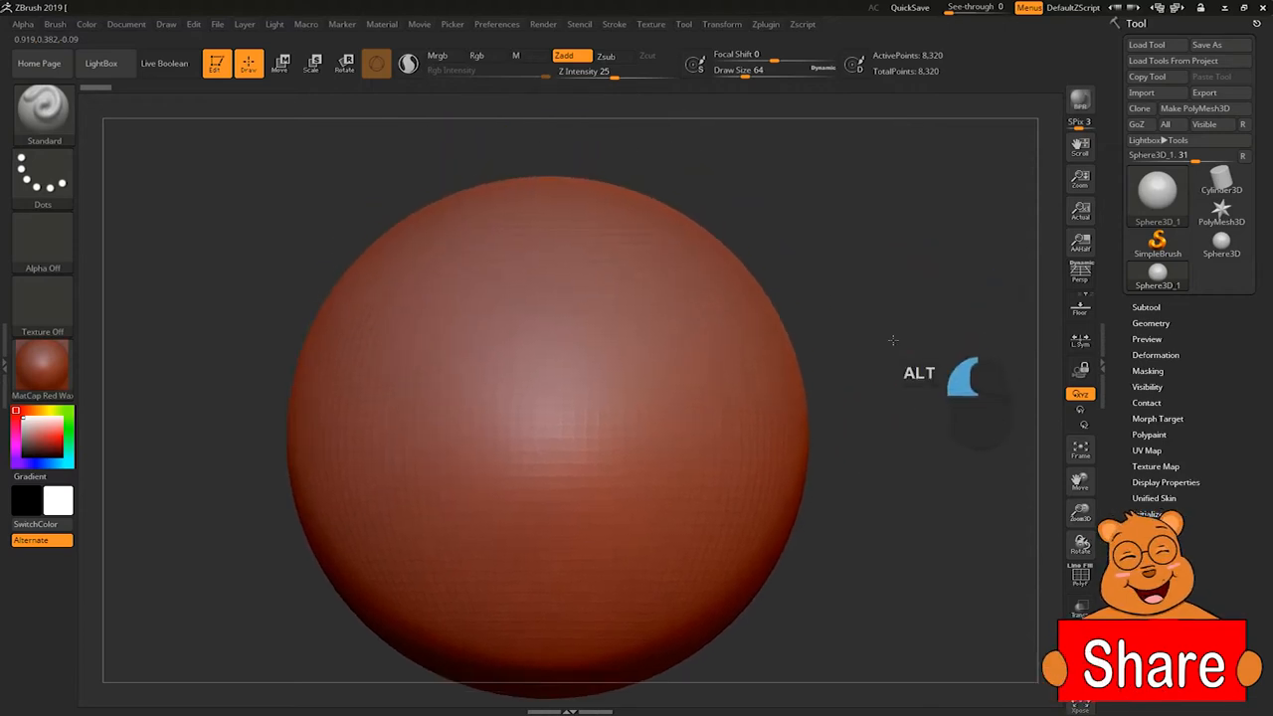
- Apply the plain BasicMaterial to the sphere and reduce the draw size
left_click(42, 368)
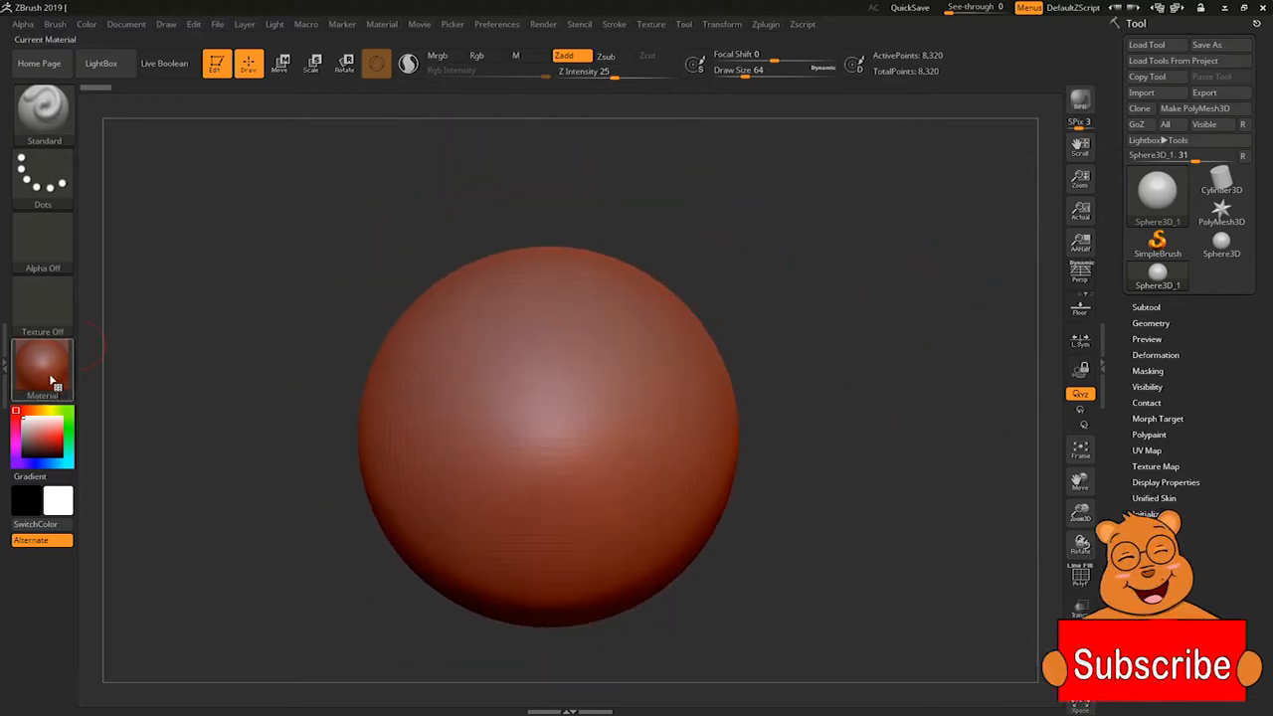
left_click(42, 366)
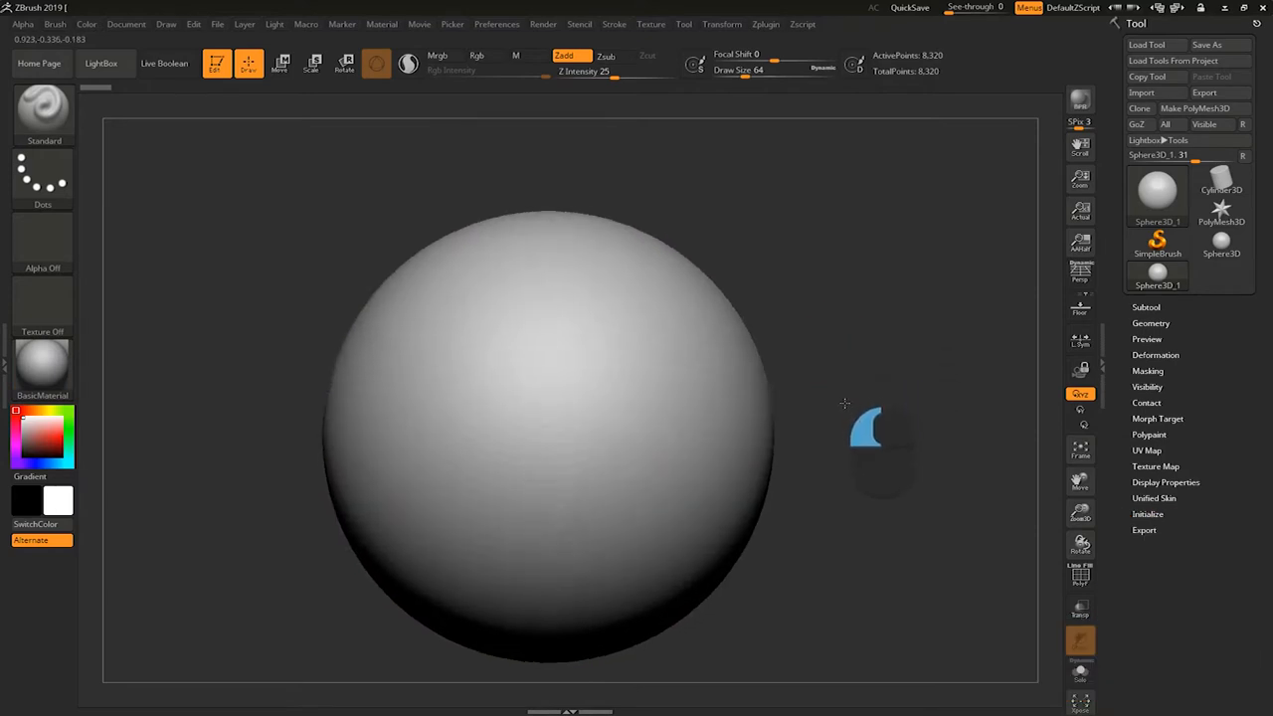
mouse_move(851, 405)
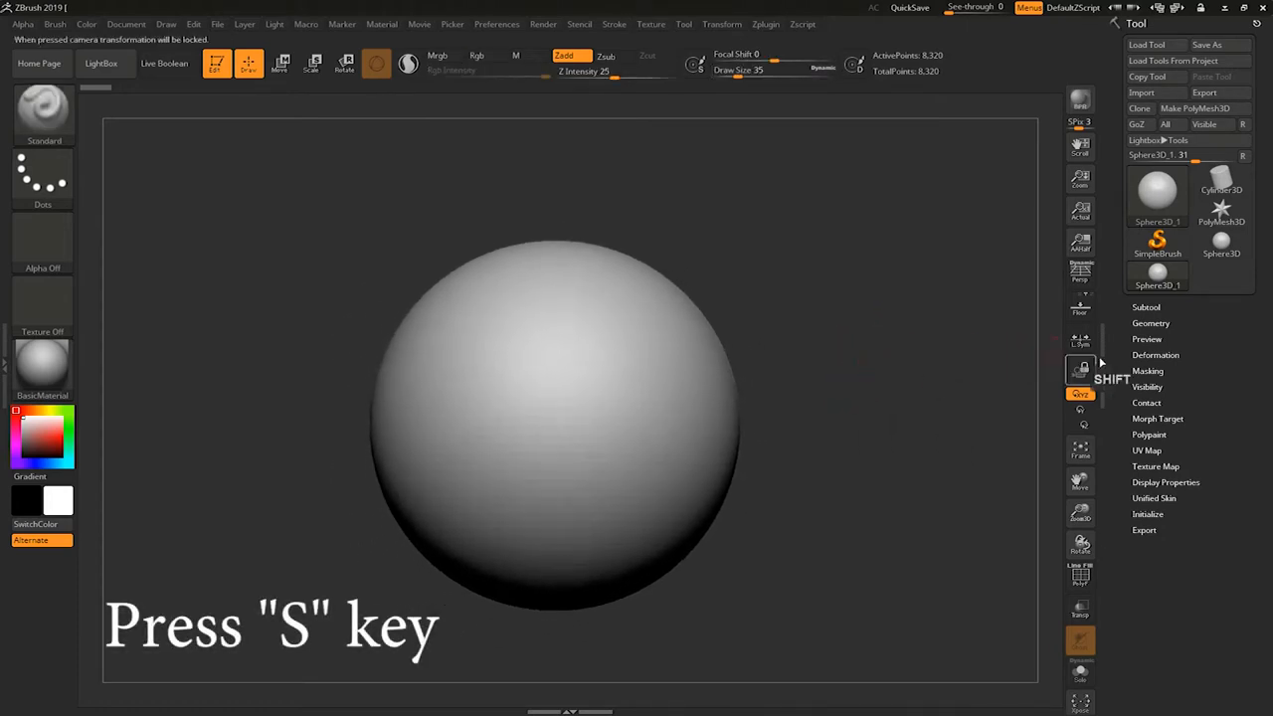
key("s")
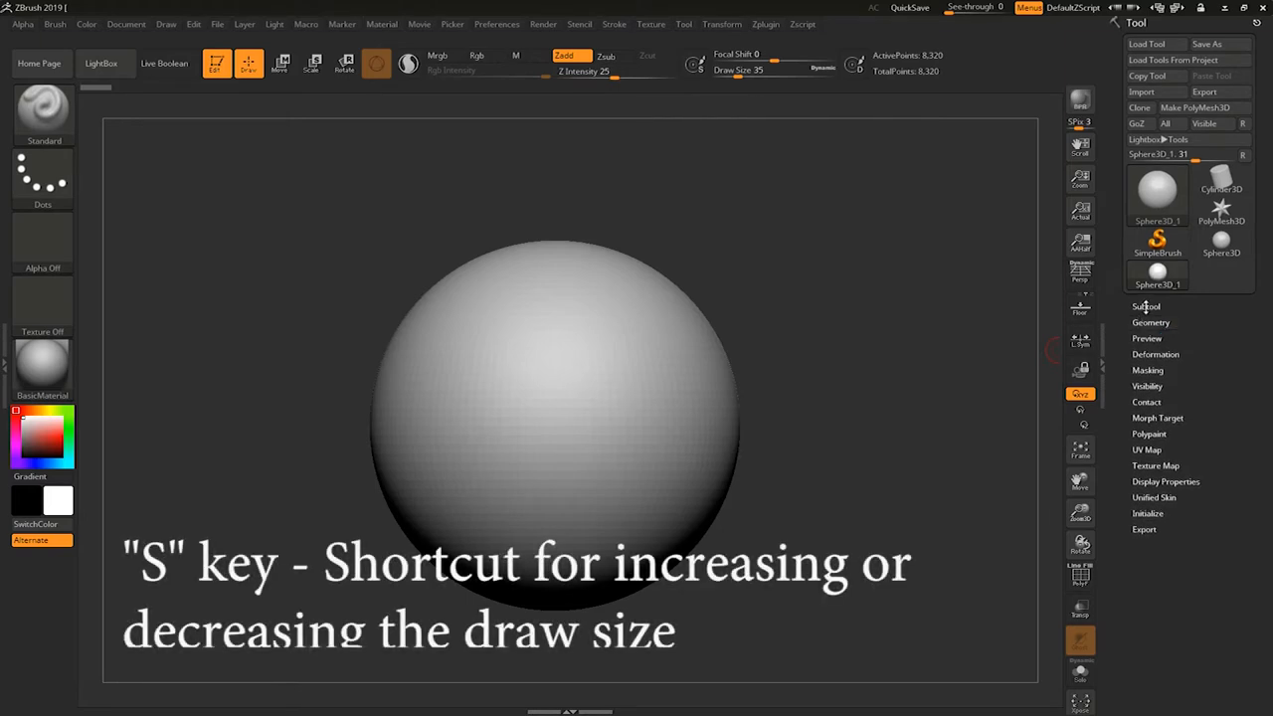
mouse_move(1206, 107)
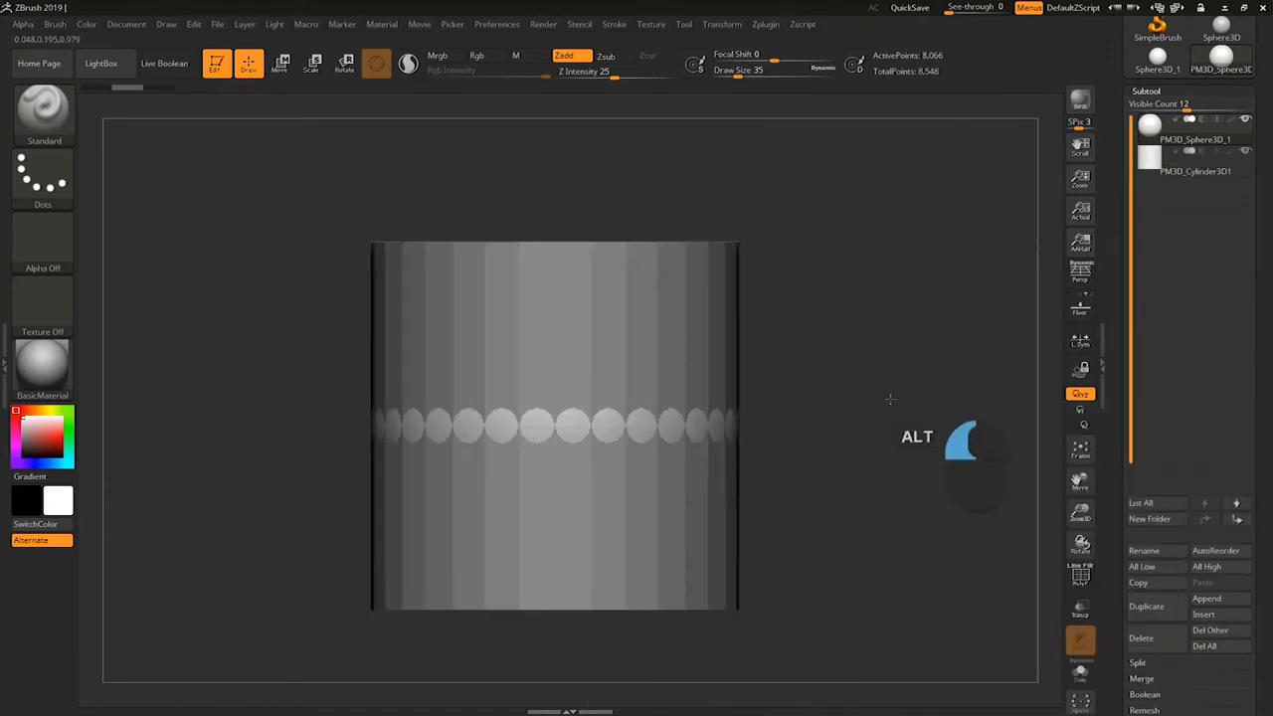
- Make the appended Cylinder3D the active subtool, shown together with the sphere
left_click(1194, 171)
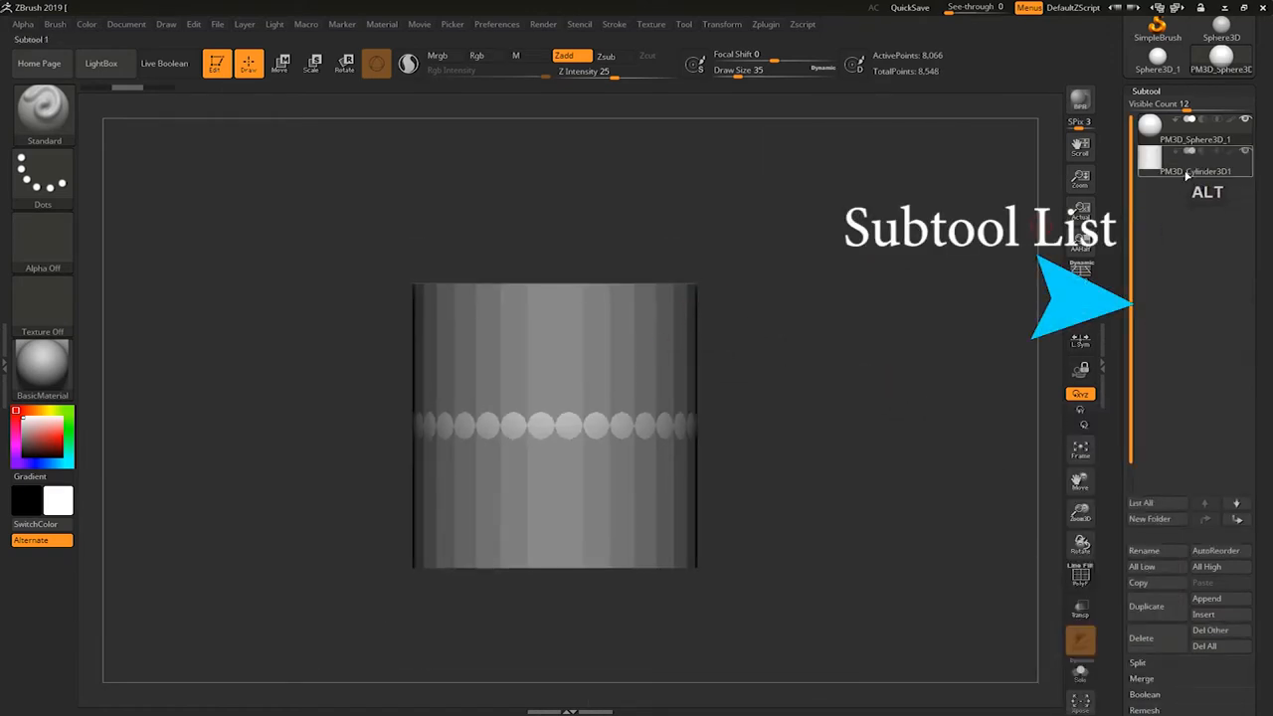
left_click(1193, 173)
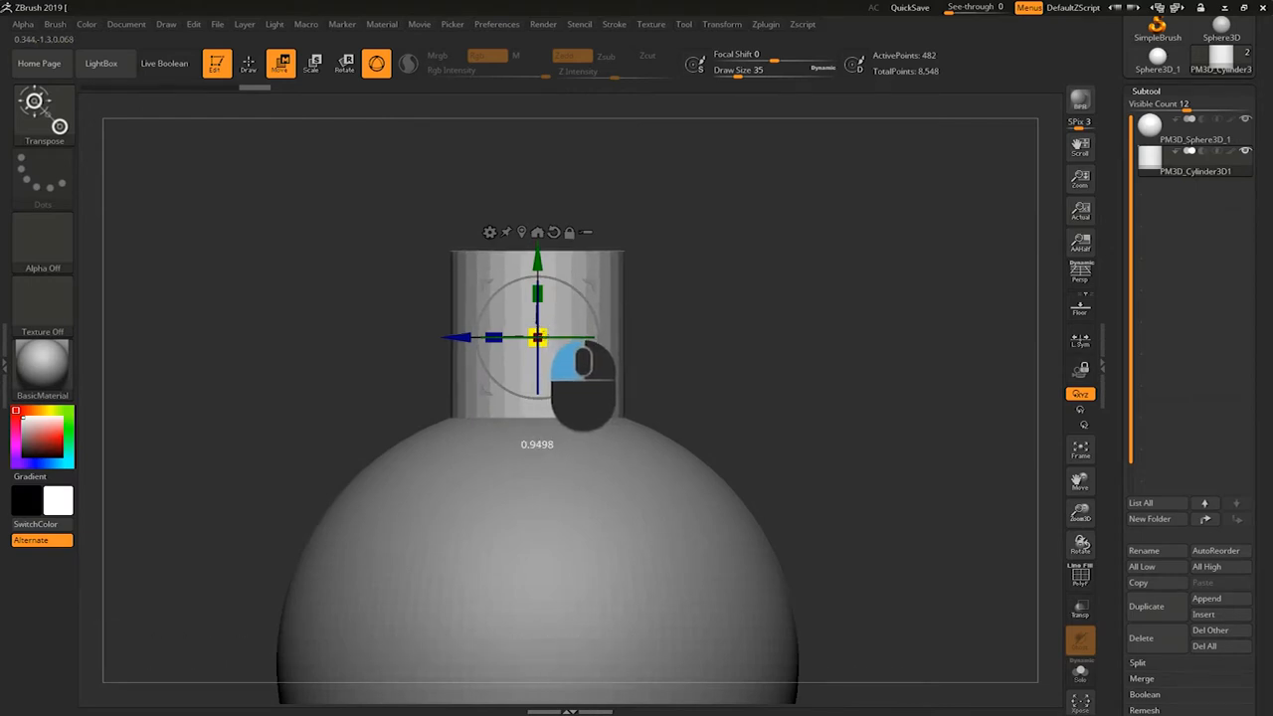
- Scale the cylinder into a narrow neck seated on the sphere and flatten its copy into a rim ring
left_click_drag(537, 334, 537, 369)
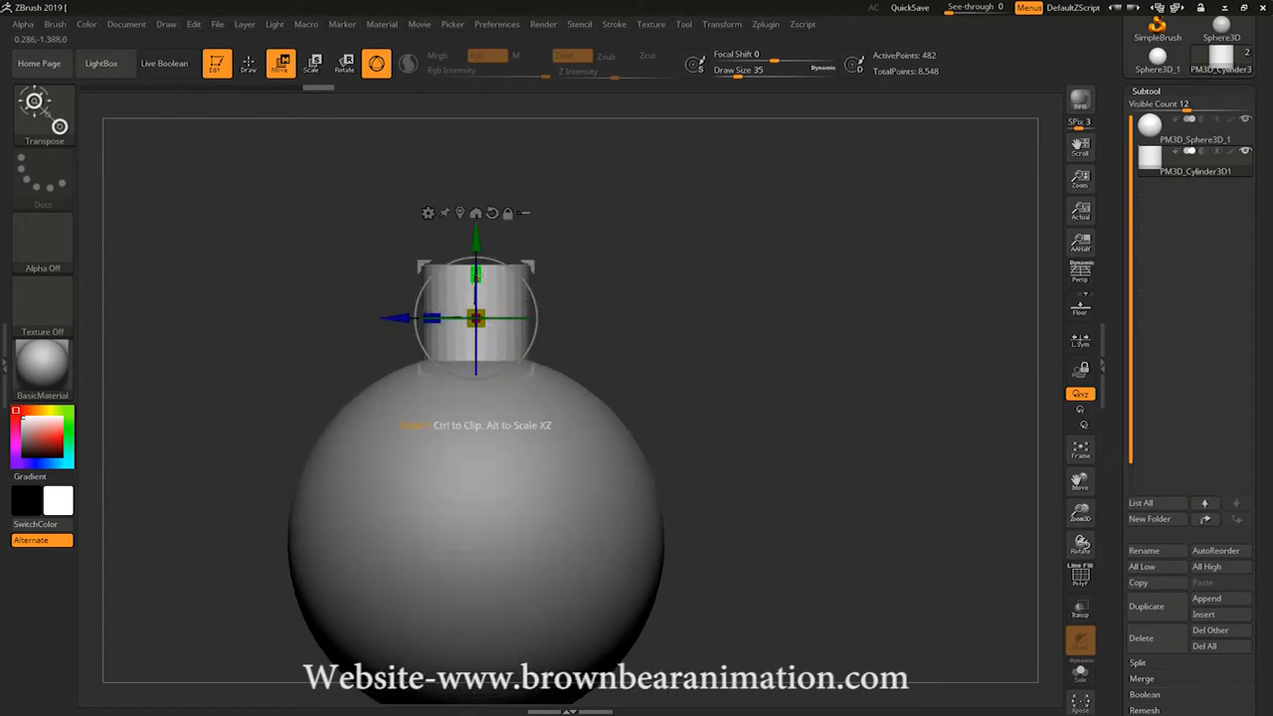
left_click_drag(476, 289, 475, 219)
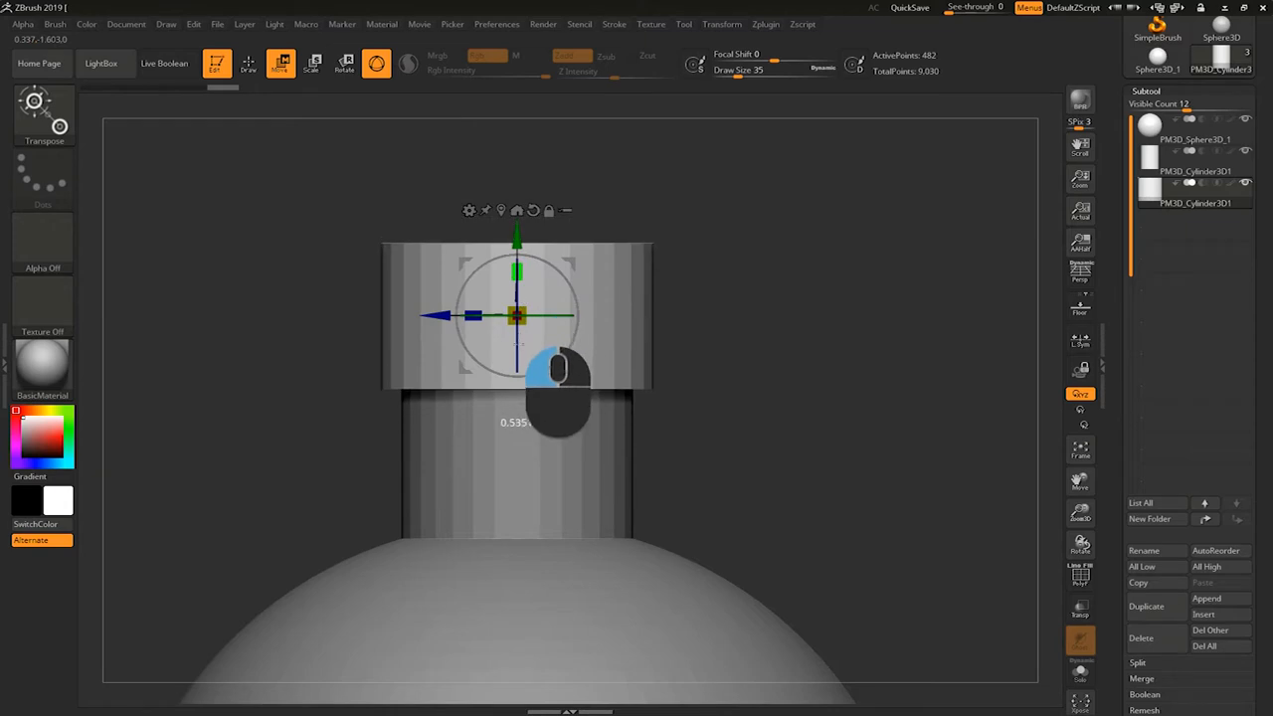
left_click_drag(557, 378, 553, 418)
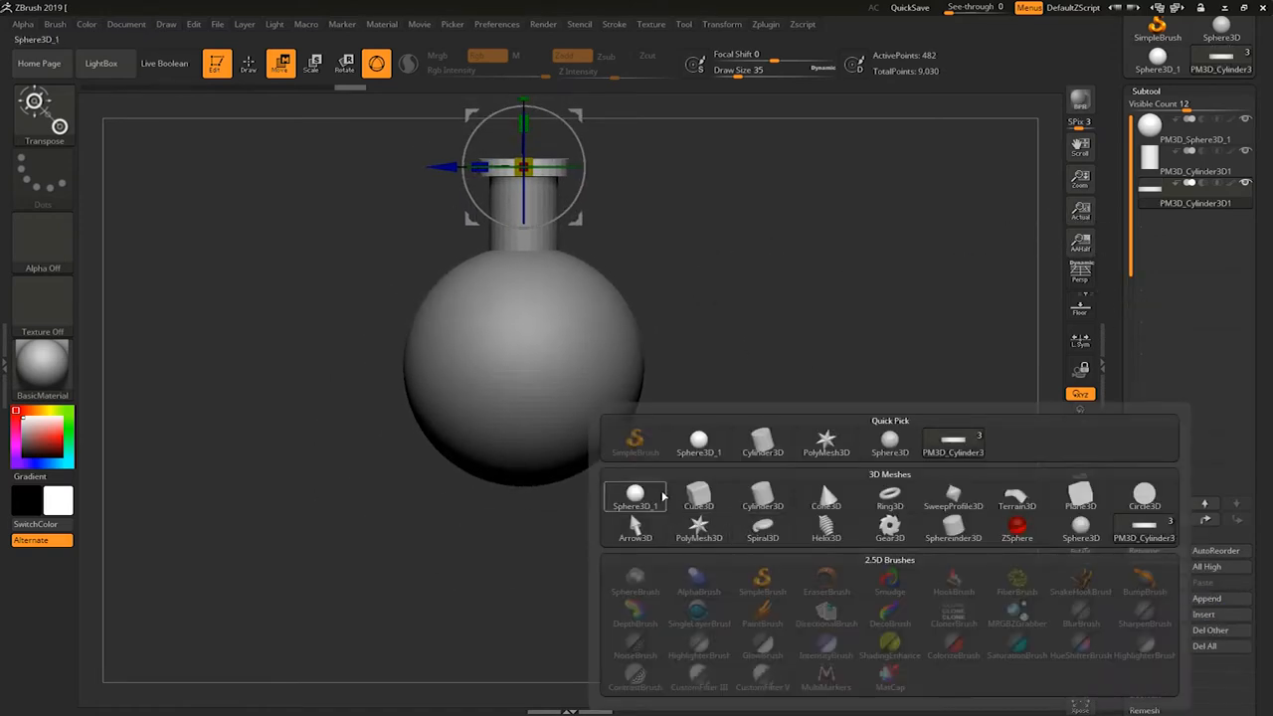
- Append a new subtool and duplicate the rim ring for a second, lower ring on the neck
left_click(635, 498)
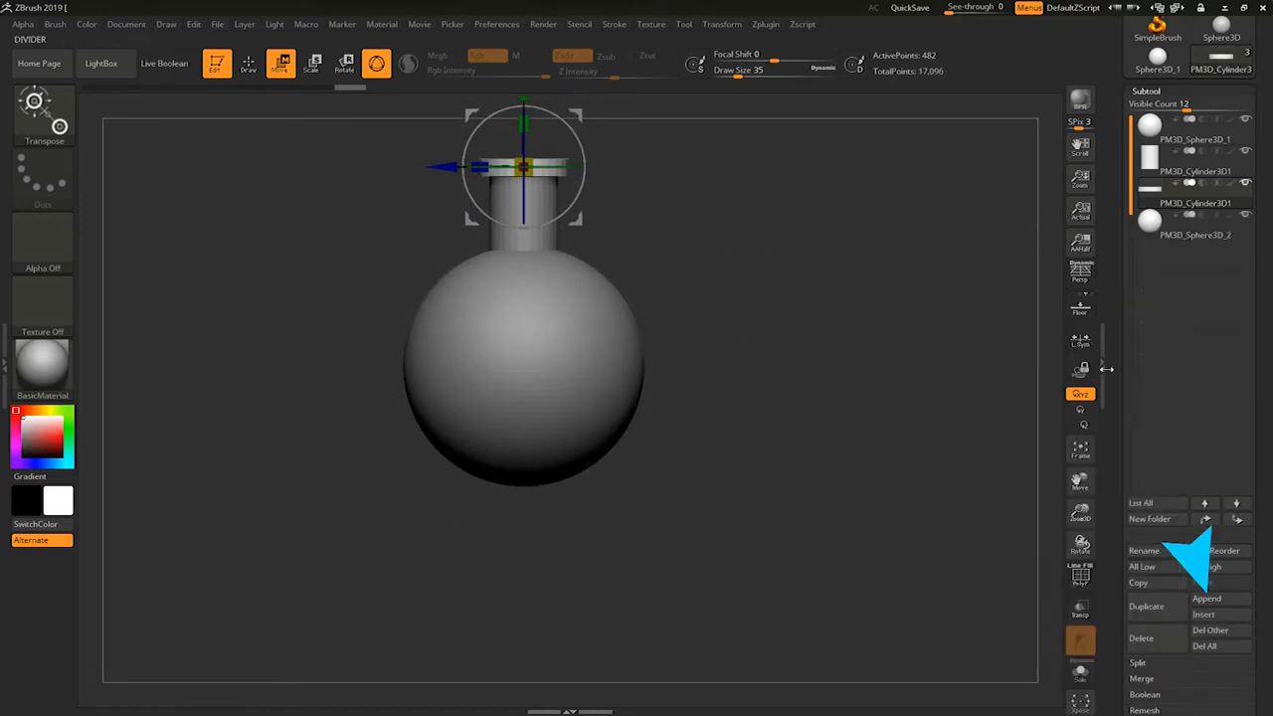
left_click(1198, 235)
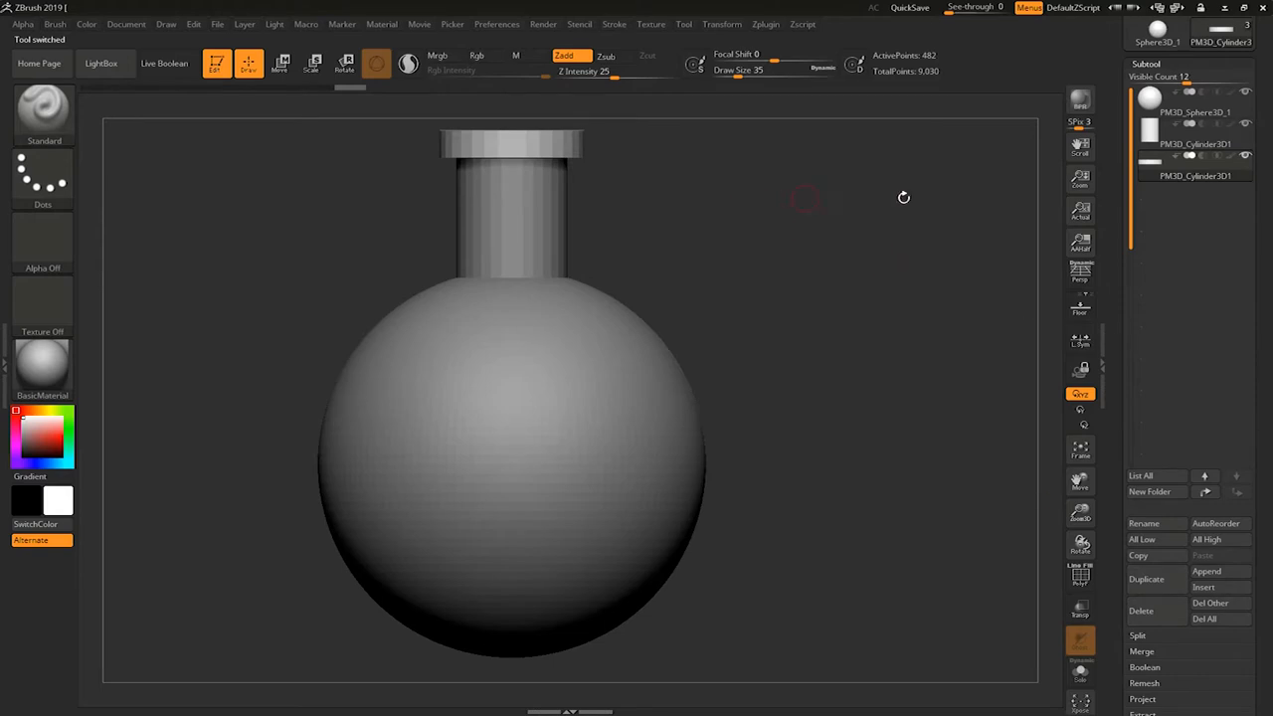
mouse_move(1164, 581)
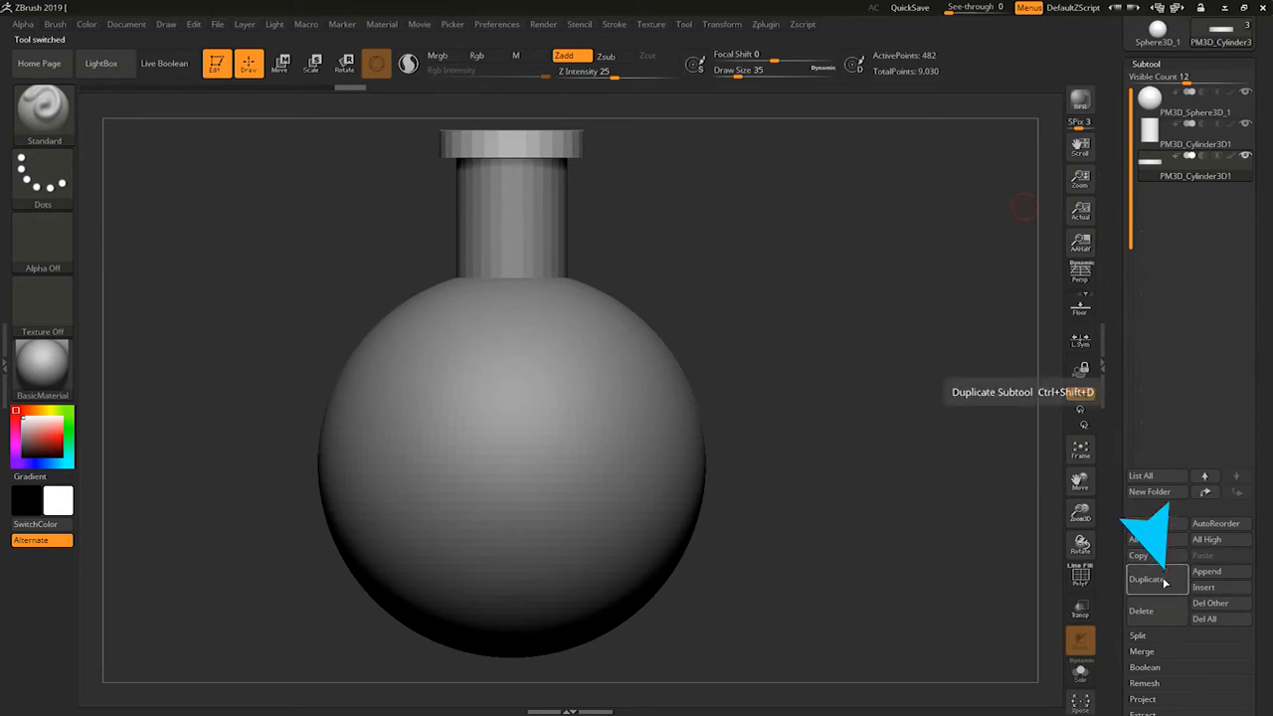
left_click(1149, 579)
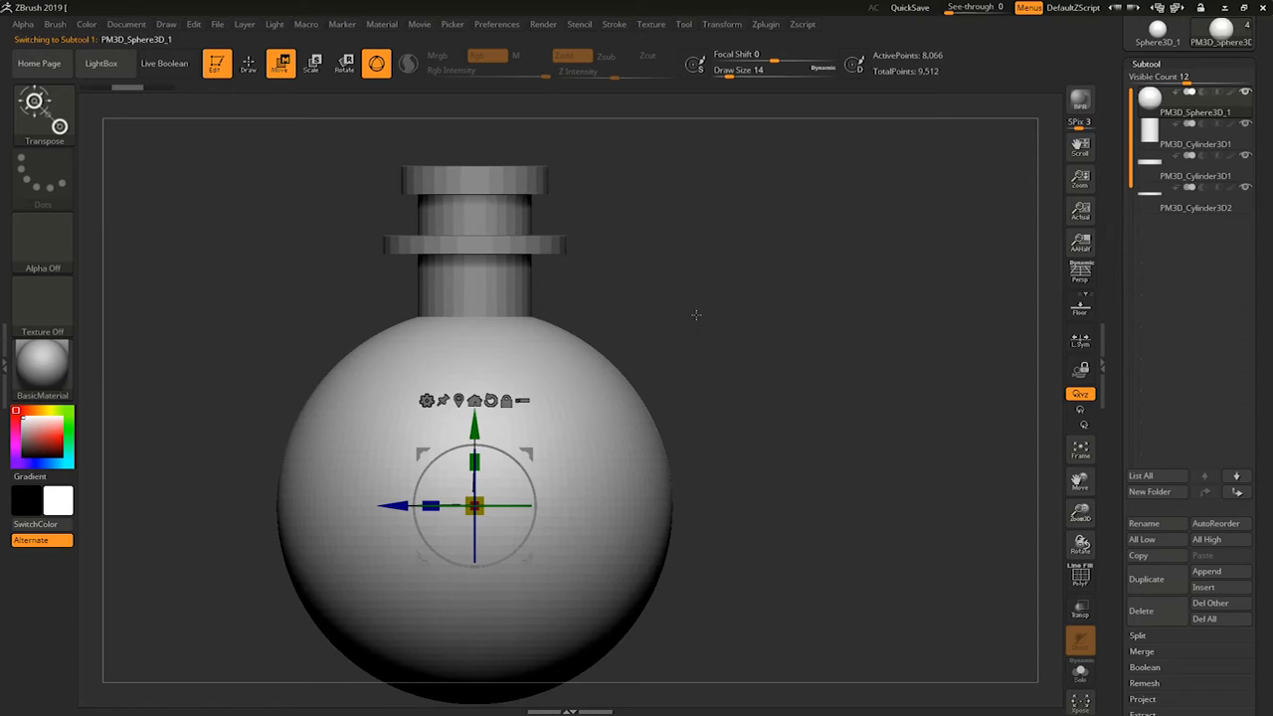
mouse_move(1201, 523)
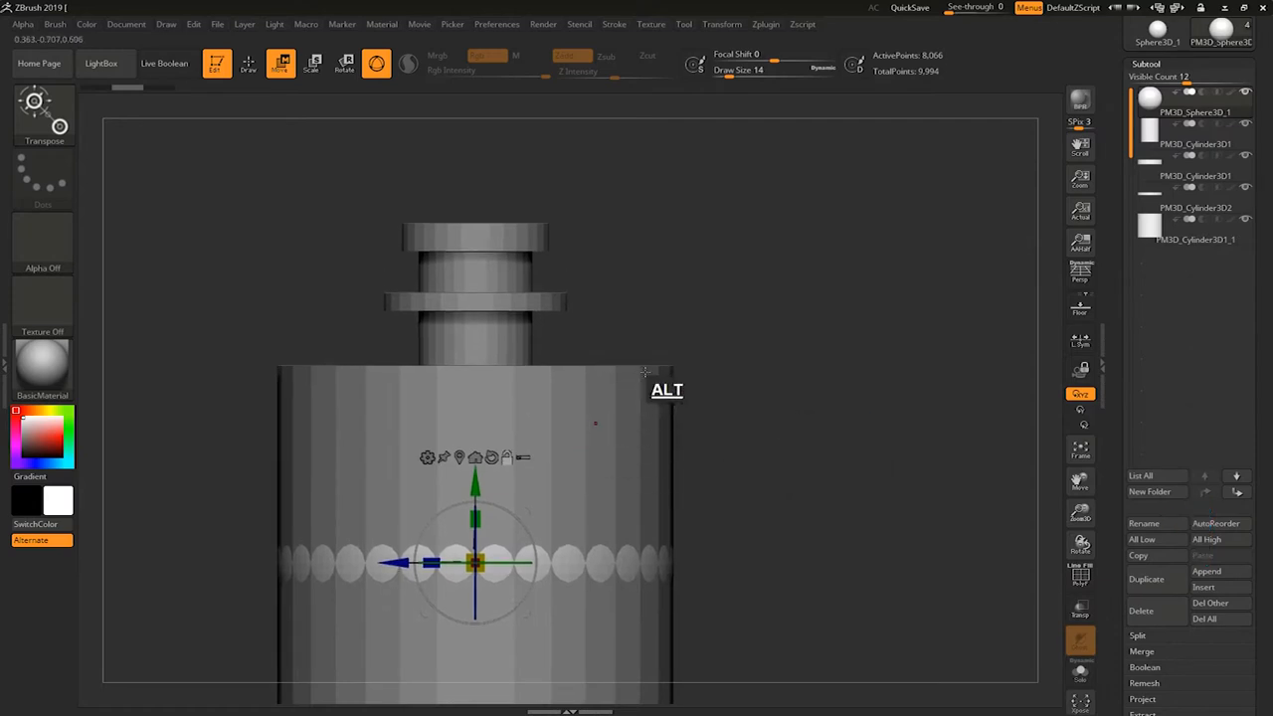
- Scale the new cylinder down until it fits the bottle neck
left_click_drag(473, 478, 473, 209)
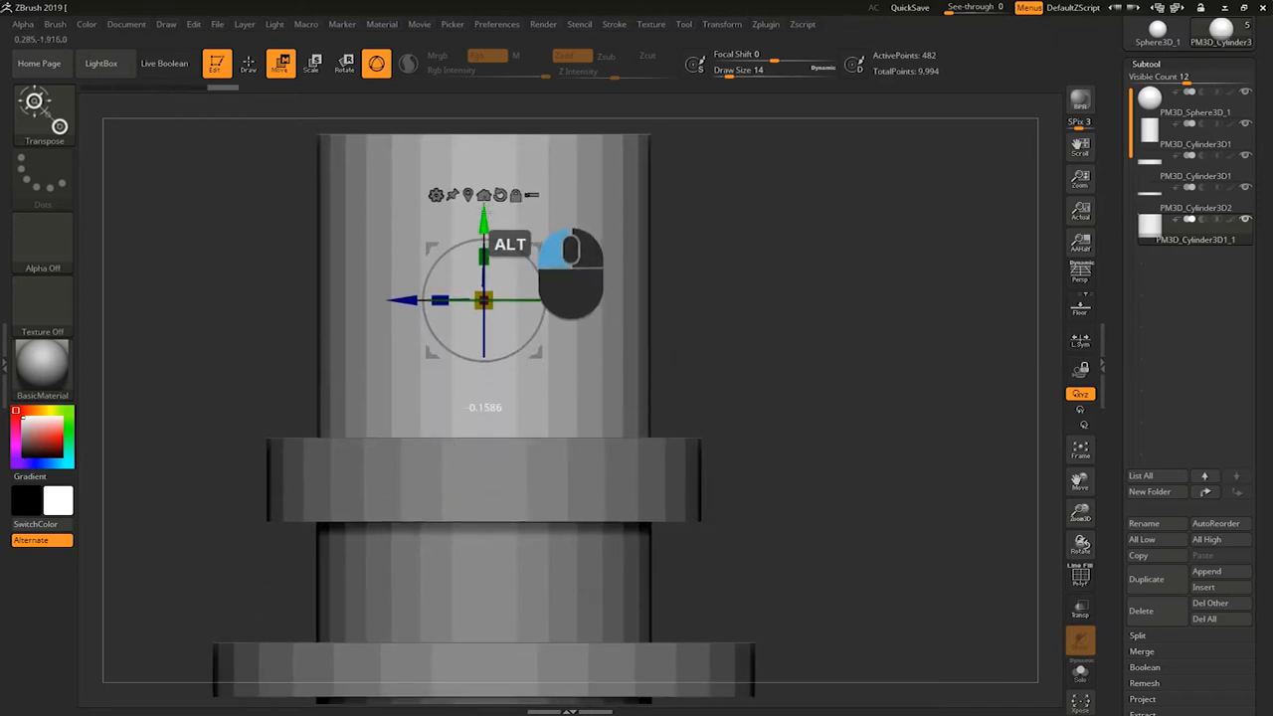
left_click_drag(482, 298, 481, 256)
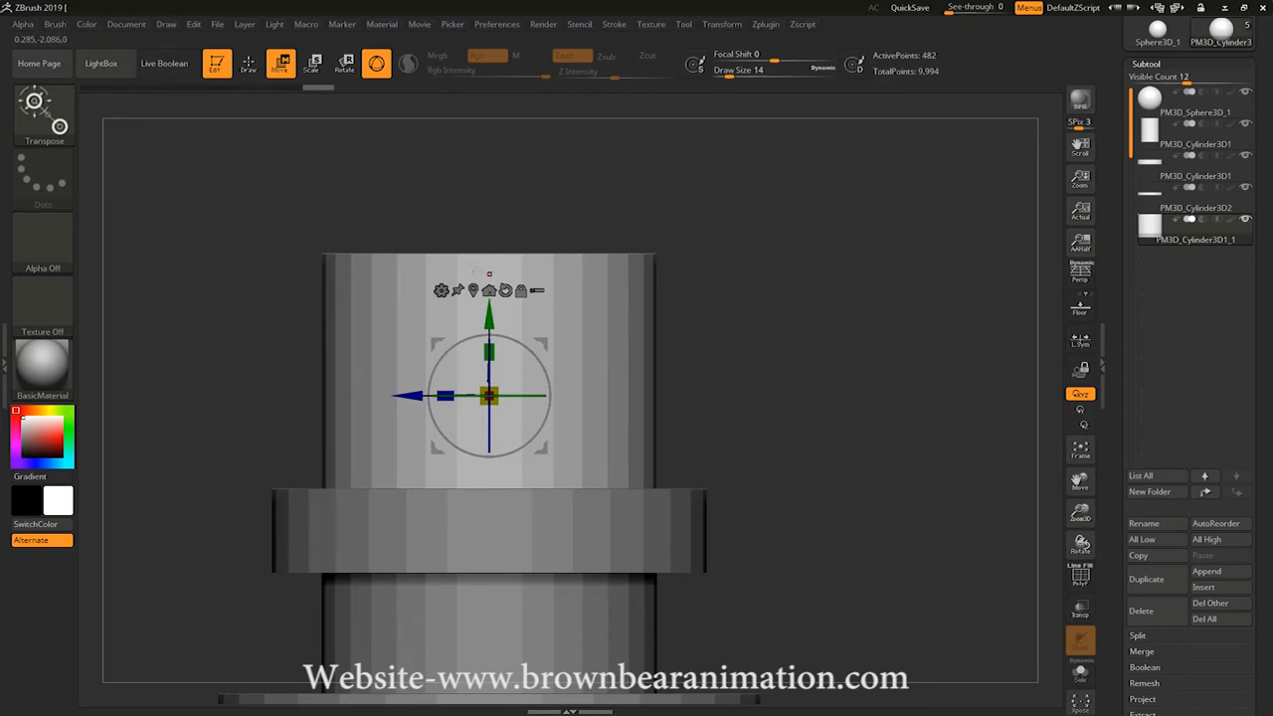
mouse_move(250, 68)
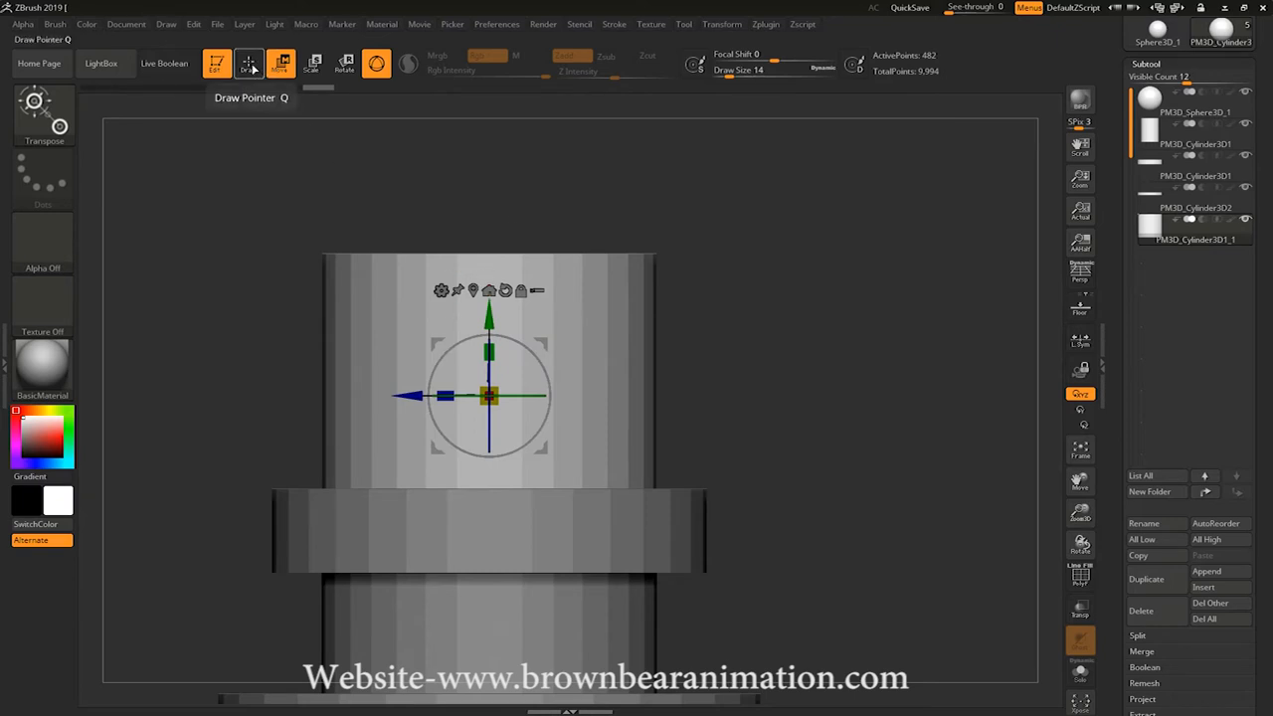
- Mask and blur the neck top, flare it into a wide collar, then bring the whole bottle into view
left_click(247, 64)
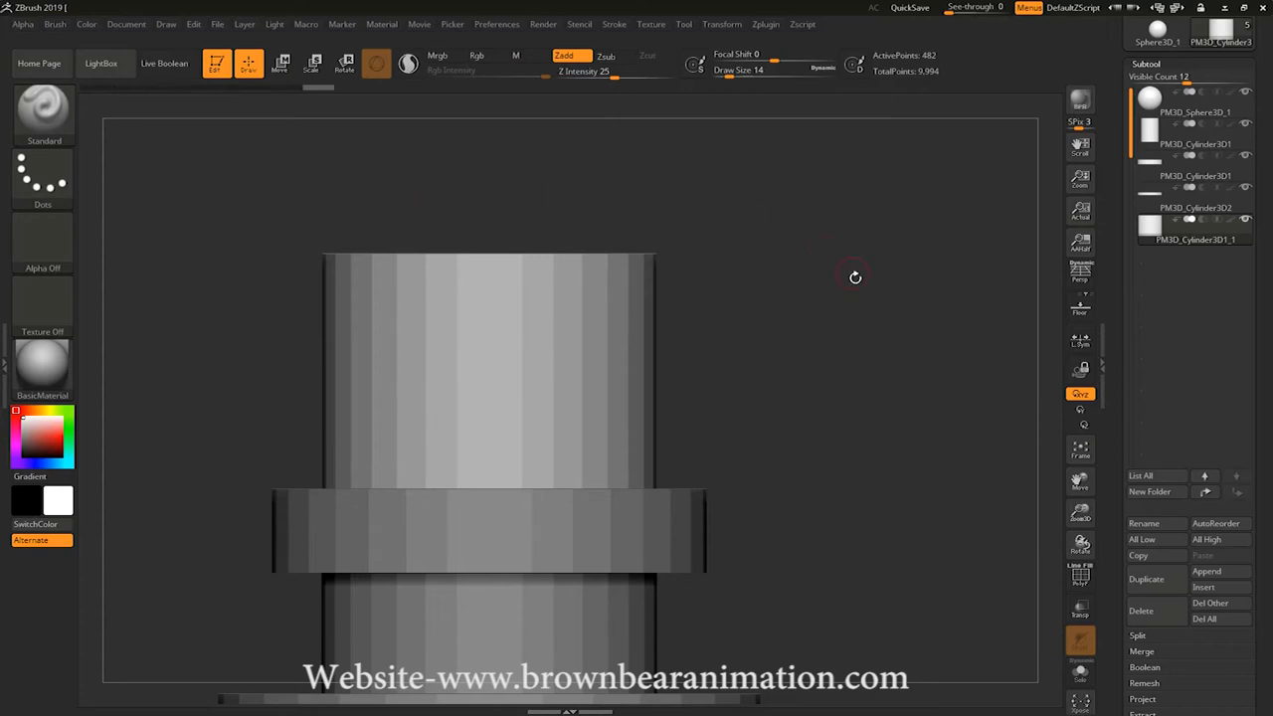
mouse_move(243, 205)
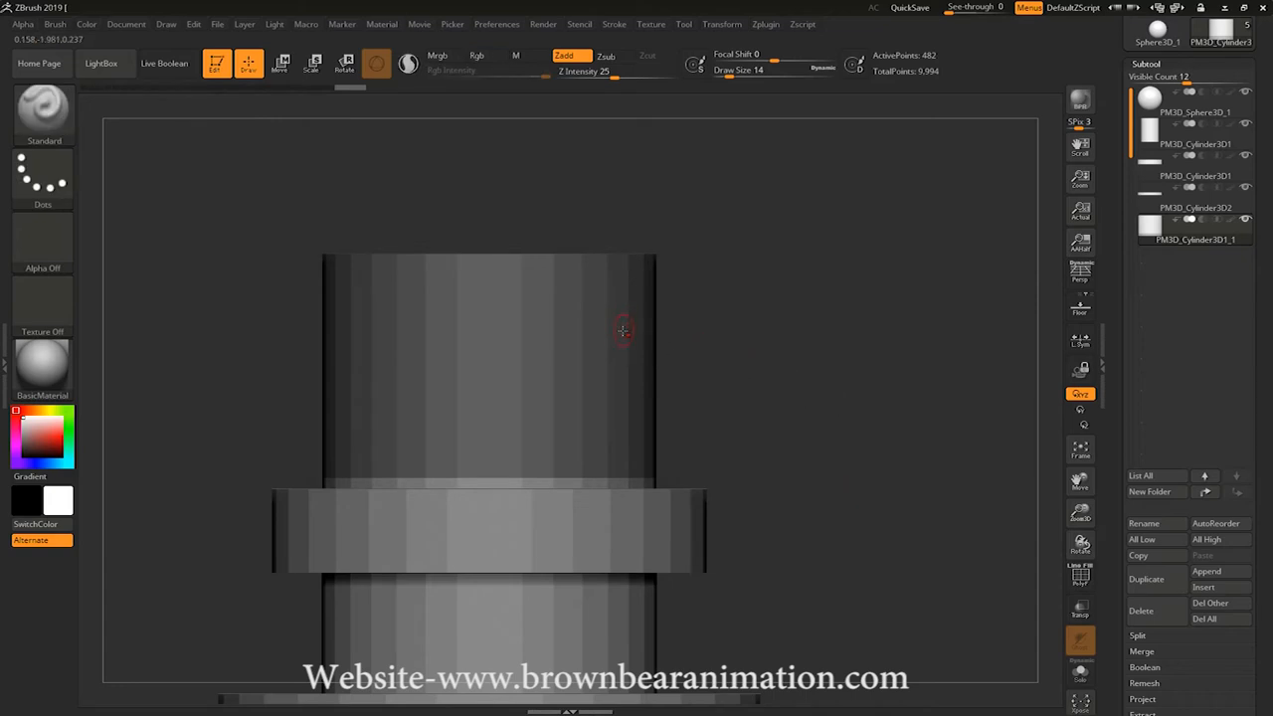
key("ctrl")
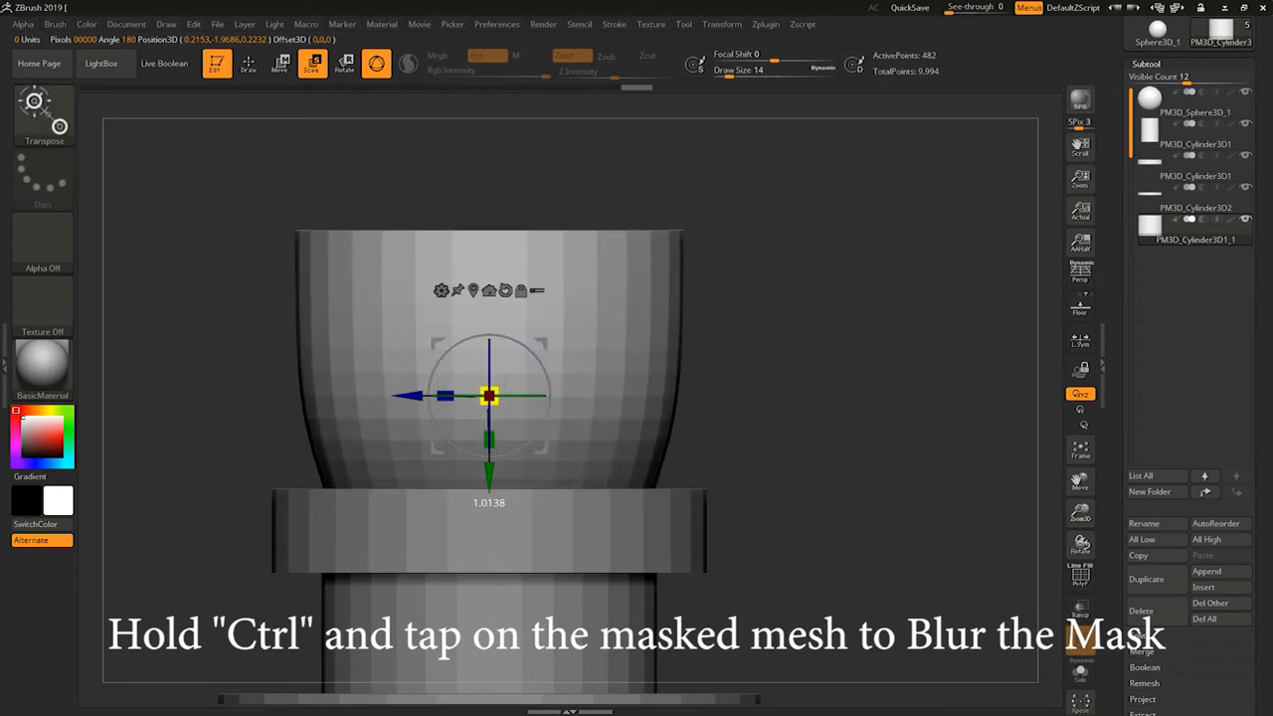
key("ctrl")
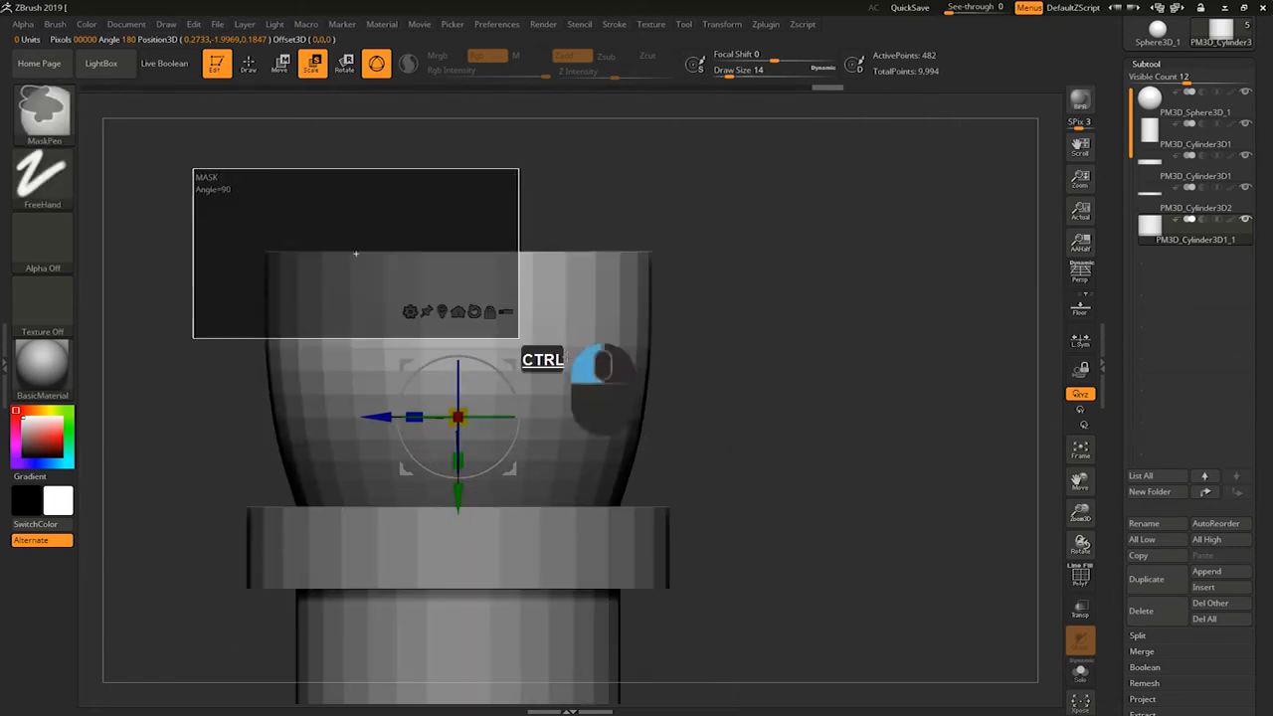
left_click(613, 394)
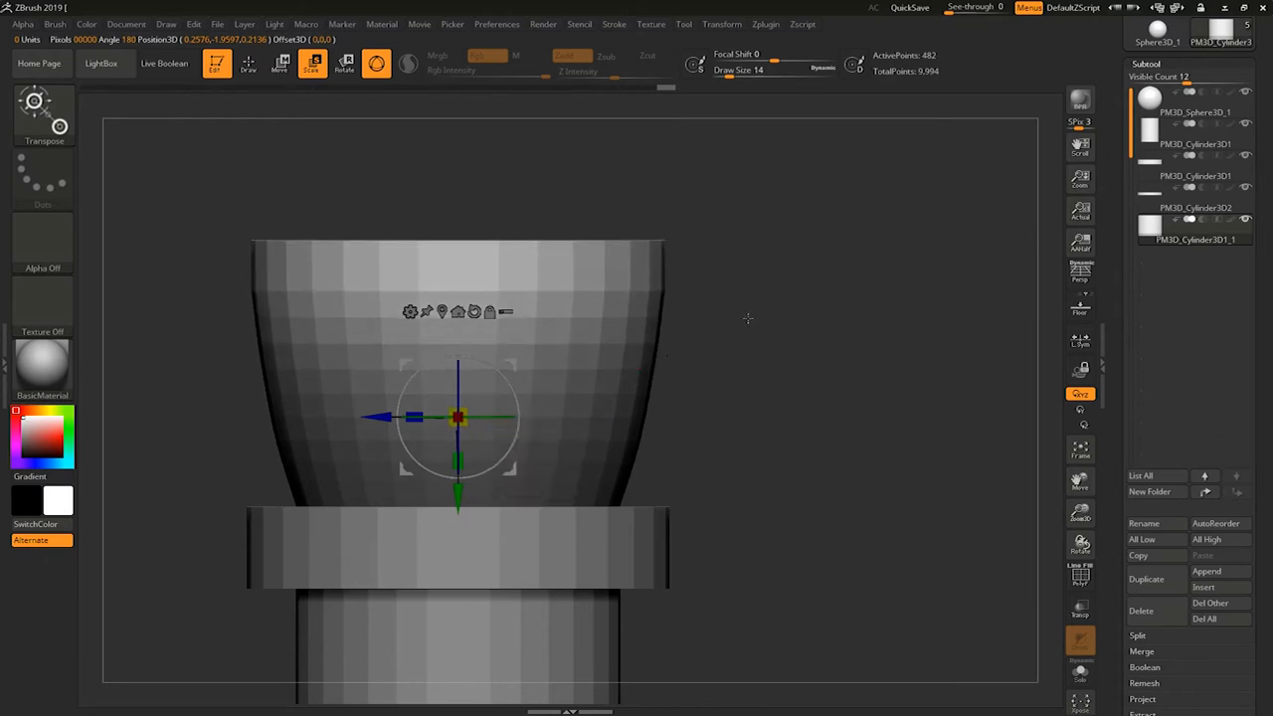
left_click(250, 68)
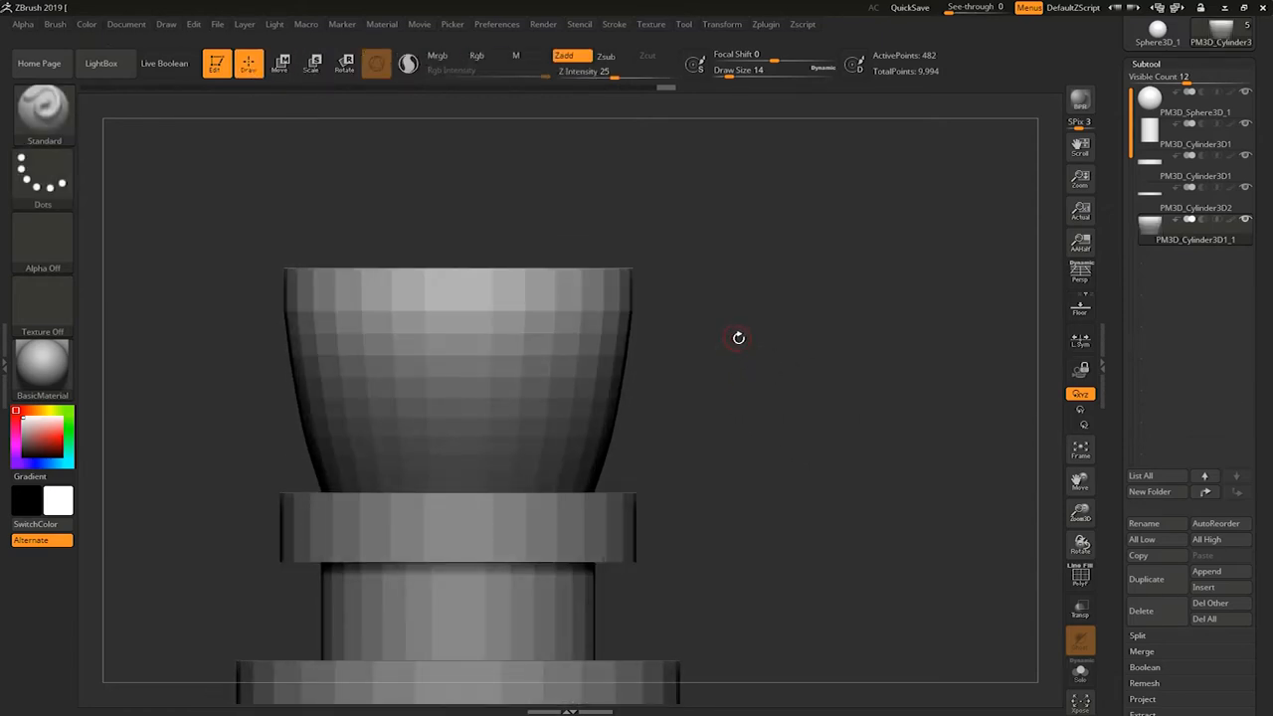
left_click_drag(738, 339, 704, 438)
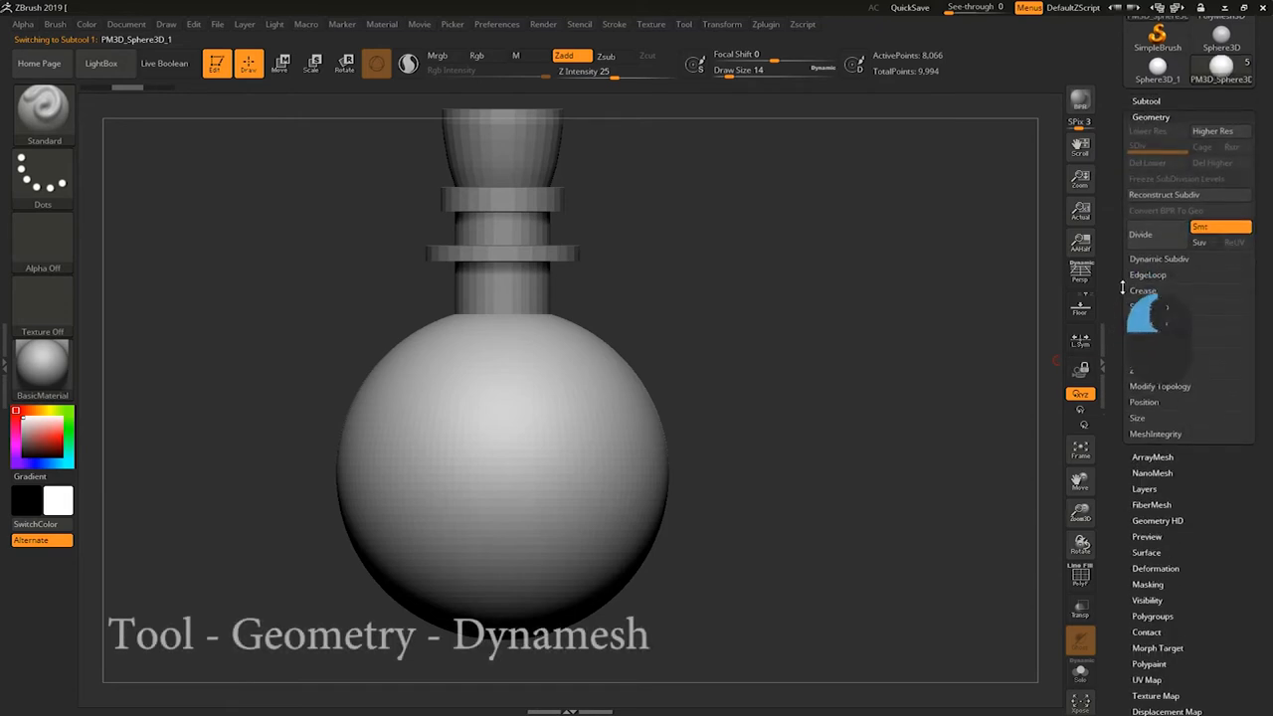
- DynaMesh the sphere body at resolution 128 and check the denser wireframe
left_click(1149, 271)
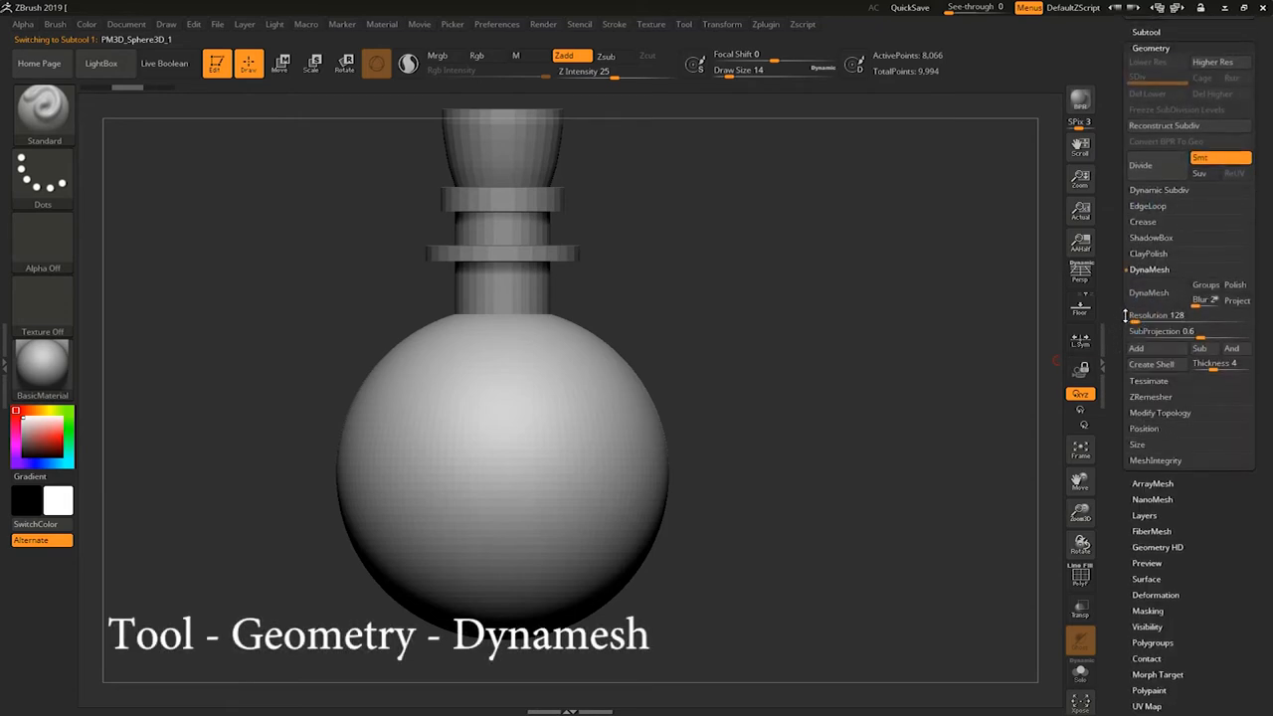
left_click(1158, 292)
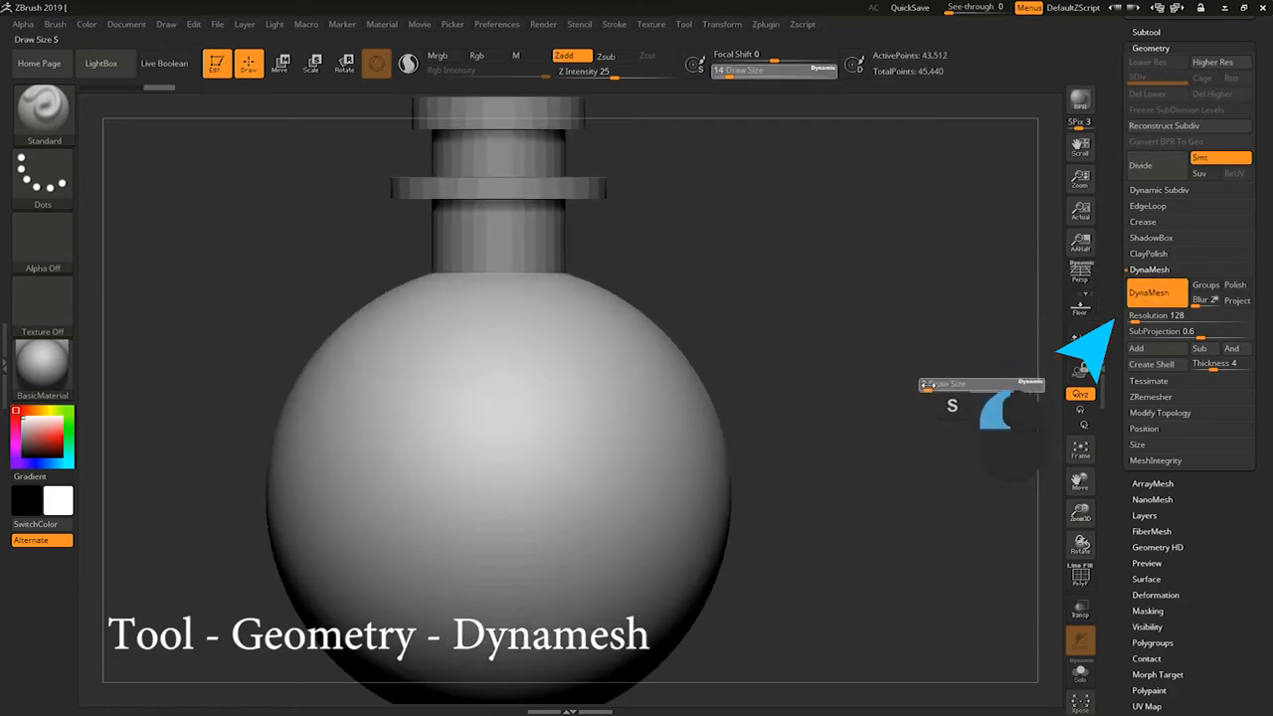
key("shift+f")
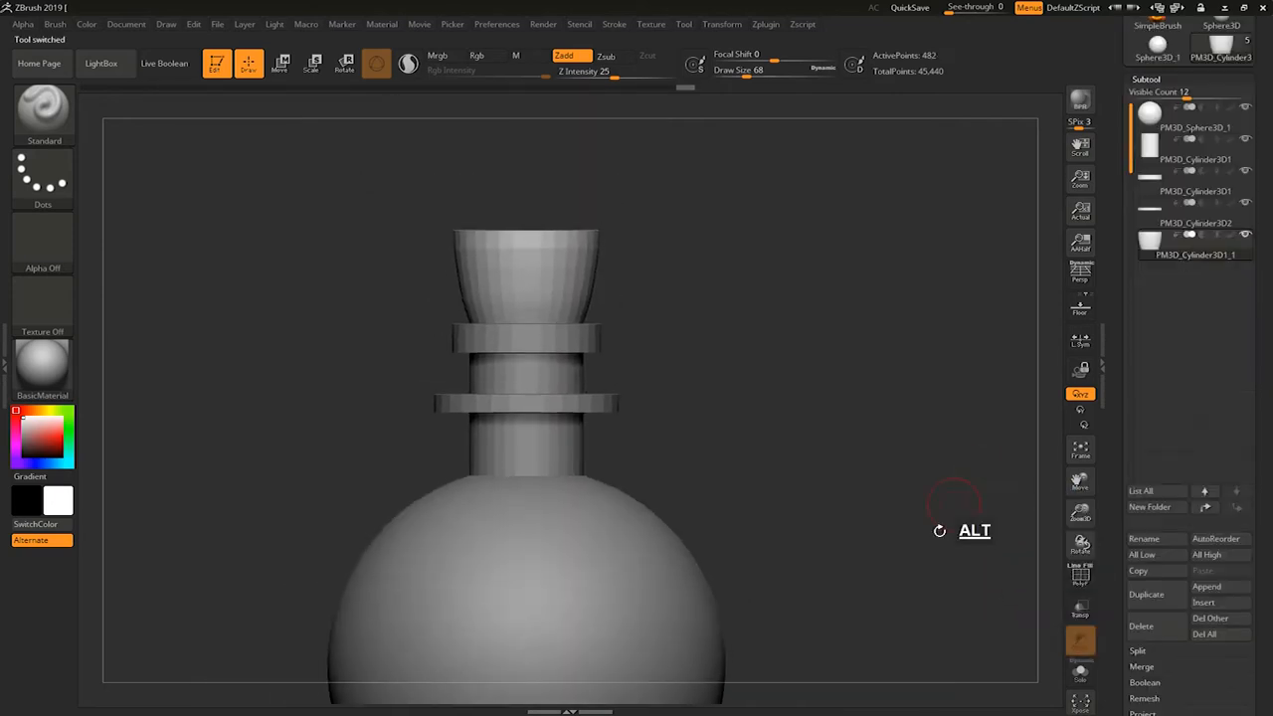
- Reframe the view on the dynameshed sphere body
left_click_drag(939, 530, 888, 299)
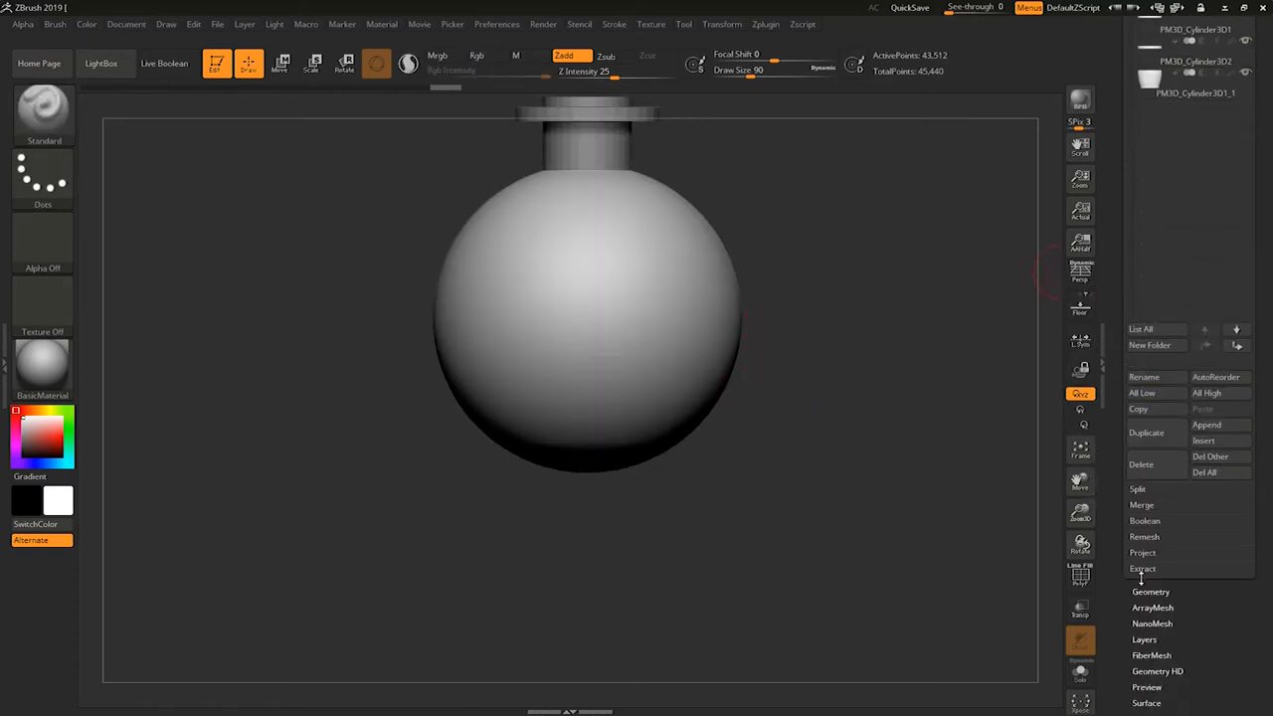
- Extract a base ring from the sphere bottom with Thick 0.09, preview it and accept it as a new subtool
left_click(1142, 569)
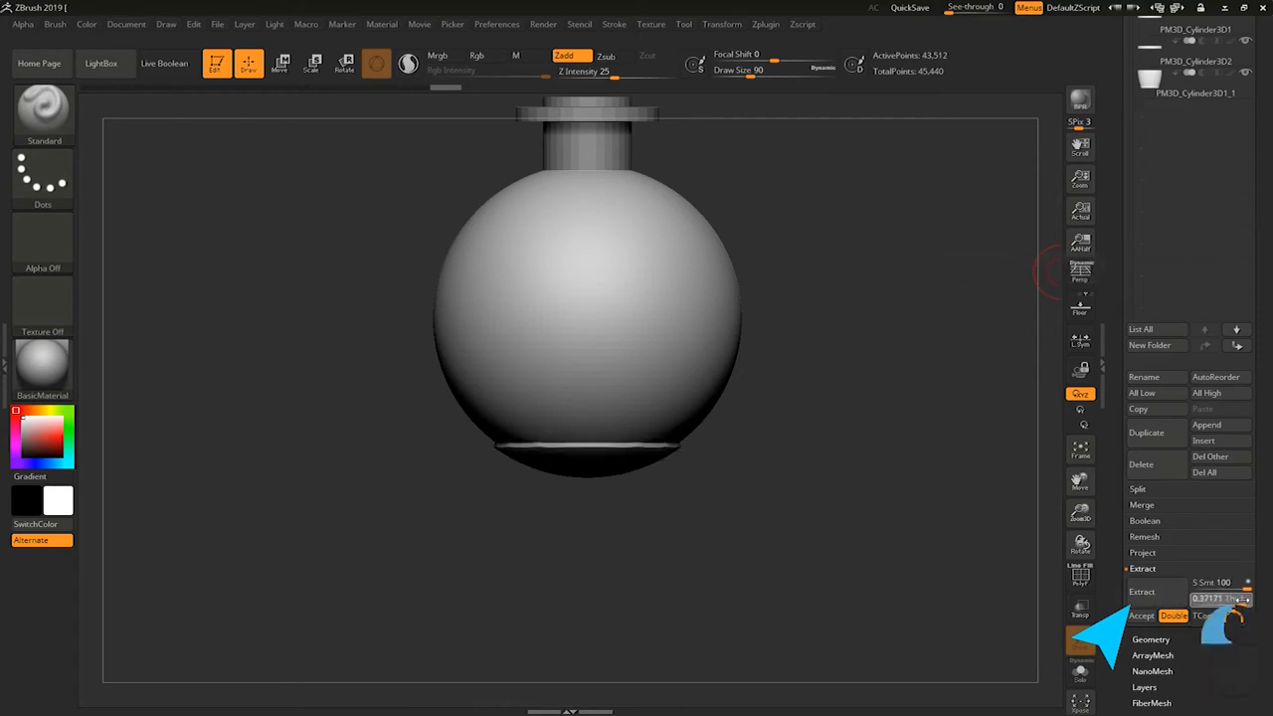
left_click_drag(1204, 597, 1233, 597)
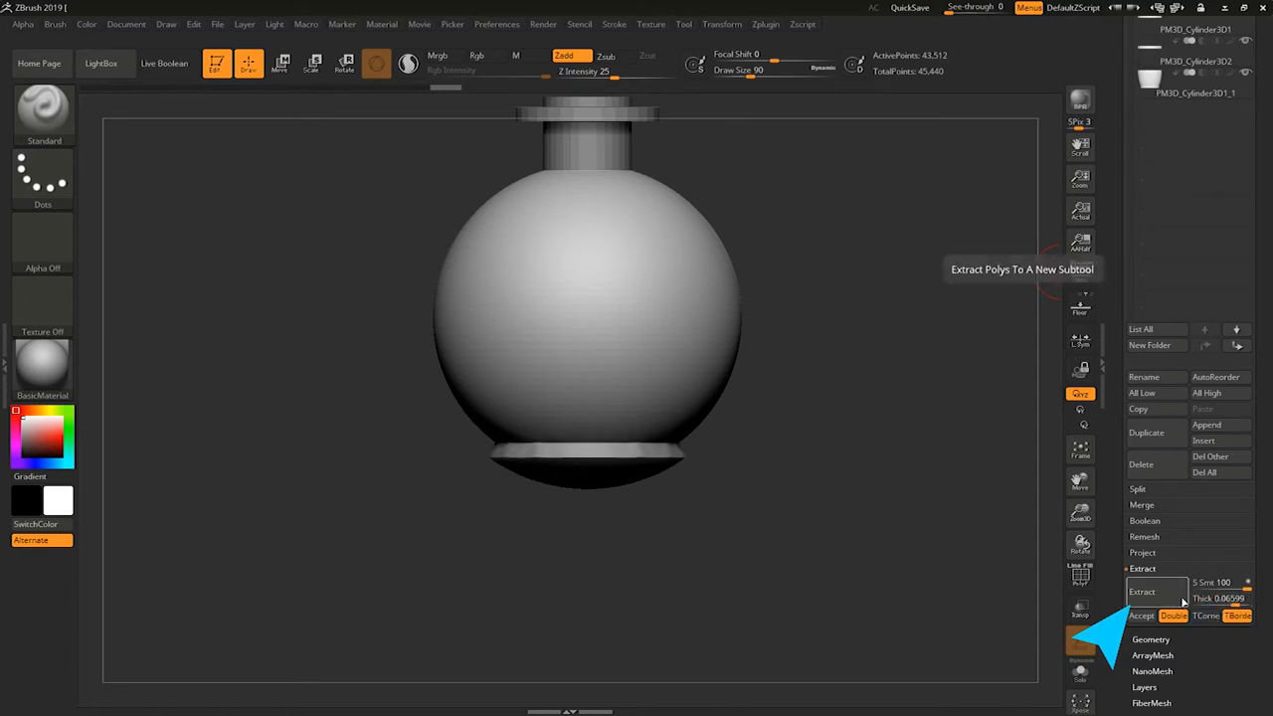
left_click_drag(1214, 597, 1237, 597)
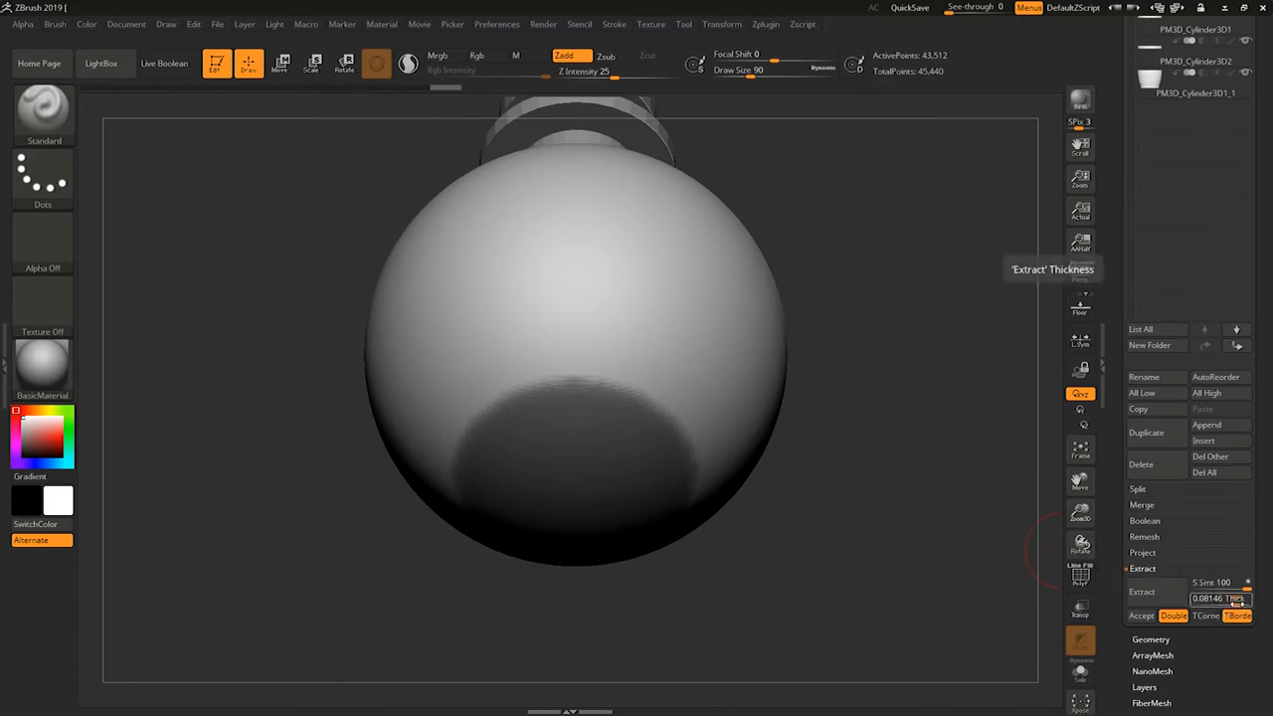
left_click(1216, 598)
type("0.06")
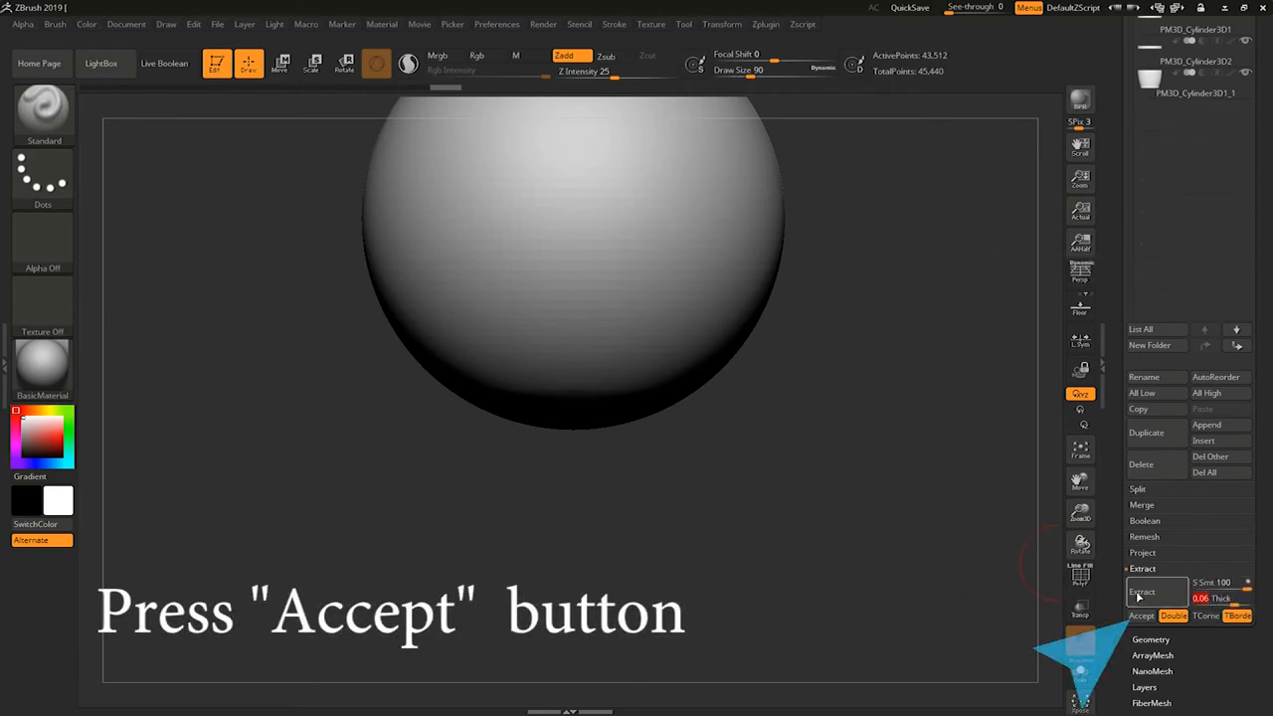
left_click(1138, 617)
type(".09")
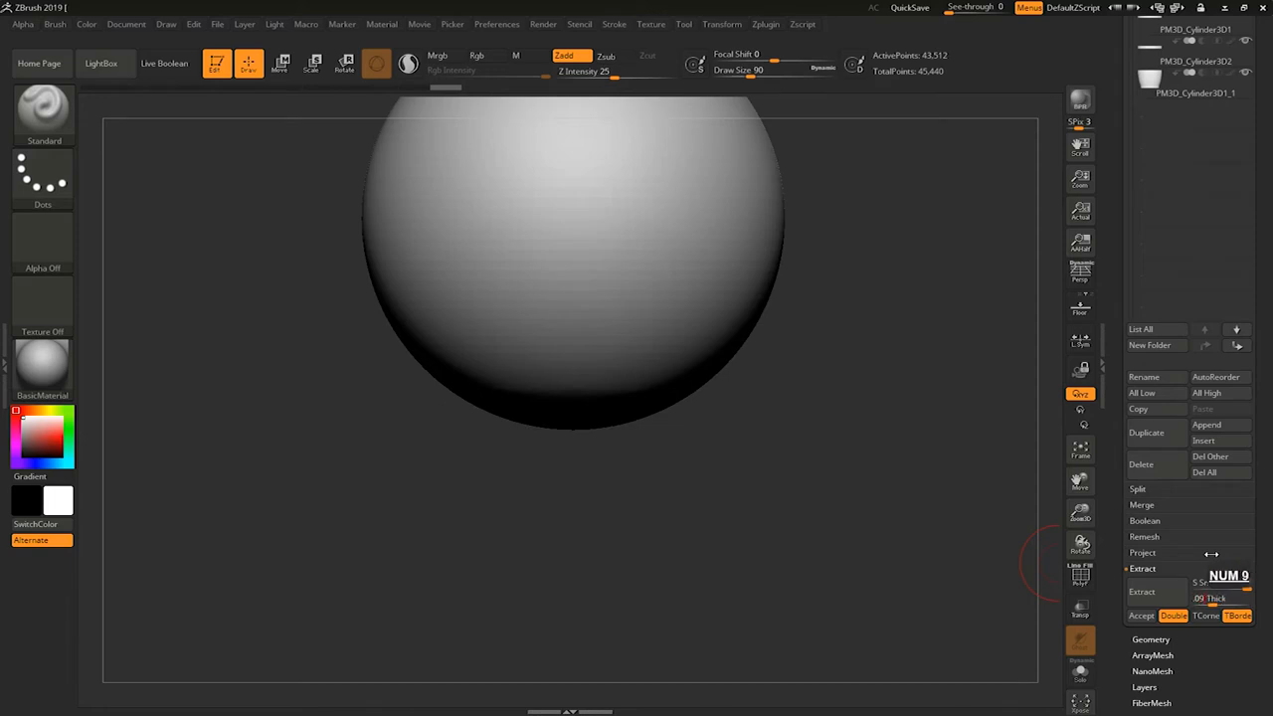
left_click(1142, 593)
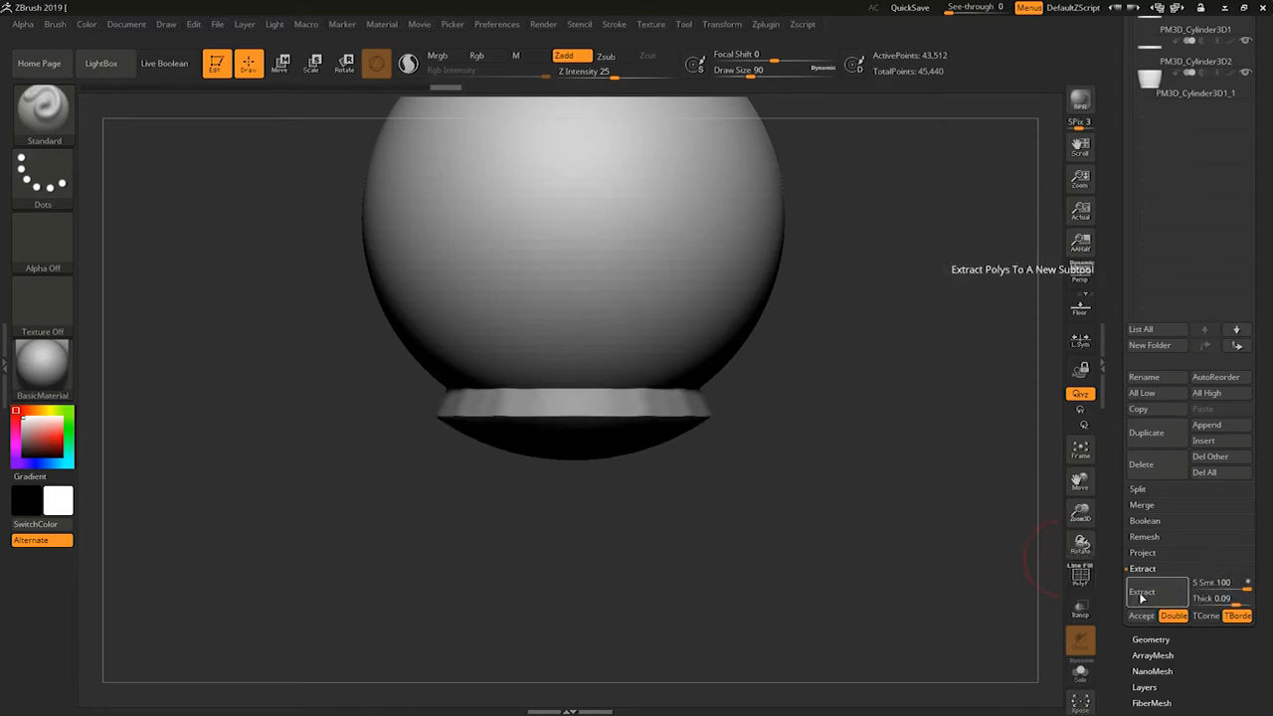
left_click(1142, 616)
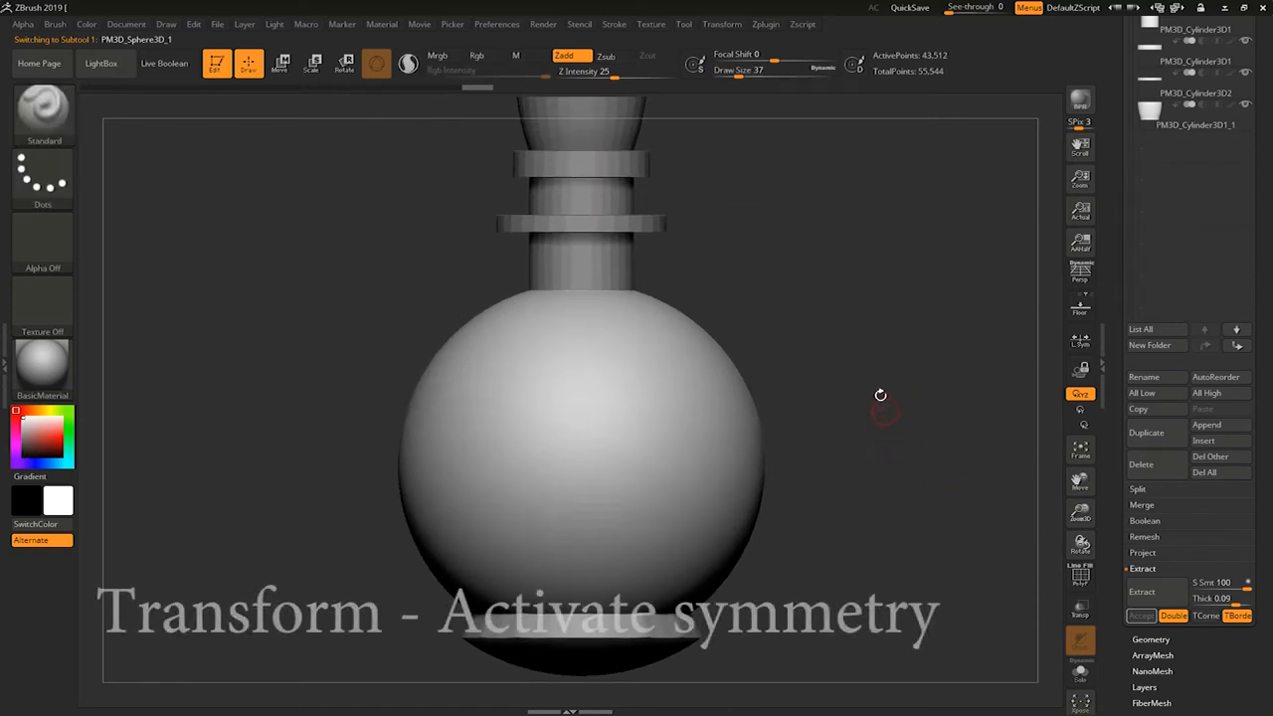
- Activate symmetry, resize the brush and paint a curved stripe mask on the sphere body
left_click(720, 23)
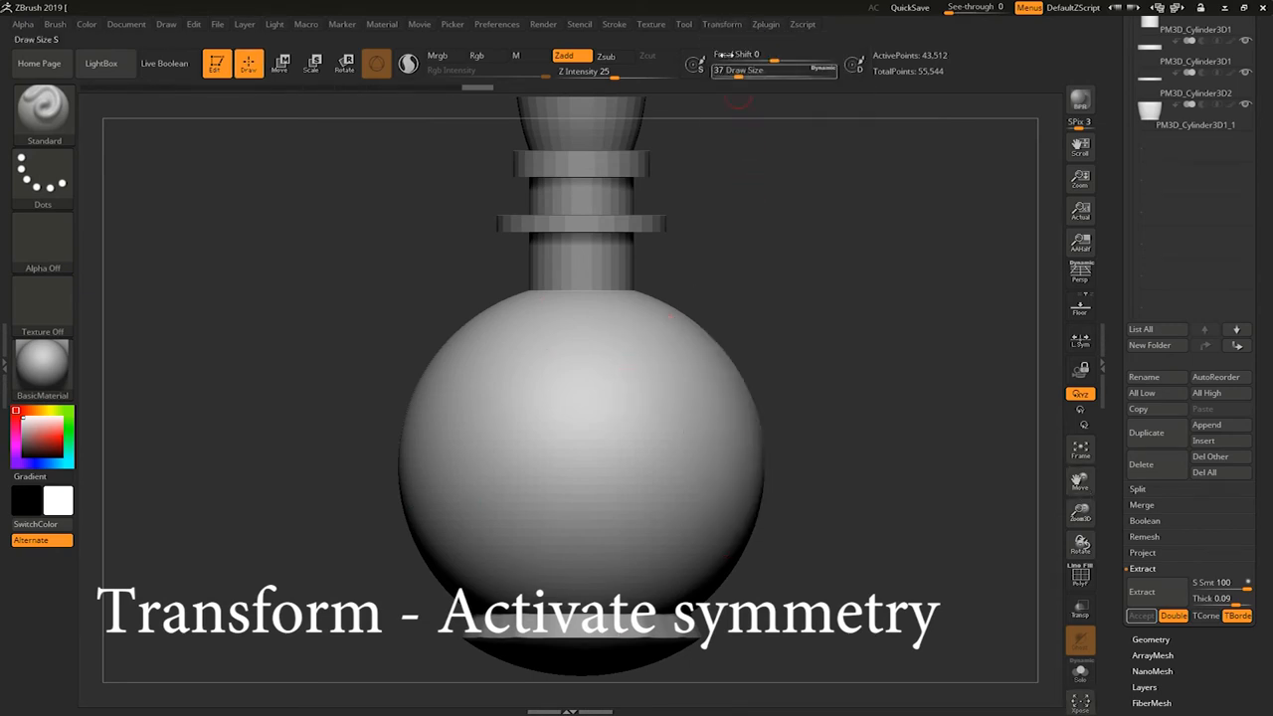
left_click(722, 24)
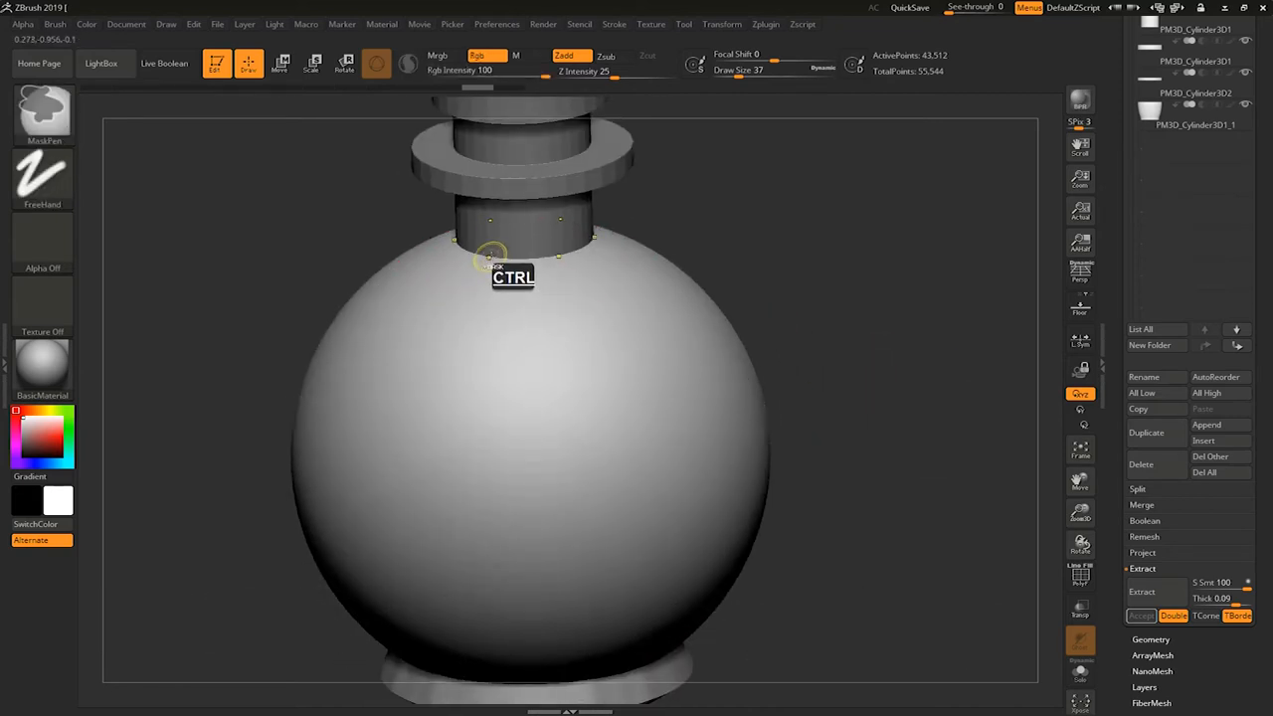
left_click_drag(487, 255, 636, 636)
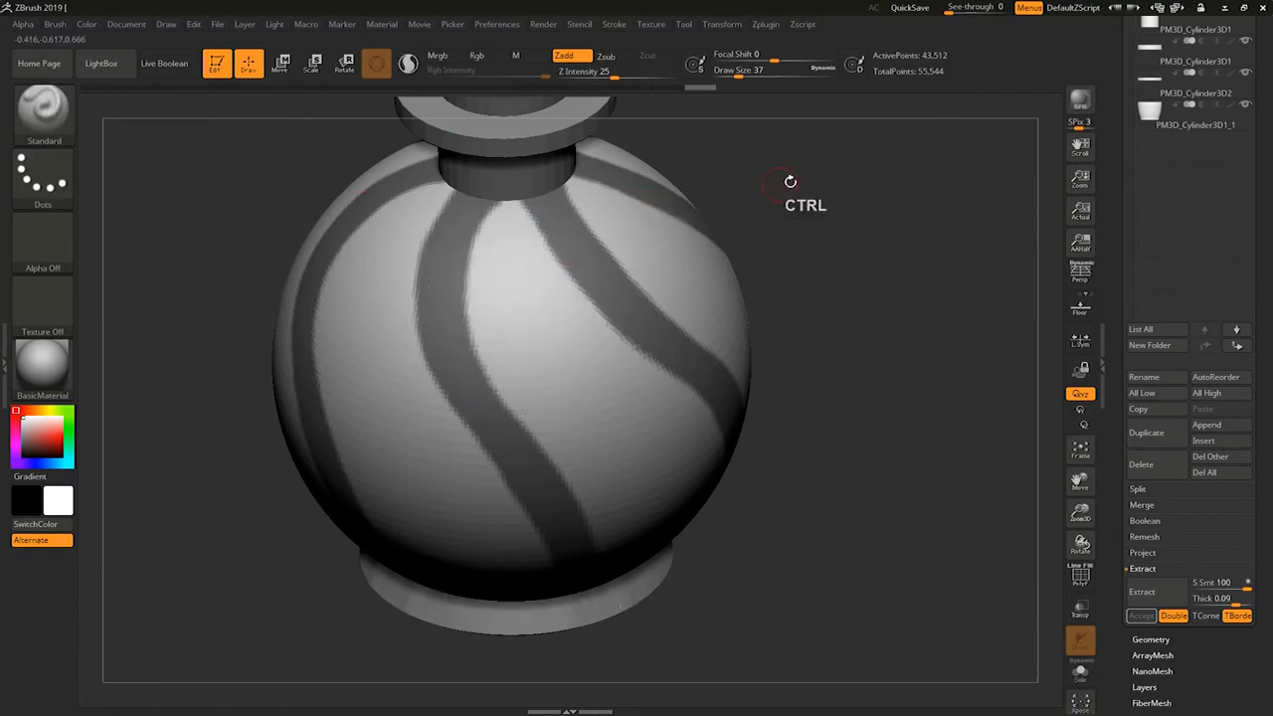
- Paint another swirling diagonal mask stripe on the sphere and erase its excess
left_click_drag(791, 183, 469, 326)
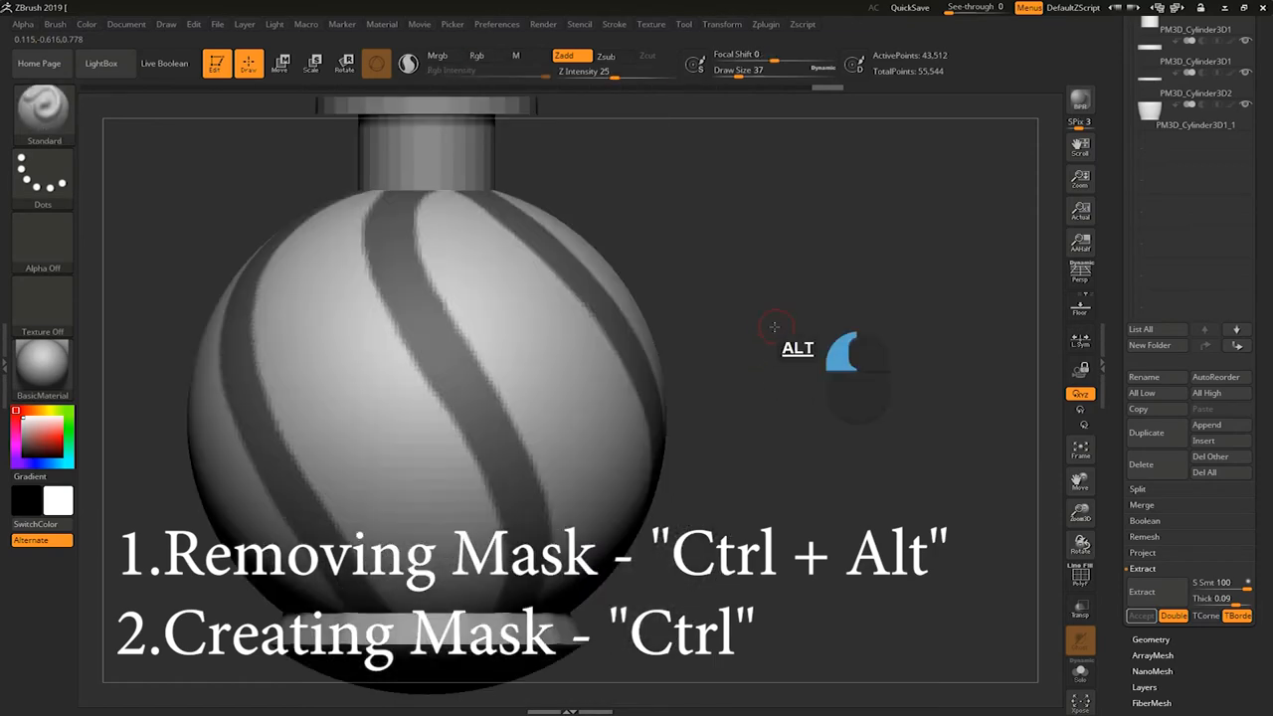
left_click_drag(776, 326, 820, 314)
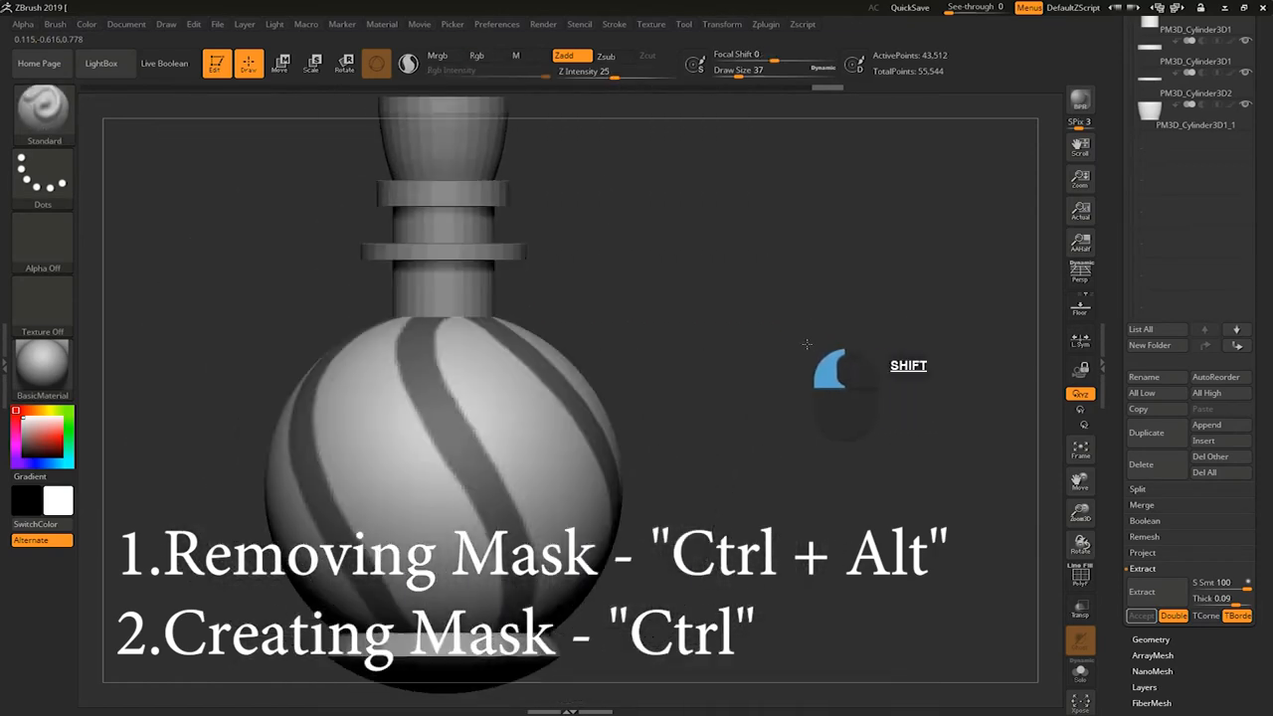
- Preview the masked stripe extraction and adjust its thickness until the raised shells look right
left_click(1142, 593)
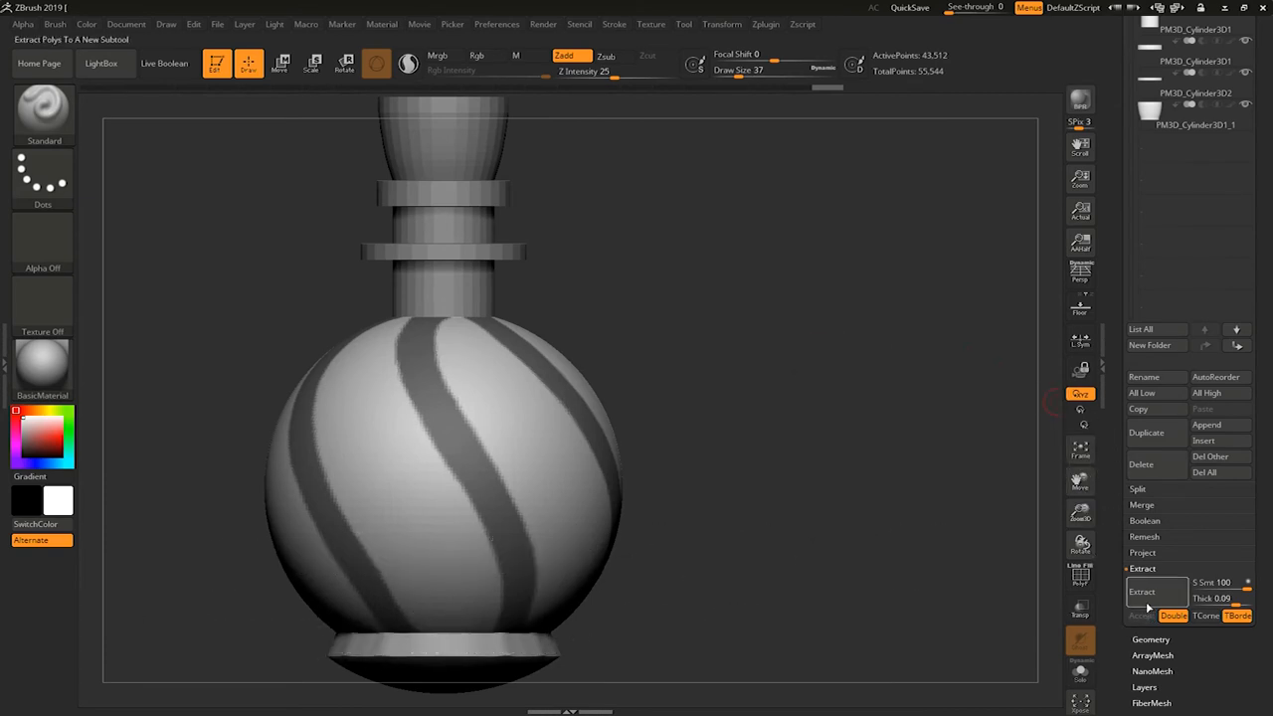
left_click(1142, 593)
type("0.06")
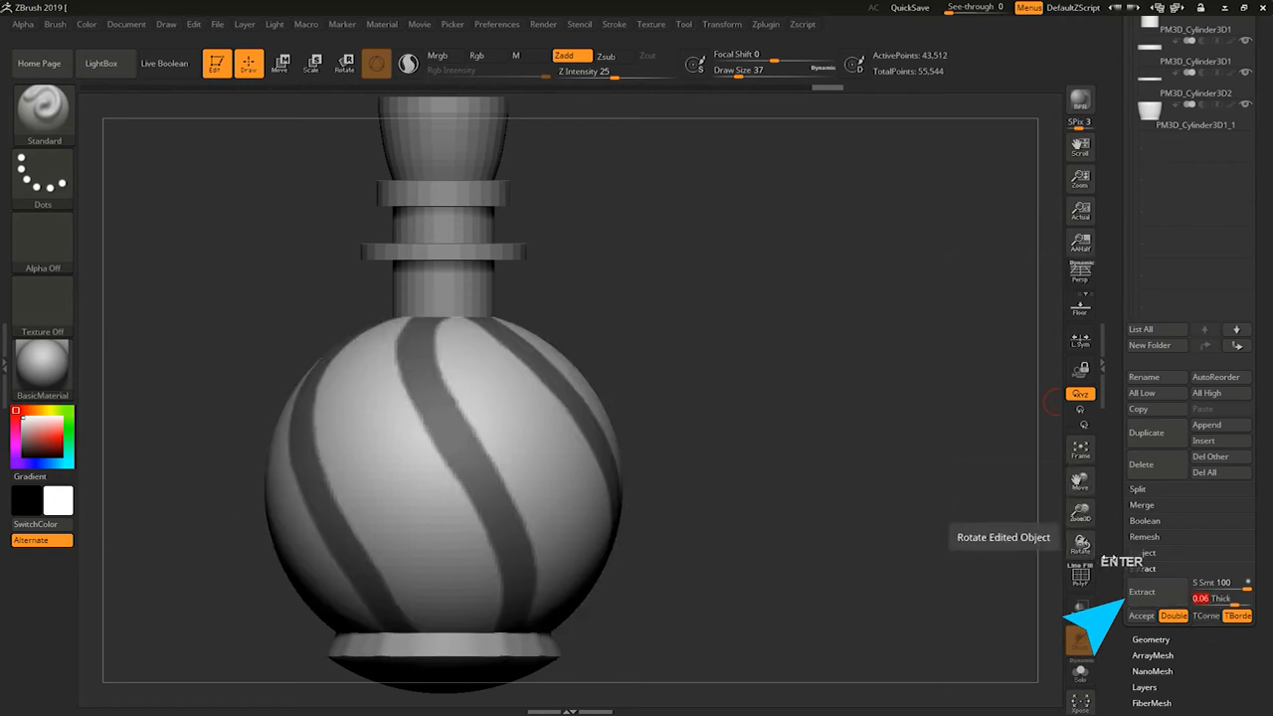
left_click(1142, 593)
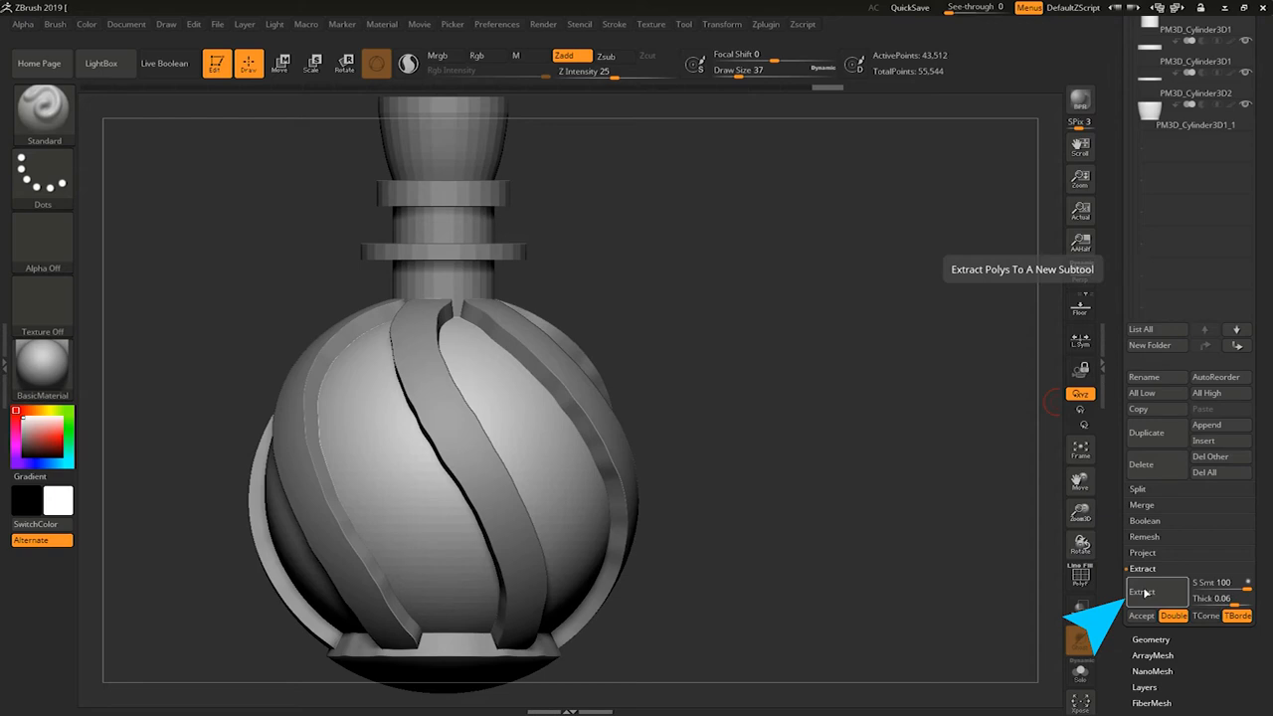
left_click(1217, 599)
type("0.05")
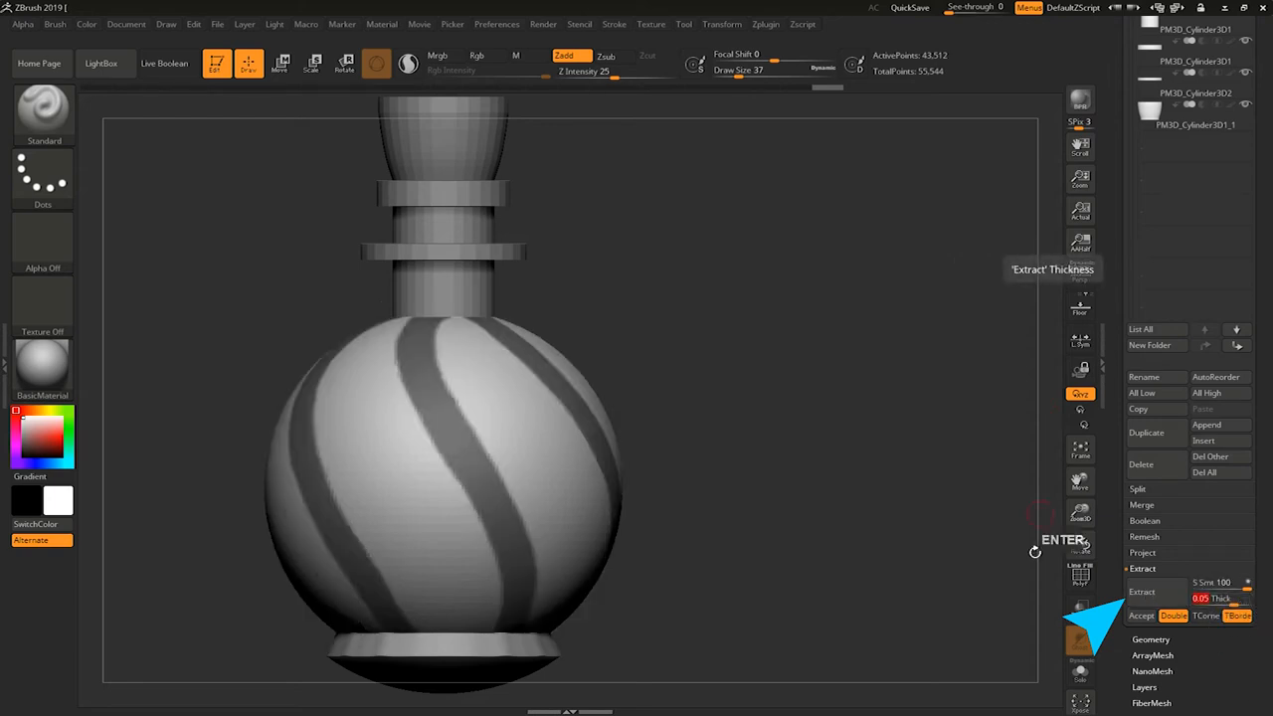
left_click(1142, 591)
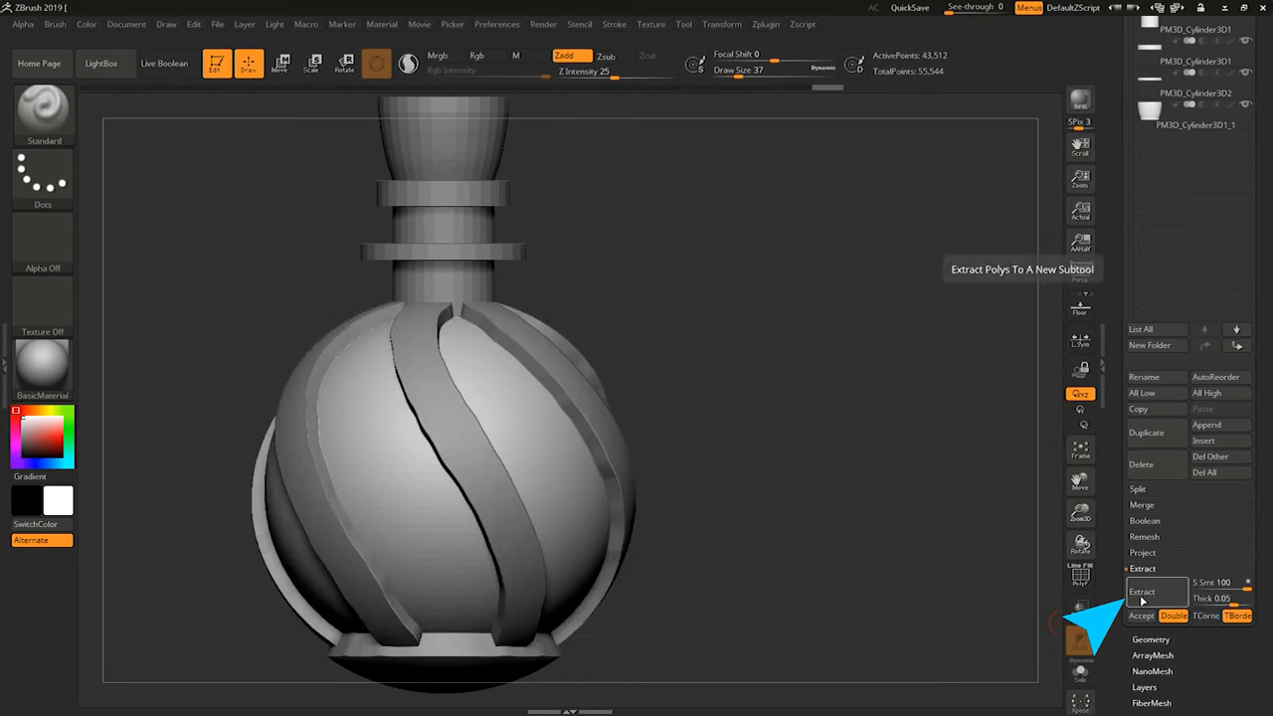
mouse_move(1142, 617)
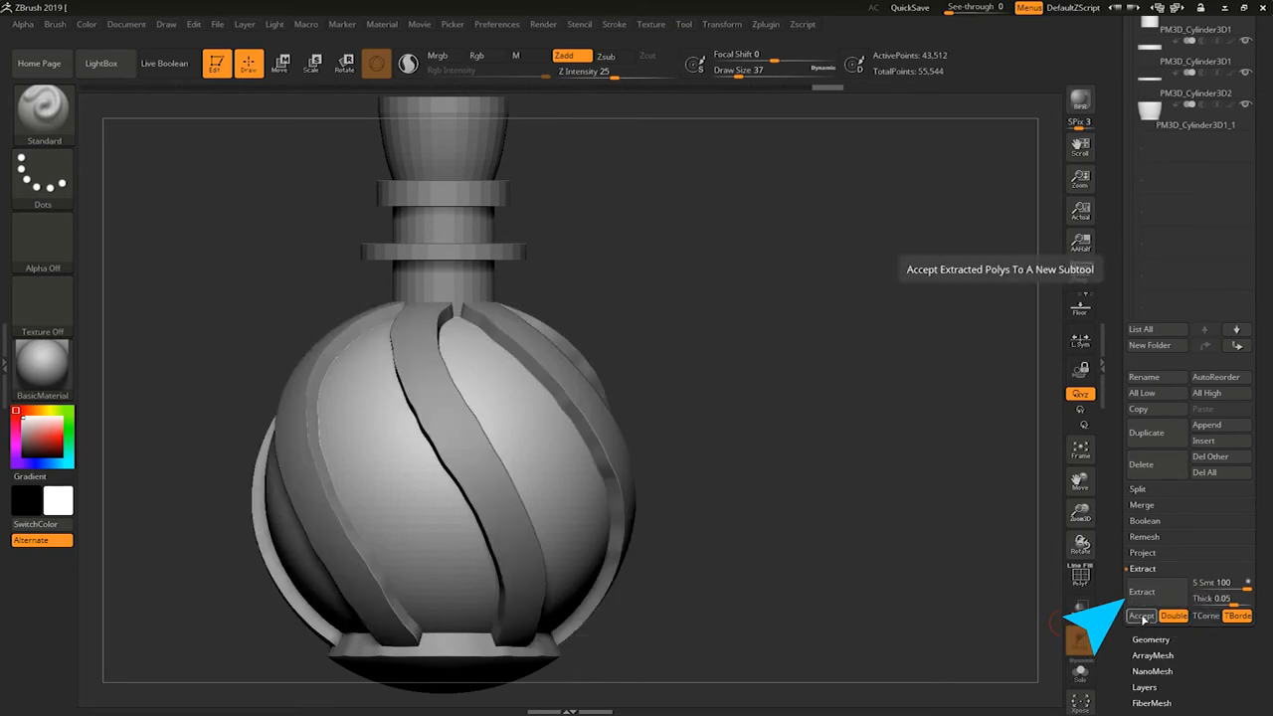
- Accept the stripes as a new extracted subtool, then solo the bottle body and neck
left_click(1142, 617)
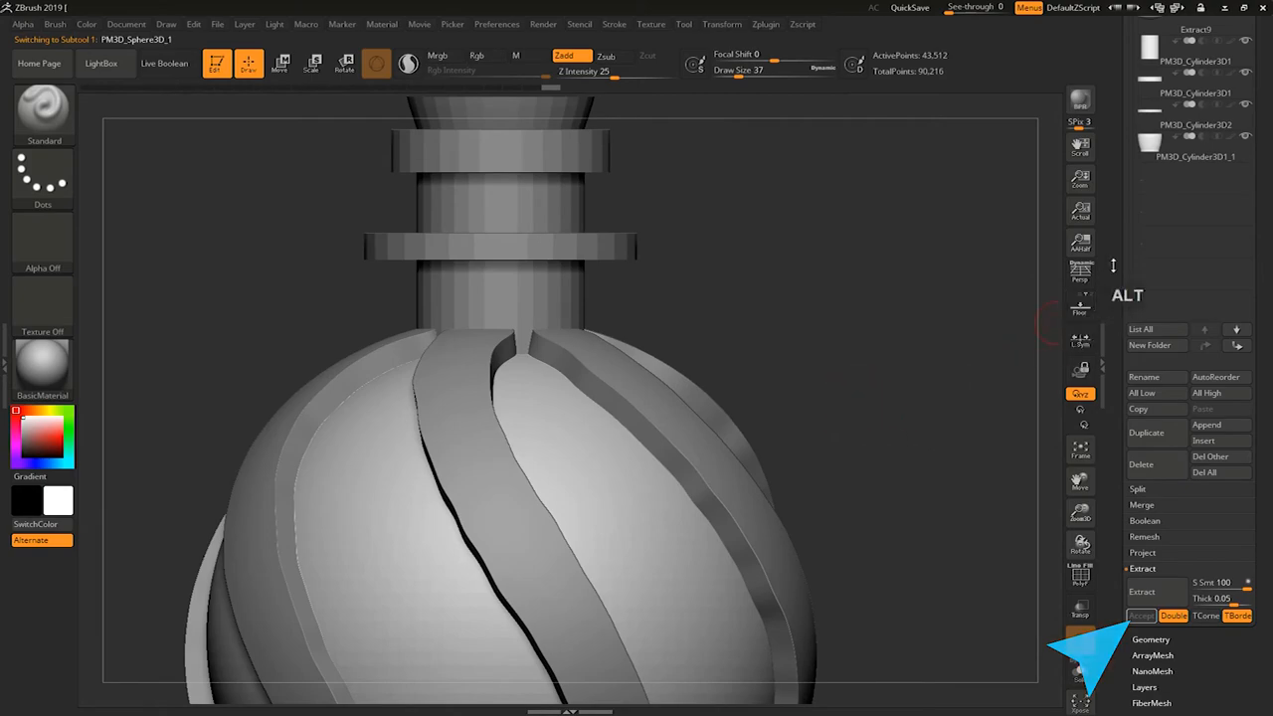
left_click(1142, 617)
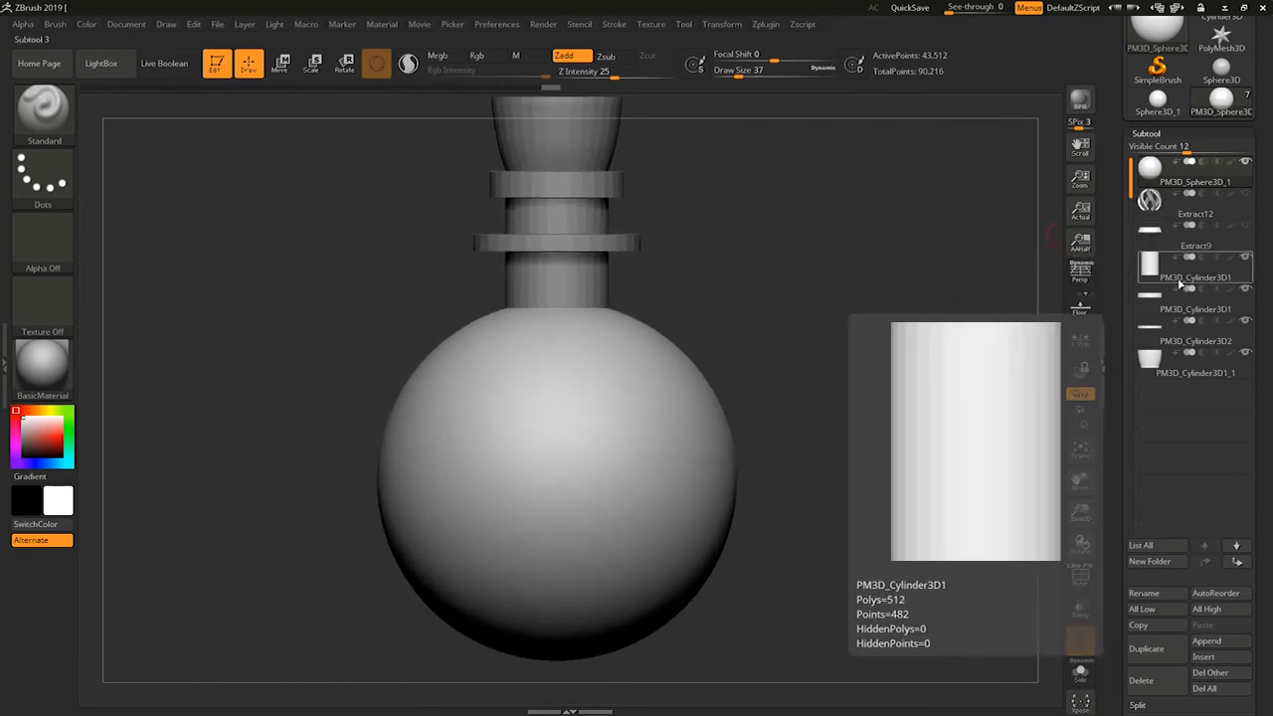
- Move the neck cylinder subtool up and MergeDown it into the sphere body, confirming OK
left_click(1194, 278)
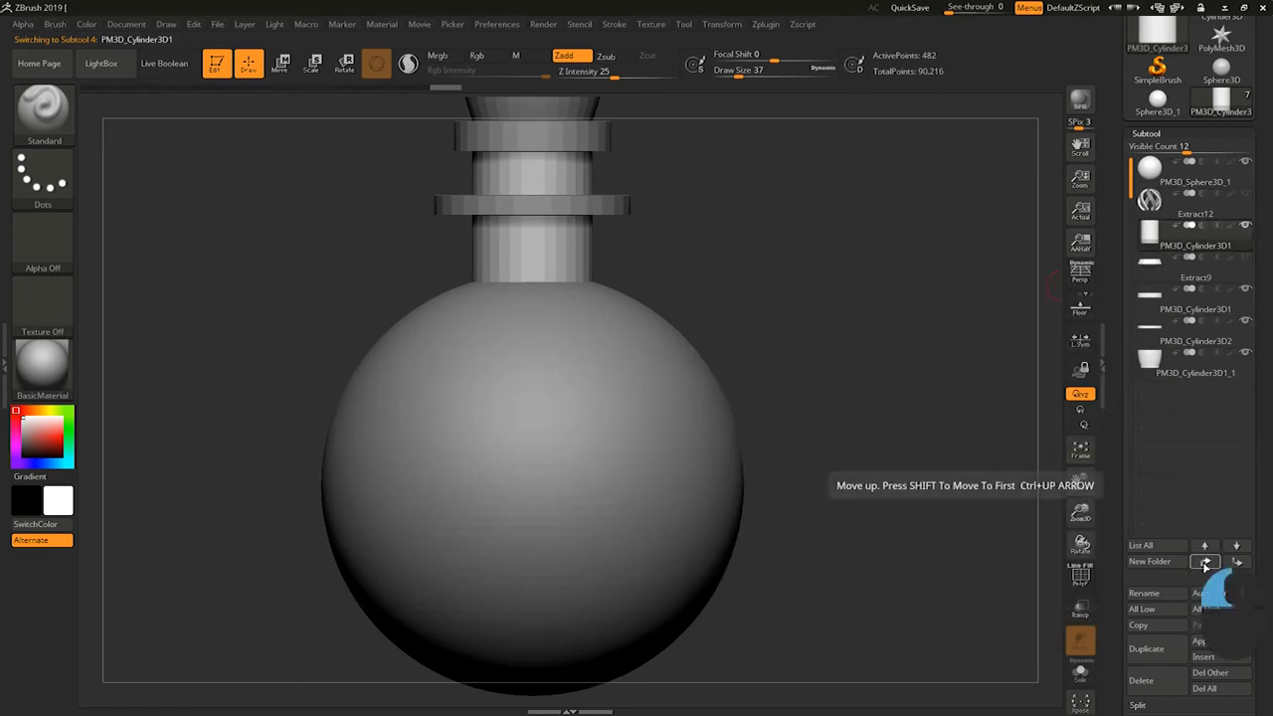
left_click(1205, 560)
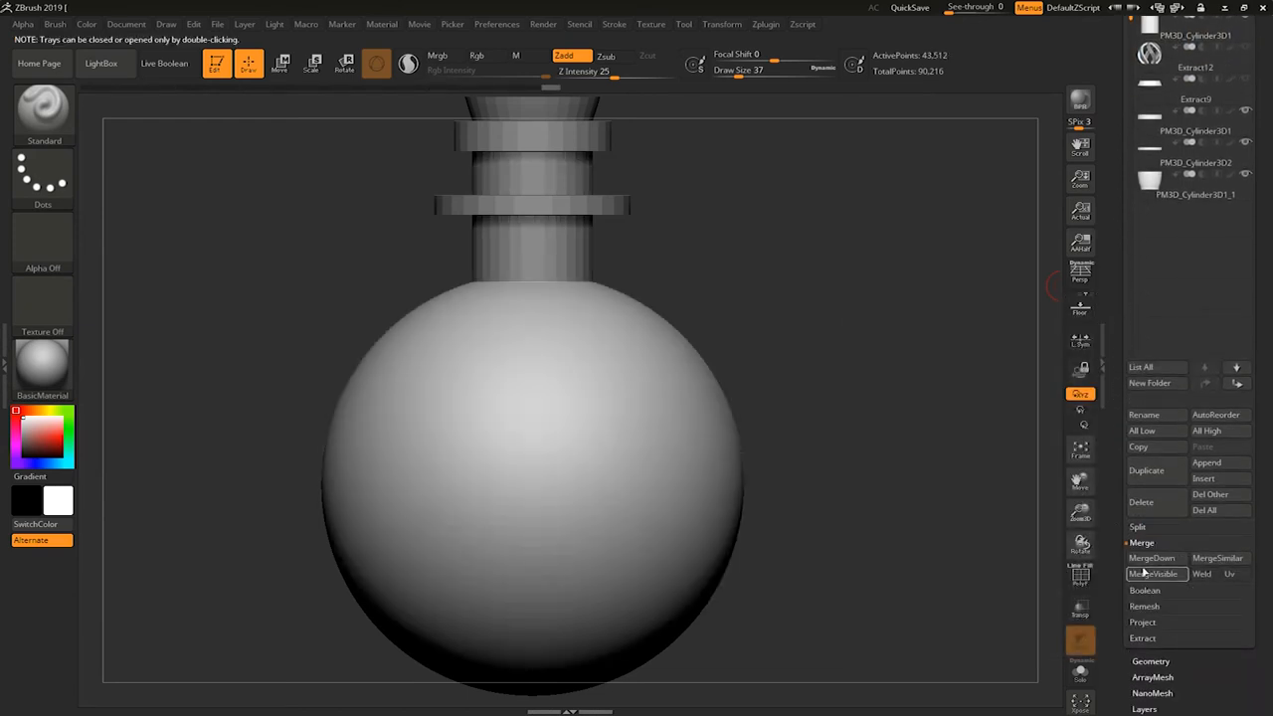
left_click(1152, 557)
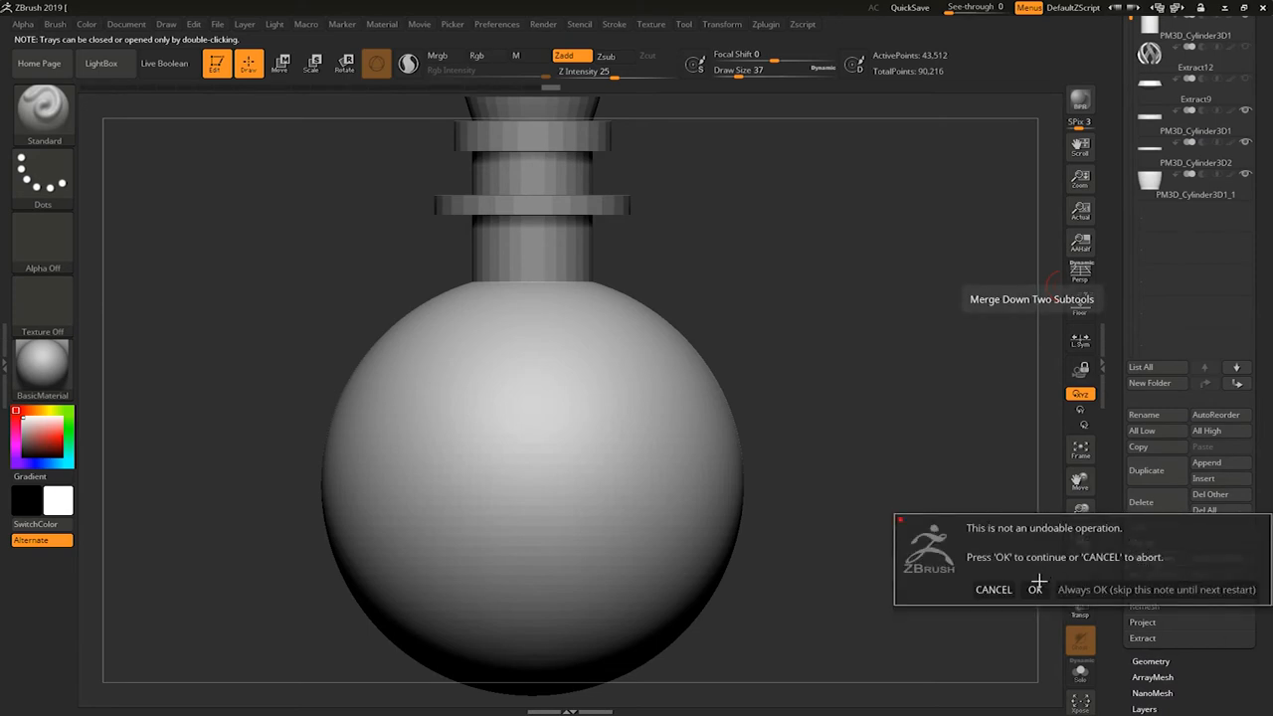
left_click(1034, 588)
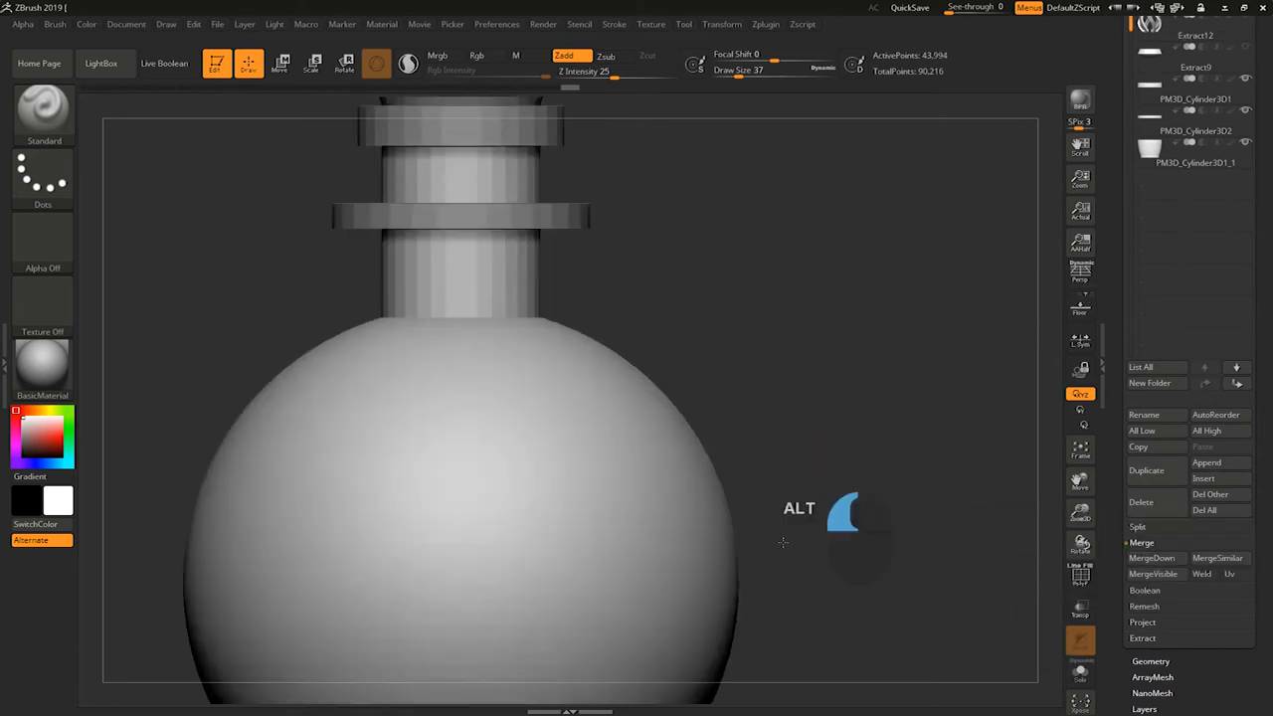
left_click_drag(784, 541, 927, 350)
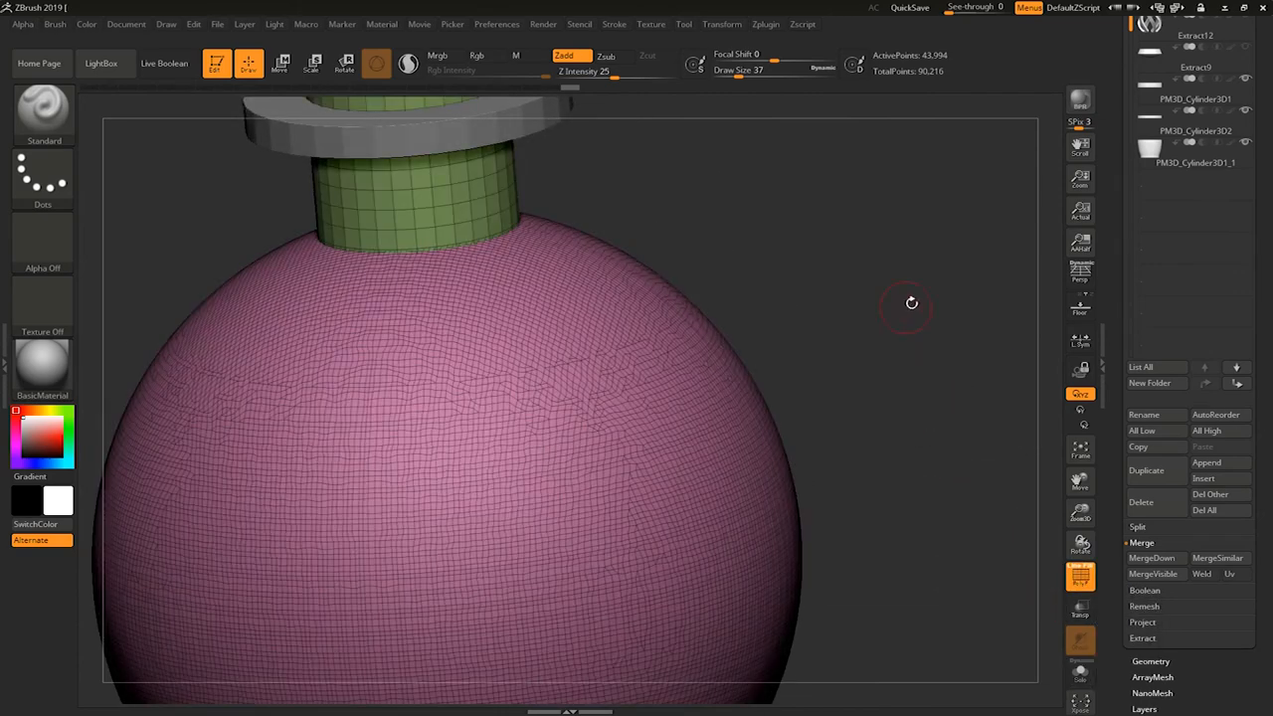
left_click_drag(911, 303, 886, 329)
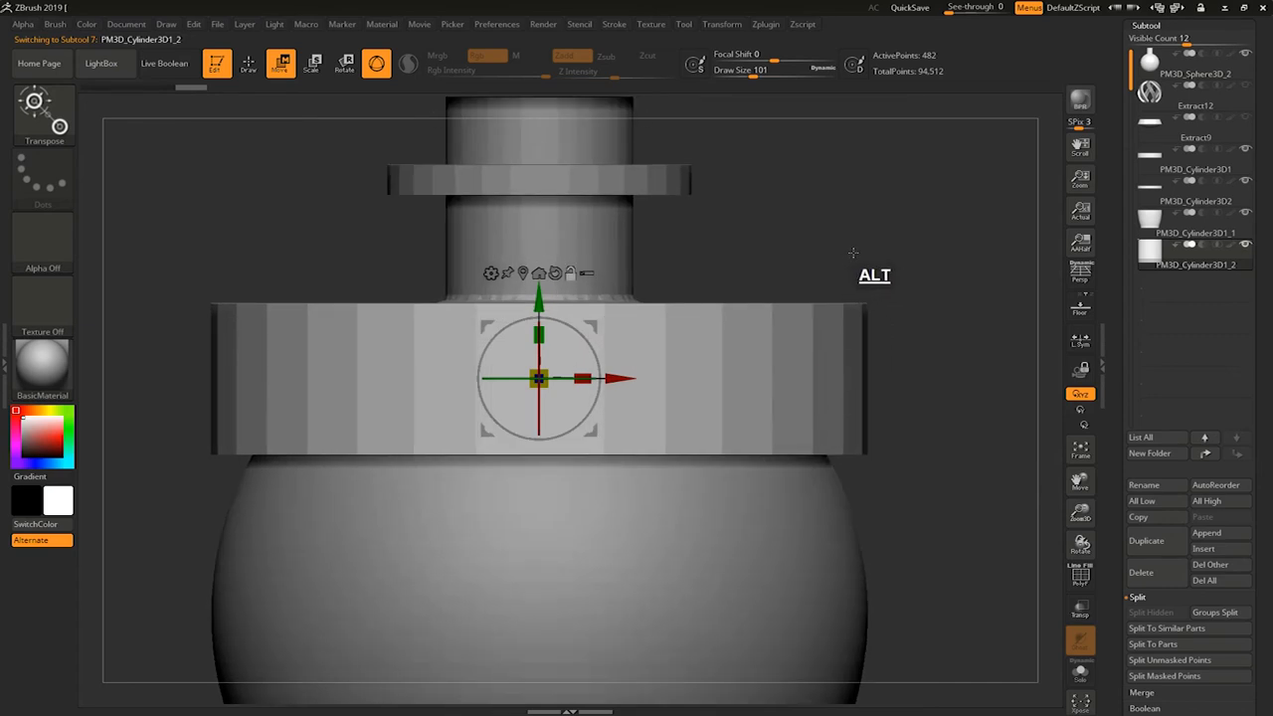
mouse_move(809, 328)
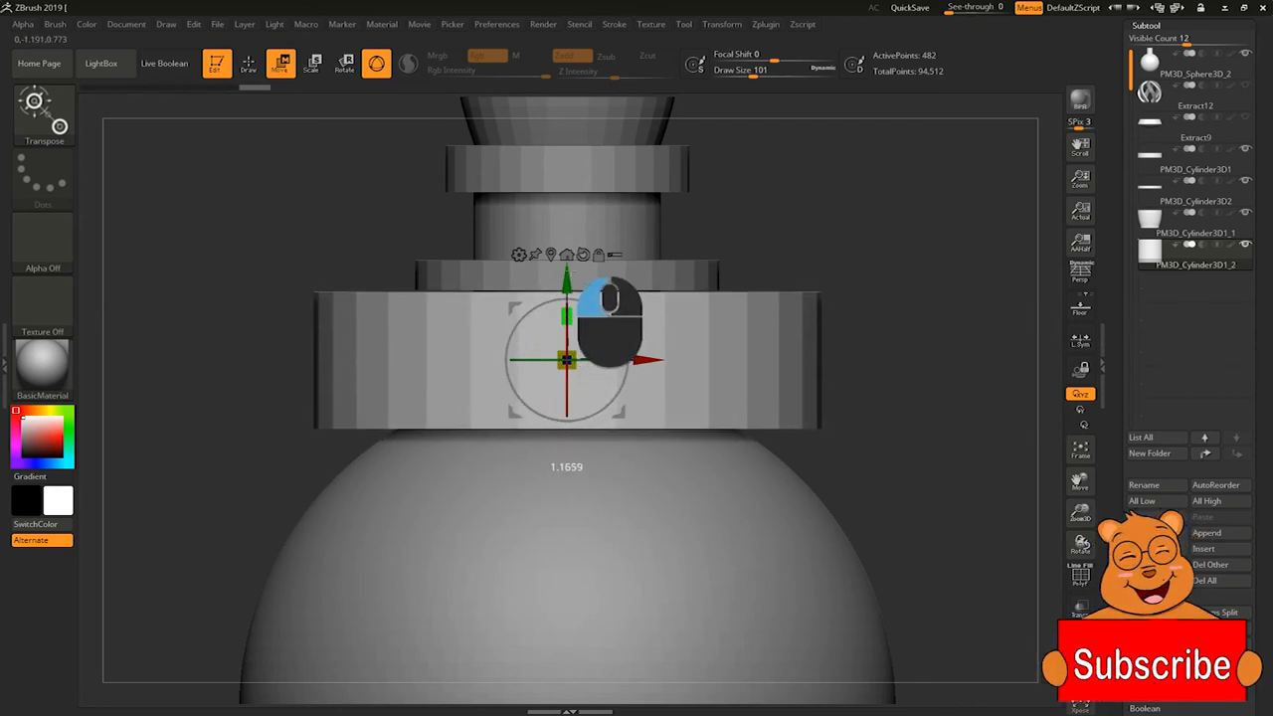
- Scale the neck-base ring outward with the Transpose gizmo so it flares wider
left_click(314, 65)
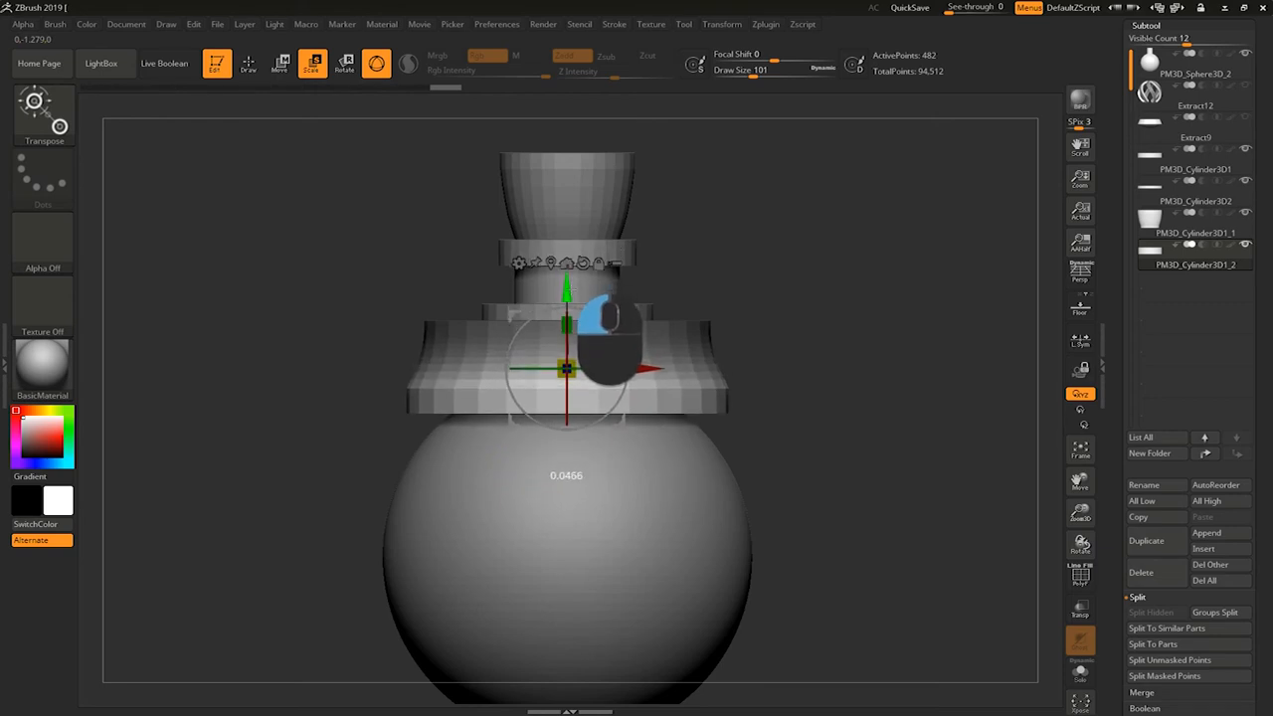
key("alt")
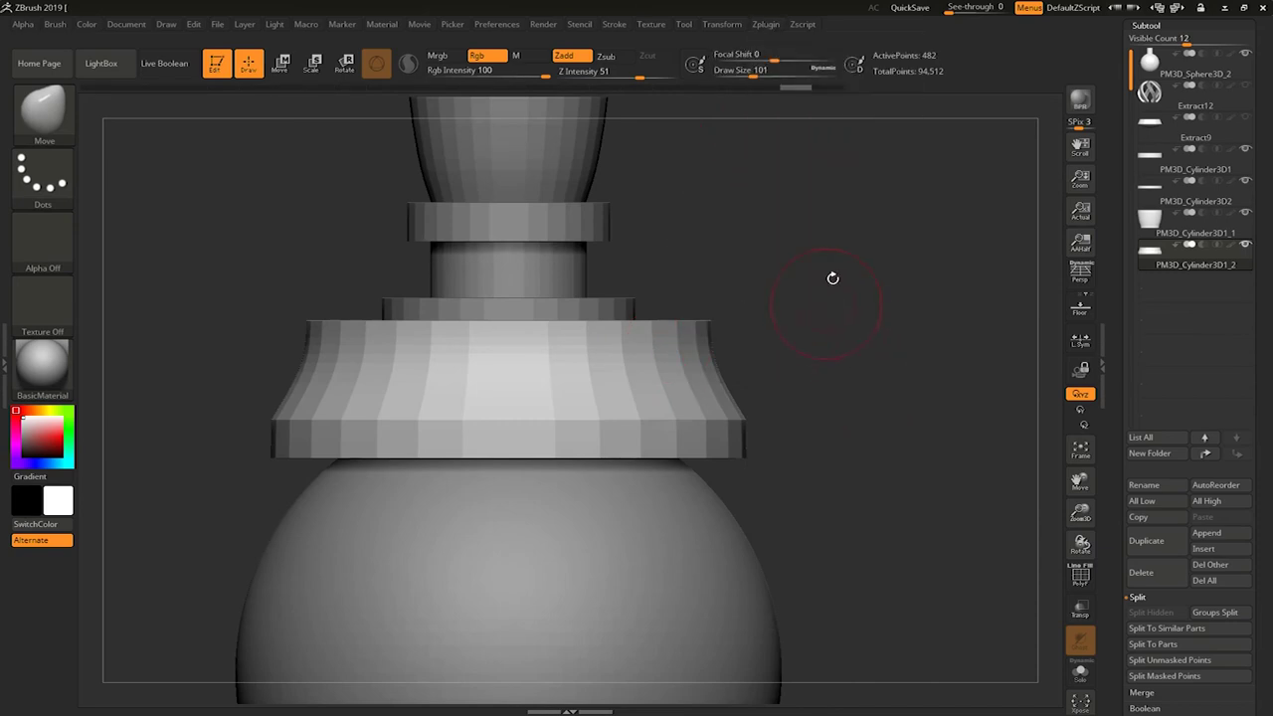
- Push the collar's lower edge outward with the Move brush and check the bowed shape
left_click(720, 24)
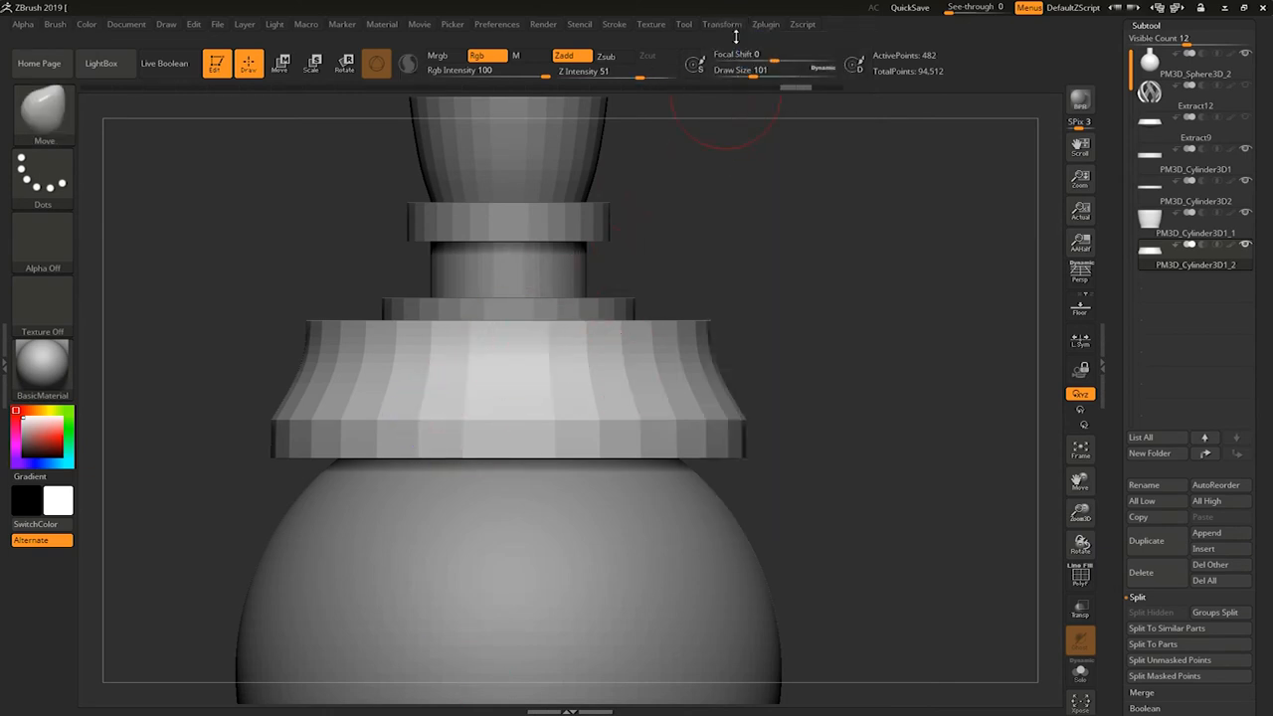
mouse_move(489, 406)
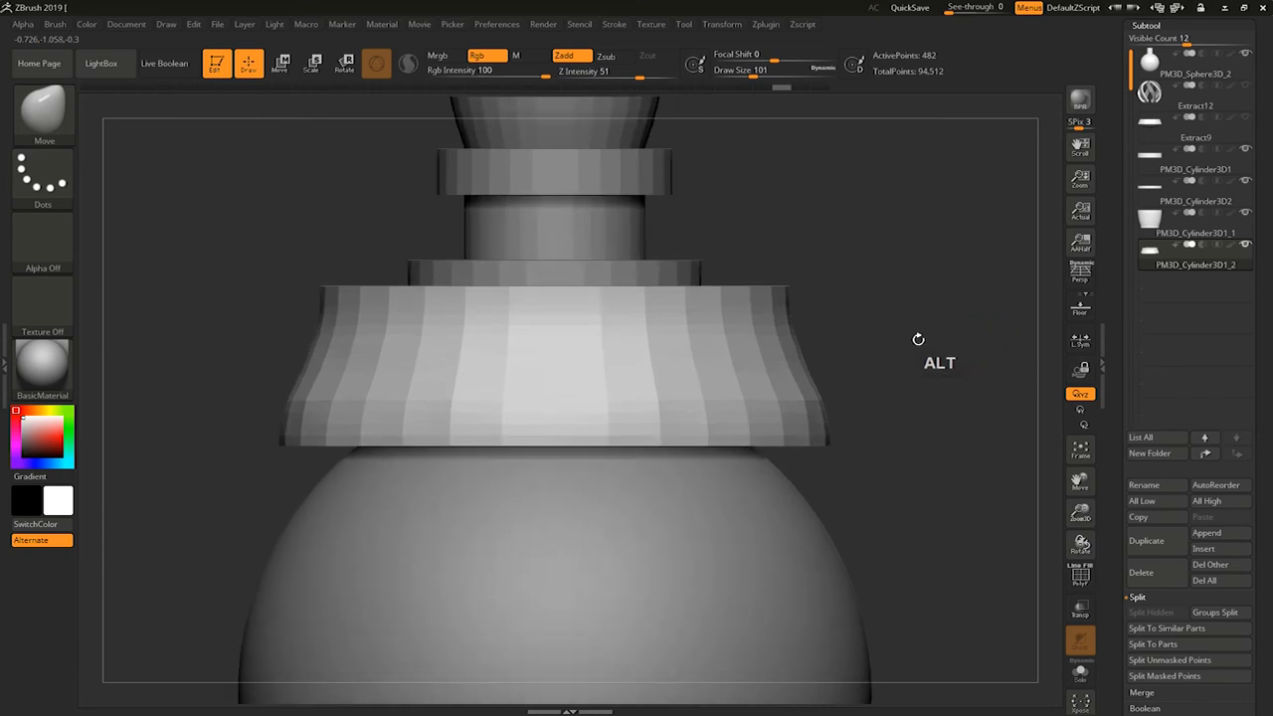
left_click_drag(919, 338, 891, 330)
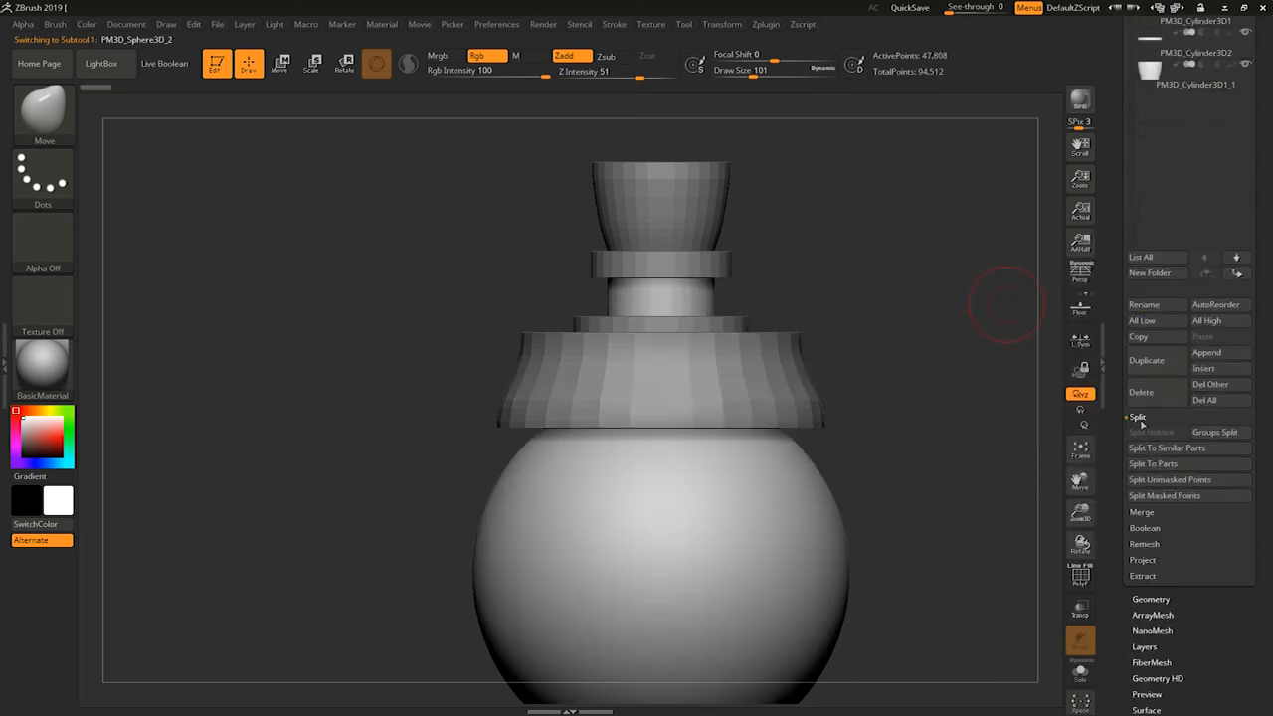
- MergeDown the flared collar into the bottle body subtool and confirm OK
left_click(1142, 514)
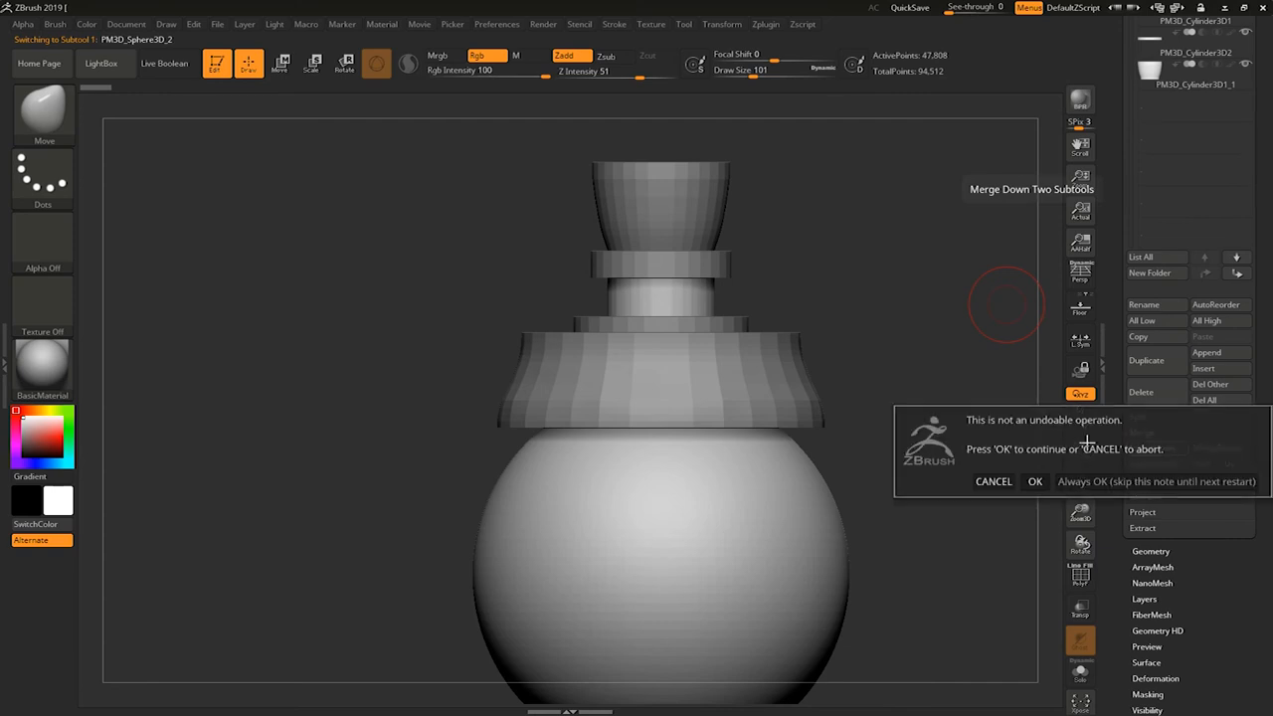
left_click(1034, 481)
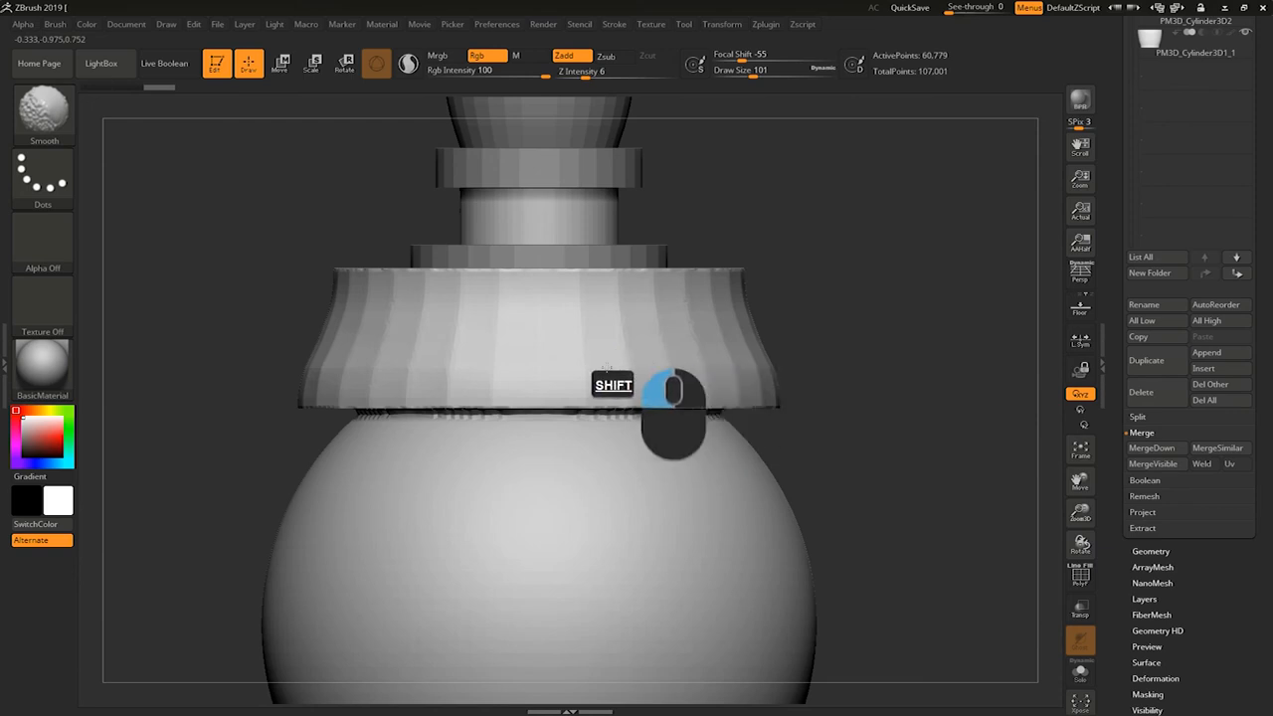
mouse_move(692, 382)
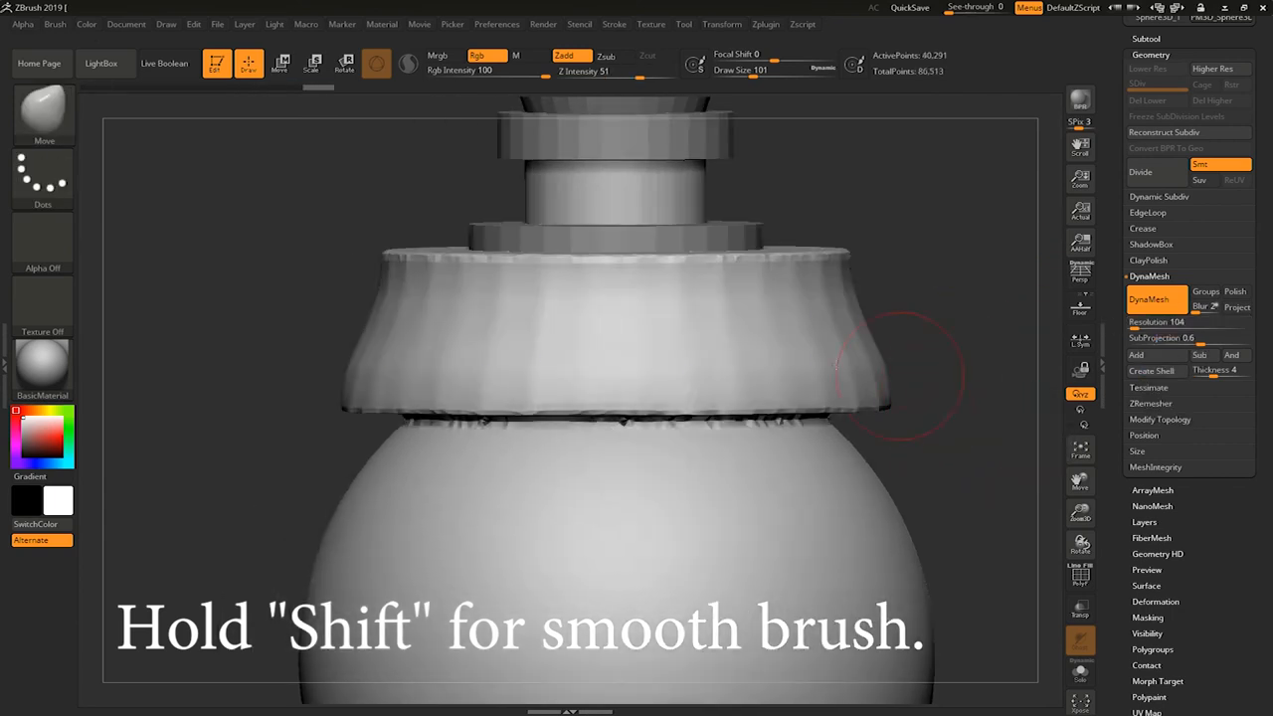
- DynaMesh the merged collar and body at resolution 384 and smooth the seam
key("shift")
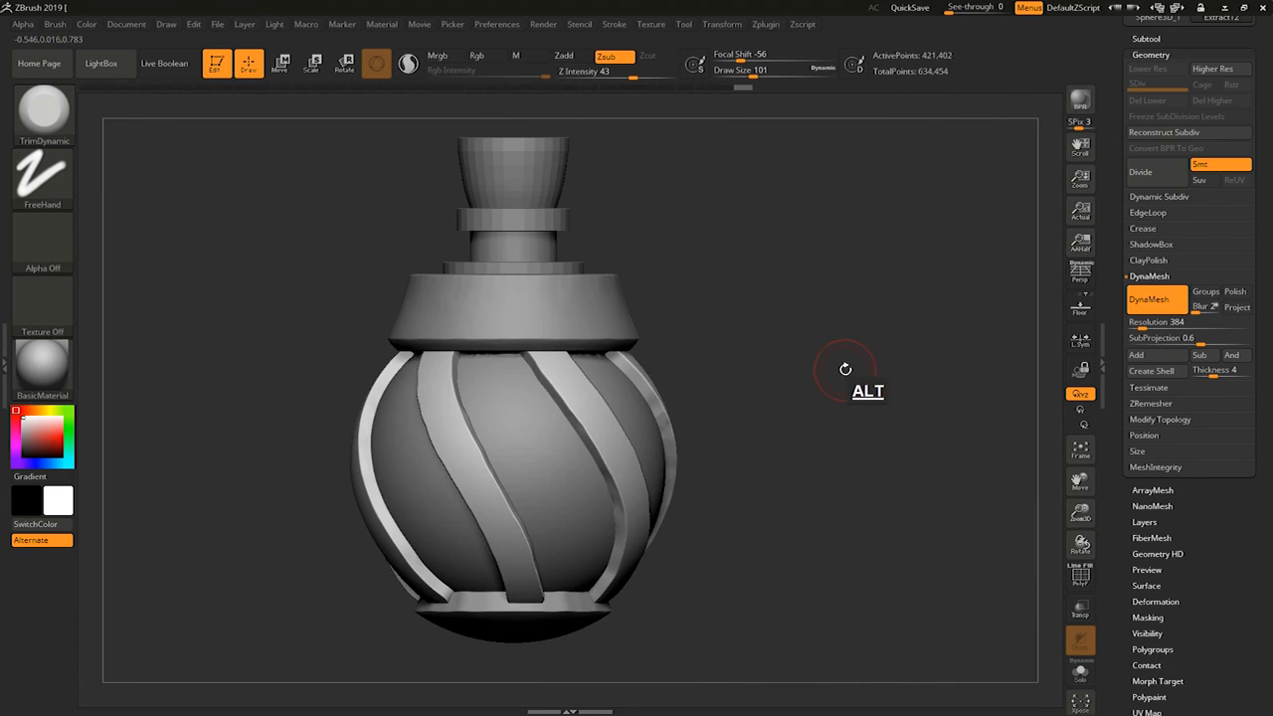
- Orbit and tilt the bottle to look at the ring around its base
left_click_drag(846, 374, 851, 364)
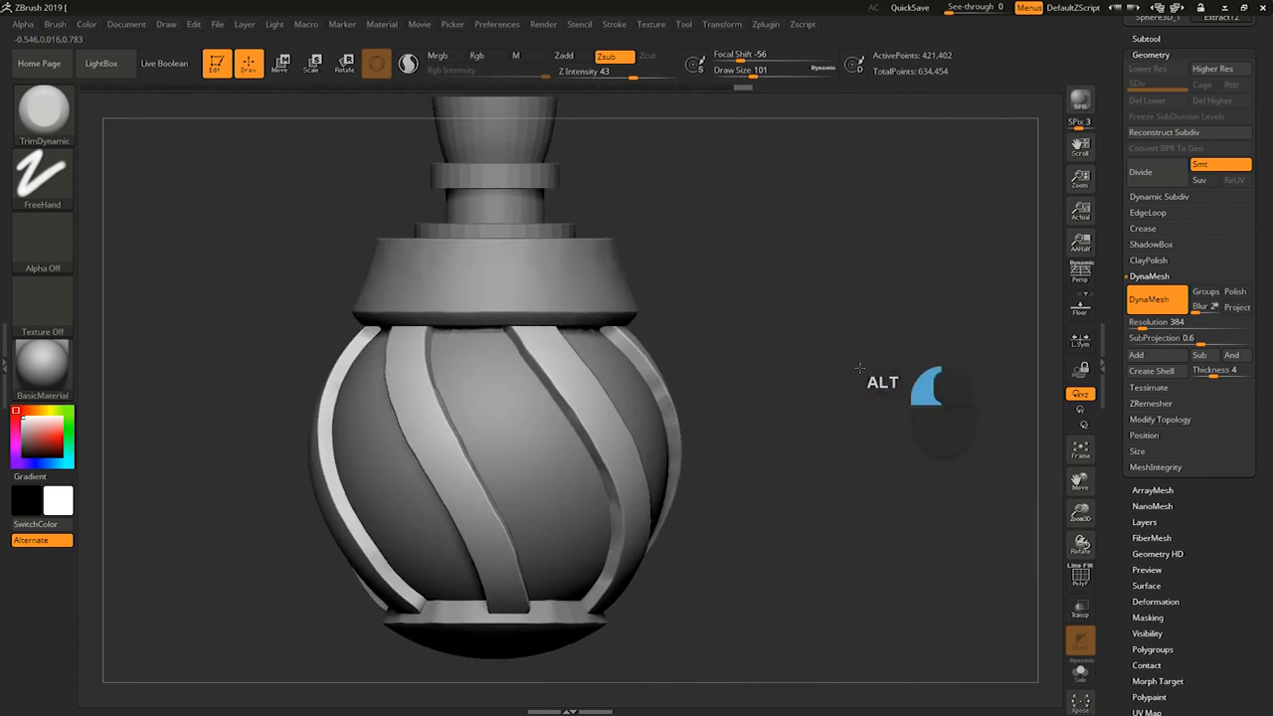
left_click_drag(860, 368, 852, 410)
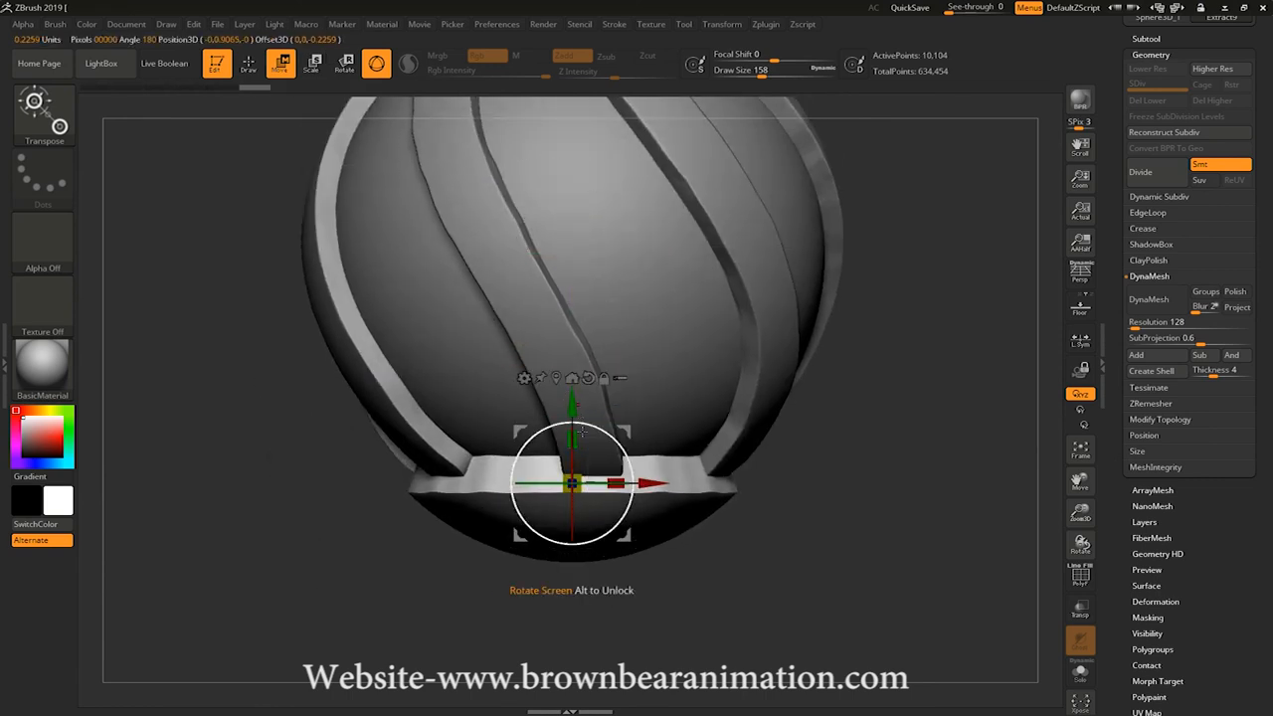
- View the base ring side-on, set DynaMesh Resolution to 312 and remesh it
left_click_drag(573, 486, 596, 517)
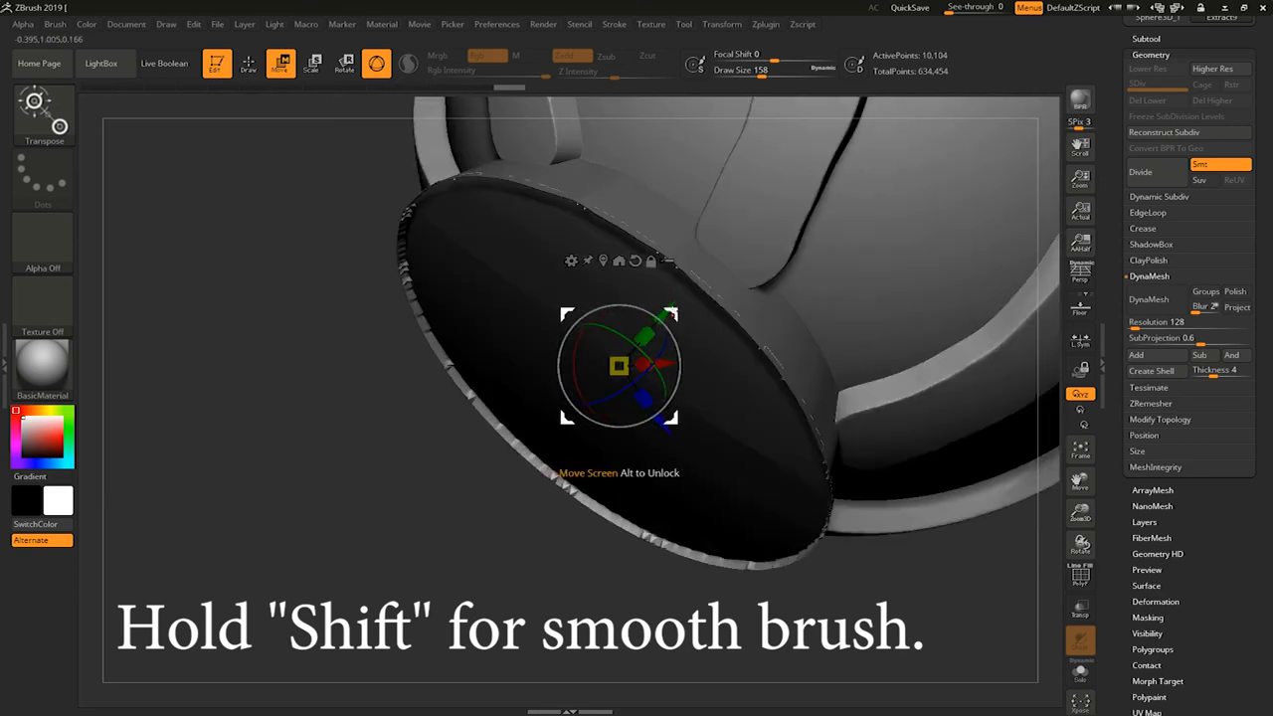
left_click_drag(619, 366, 609, 374)
type("288")
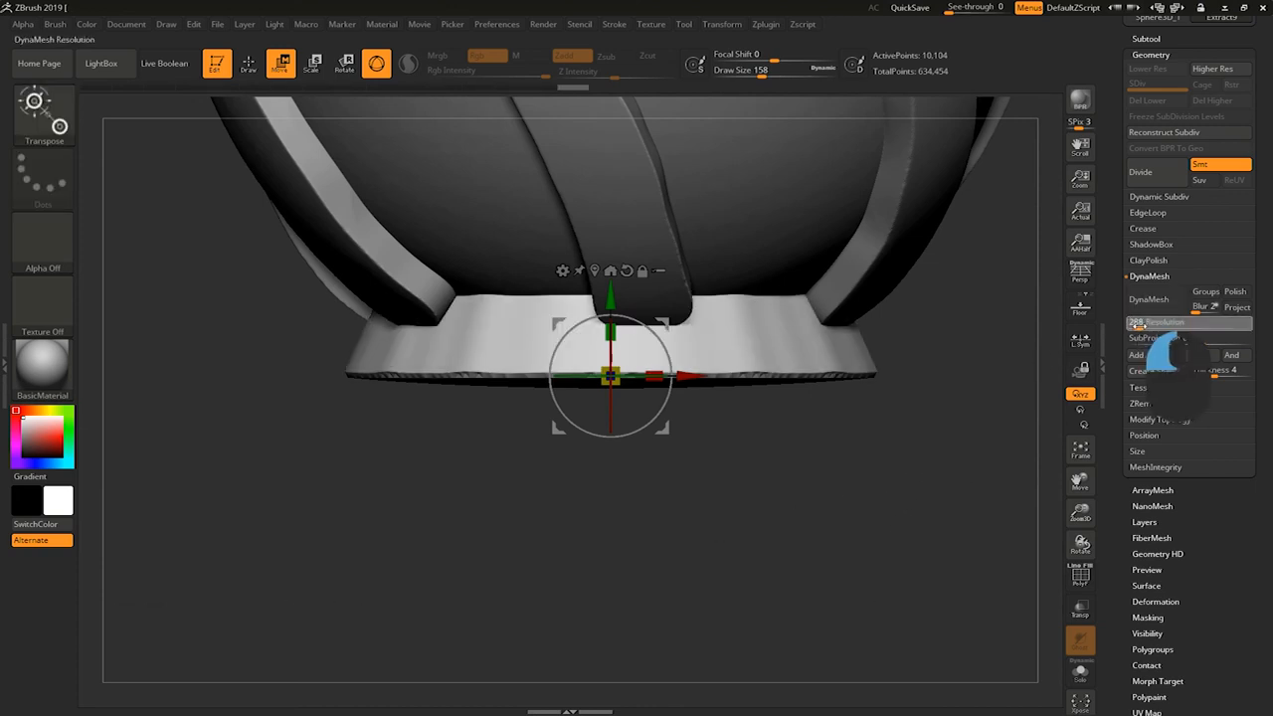
left_click(1157, 299)
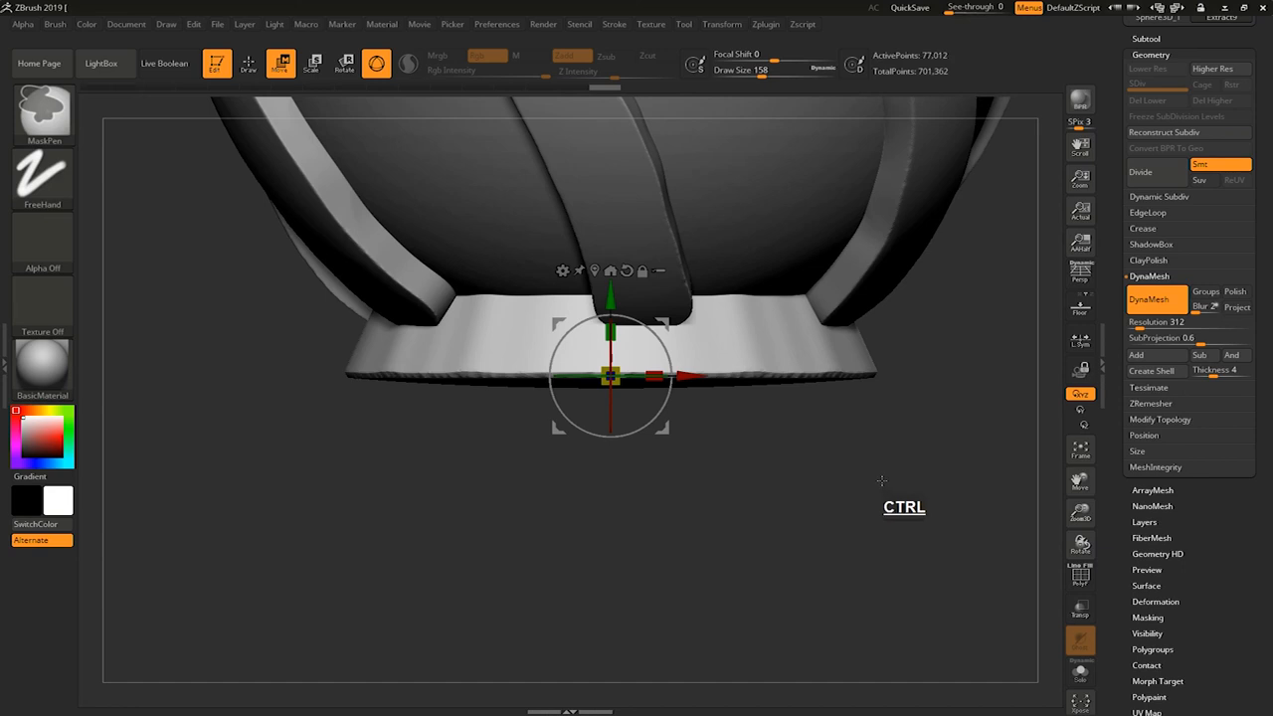
key("s")
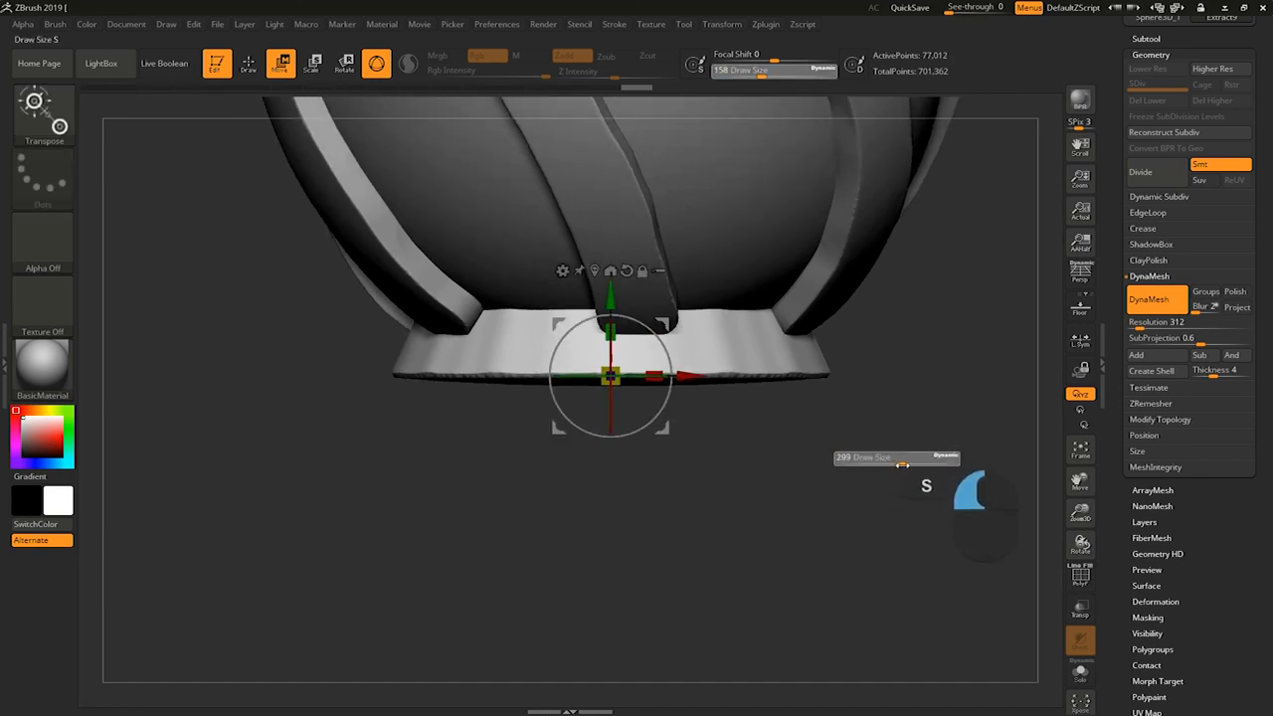